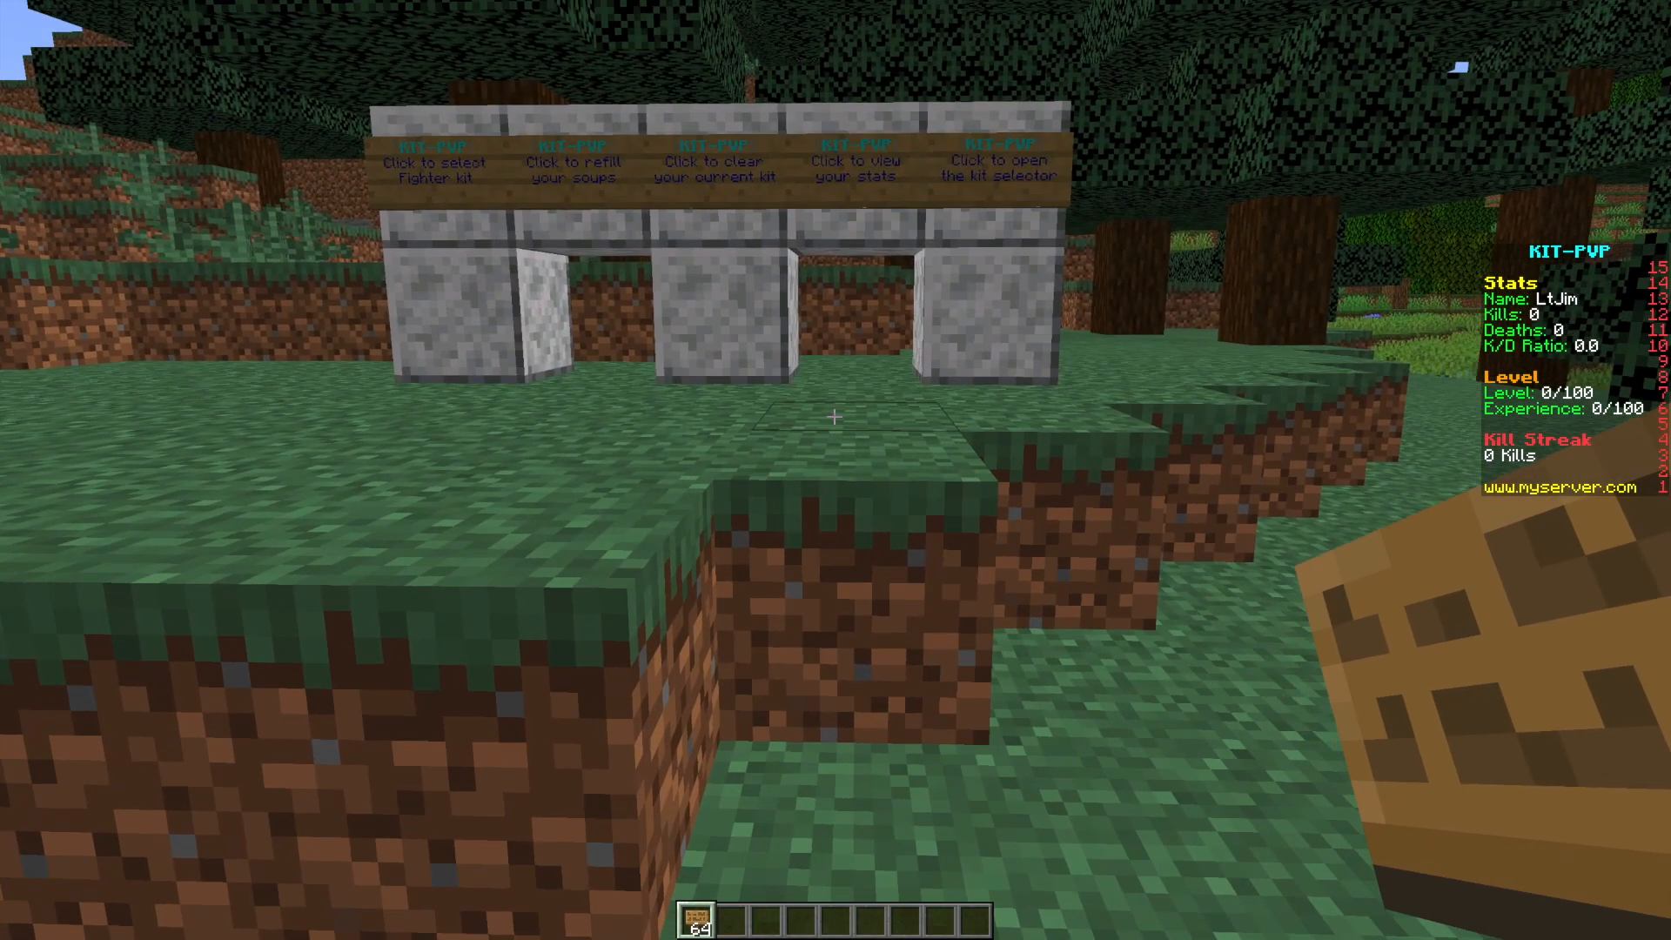
pyautogui.moveTo(835, 416)
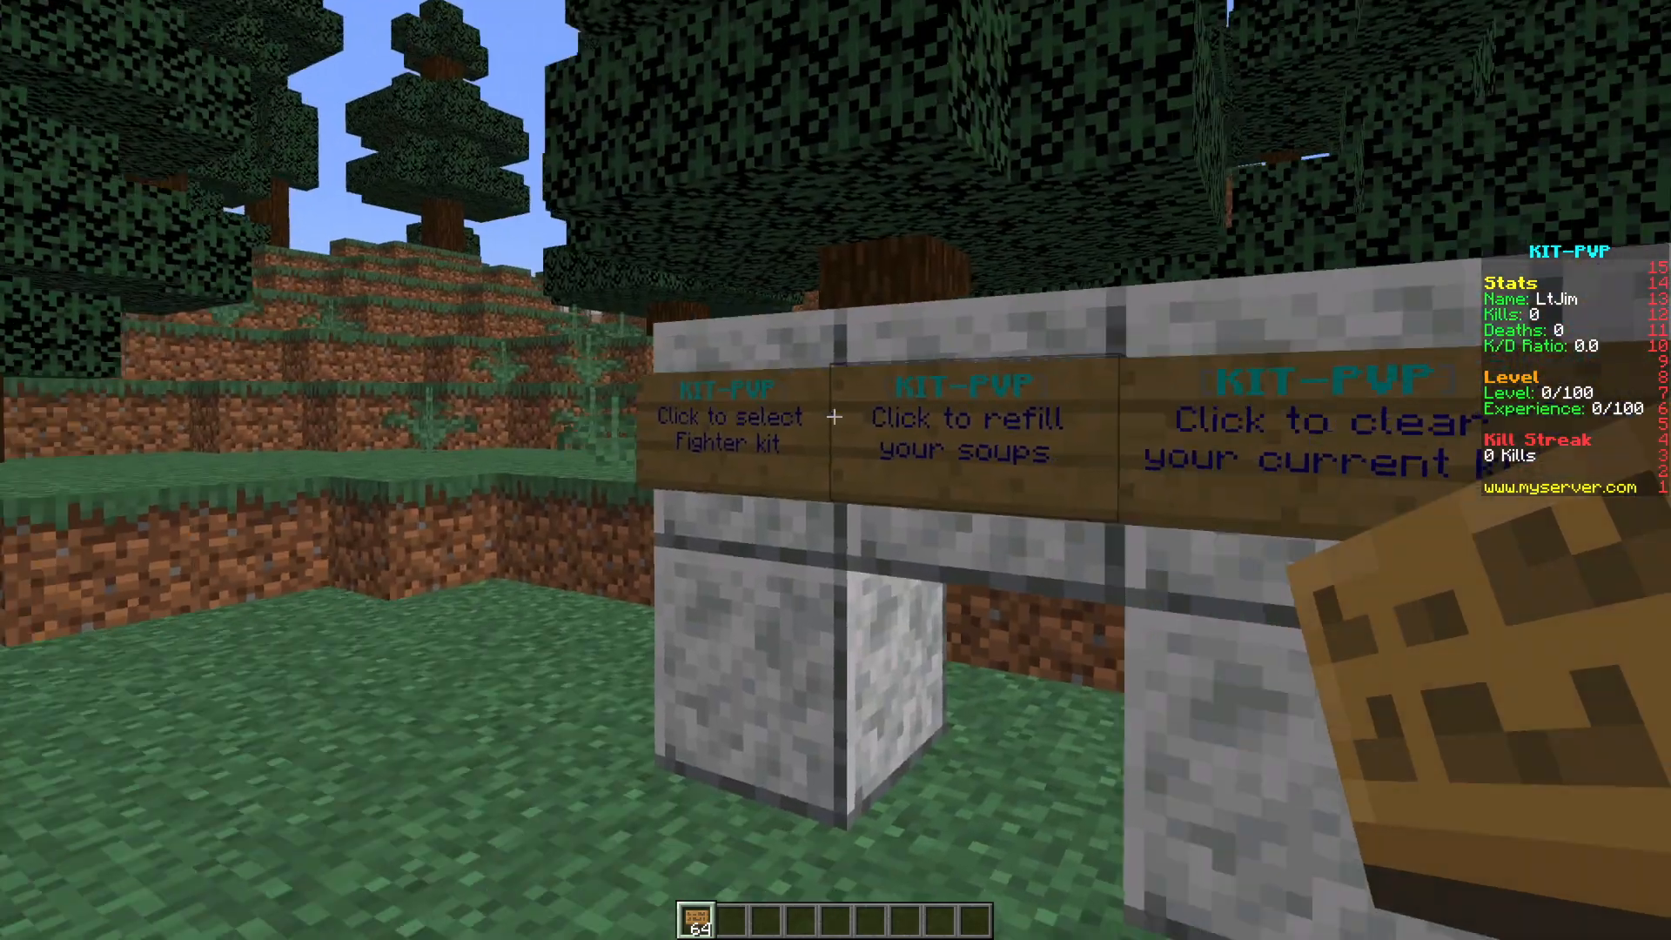
pyautogui.moveTo(836, 416)
pyautogui.write('Ninja')
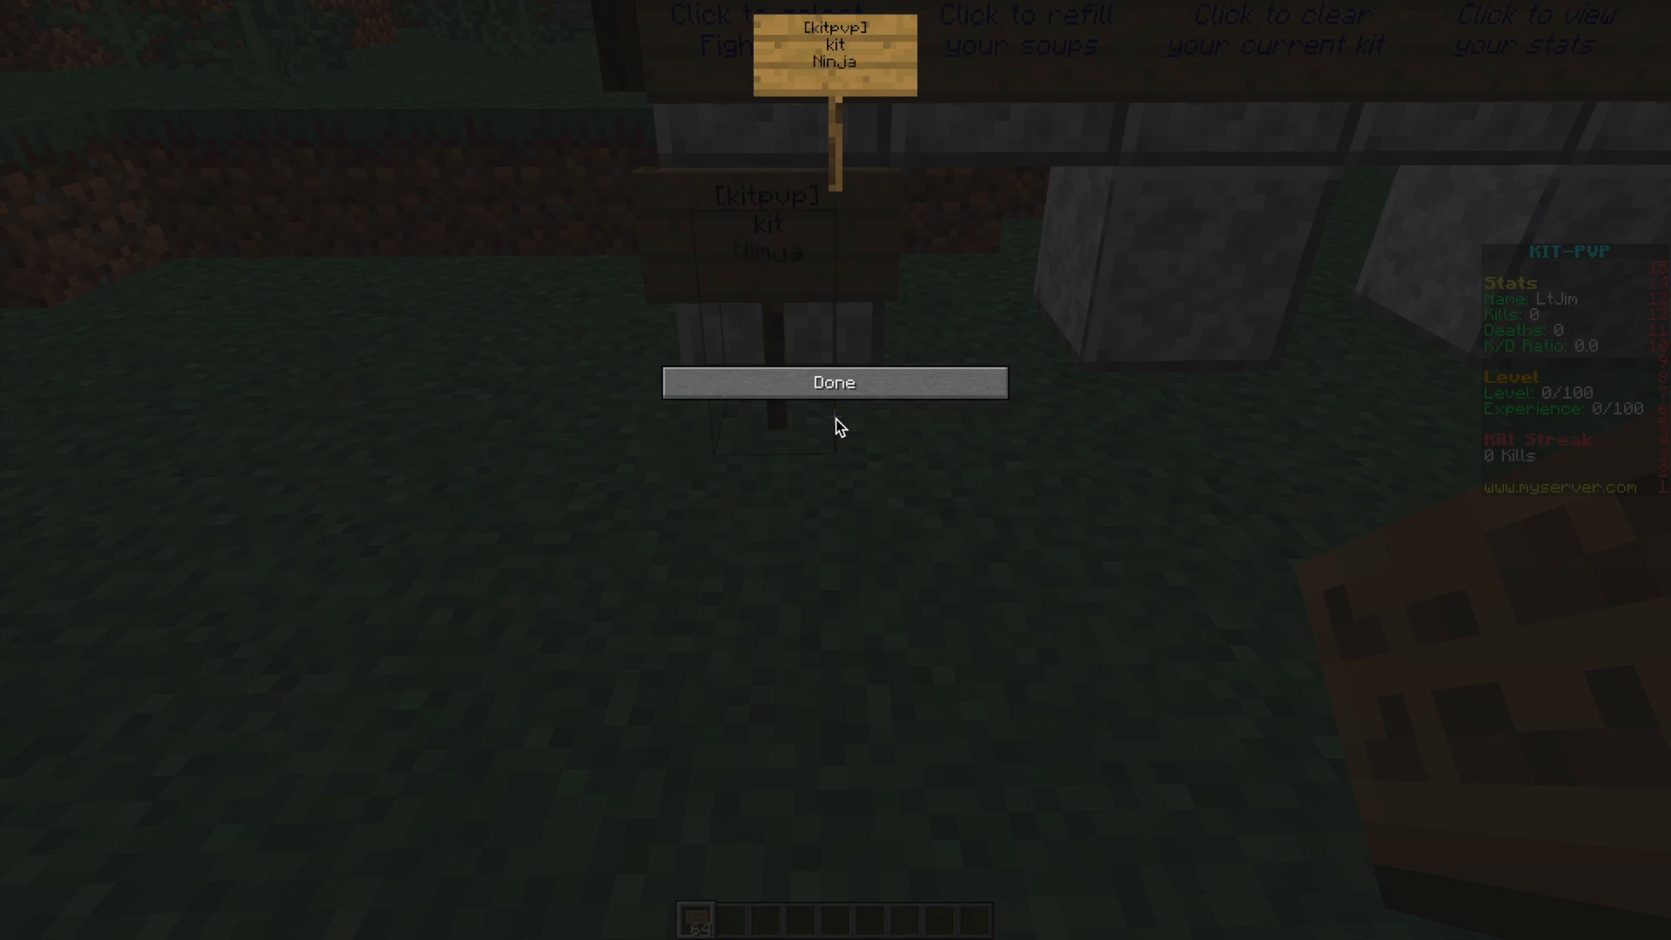
# - Finish the [kitpvp] signs for the Ninja kit and soup refill
pyautogui.click(834, 383)
pyautogui.write('ref')
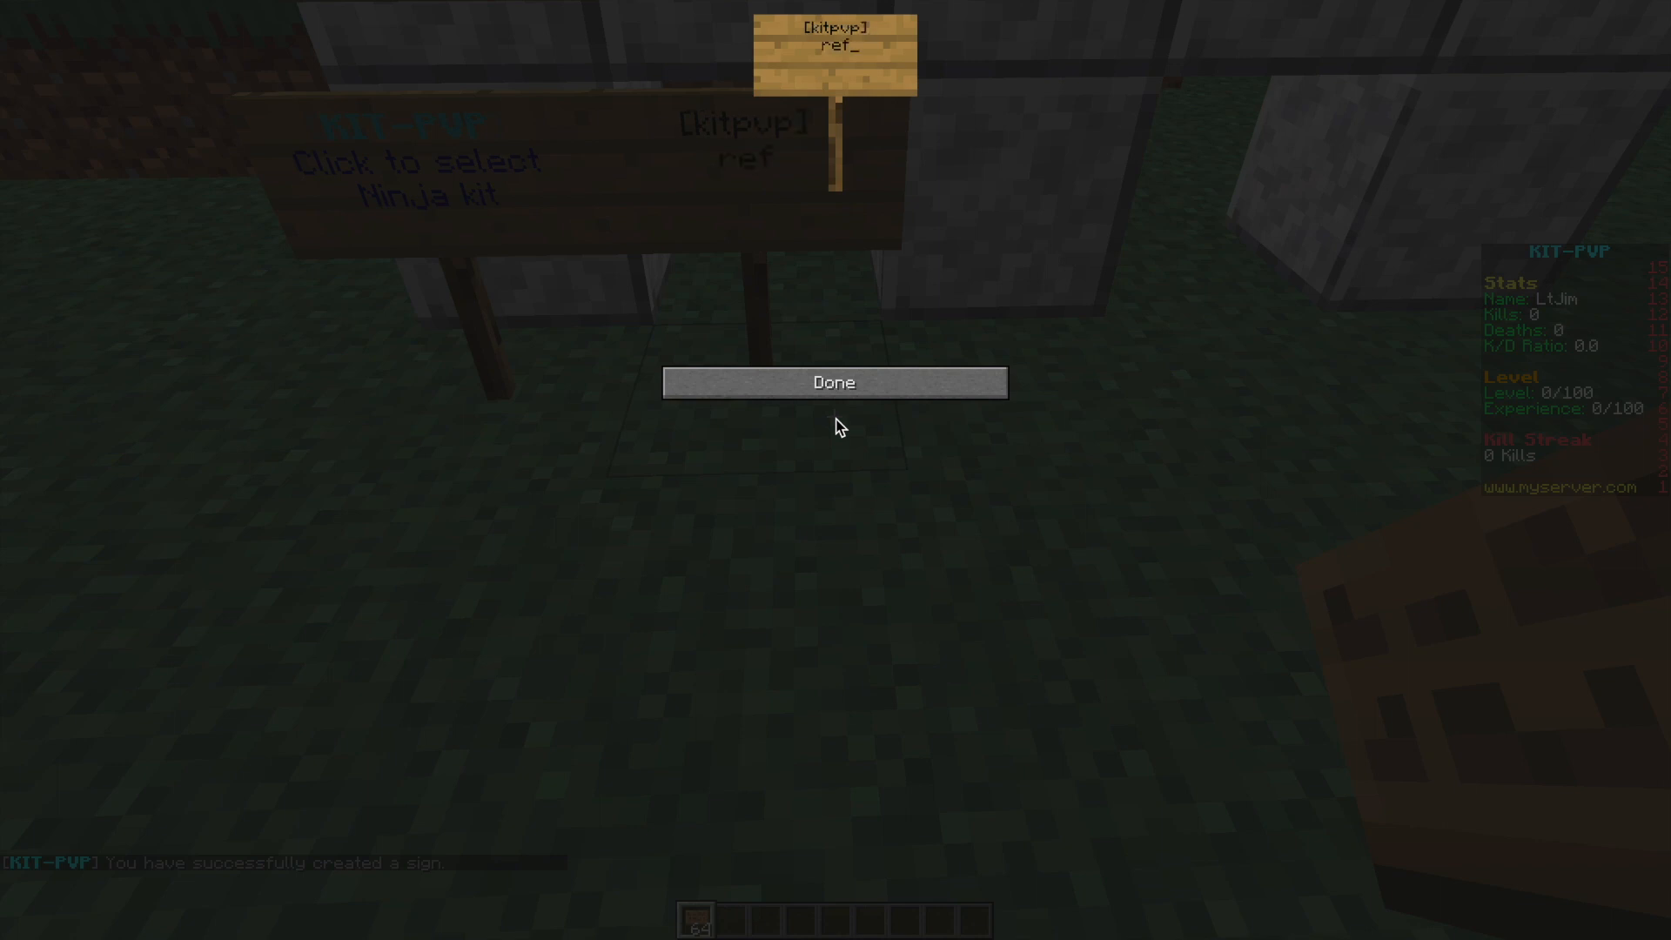
pyautogui.click(834, 381)
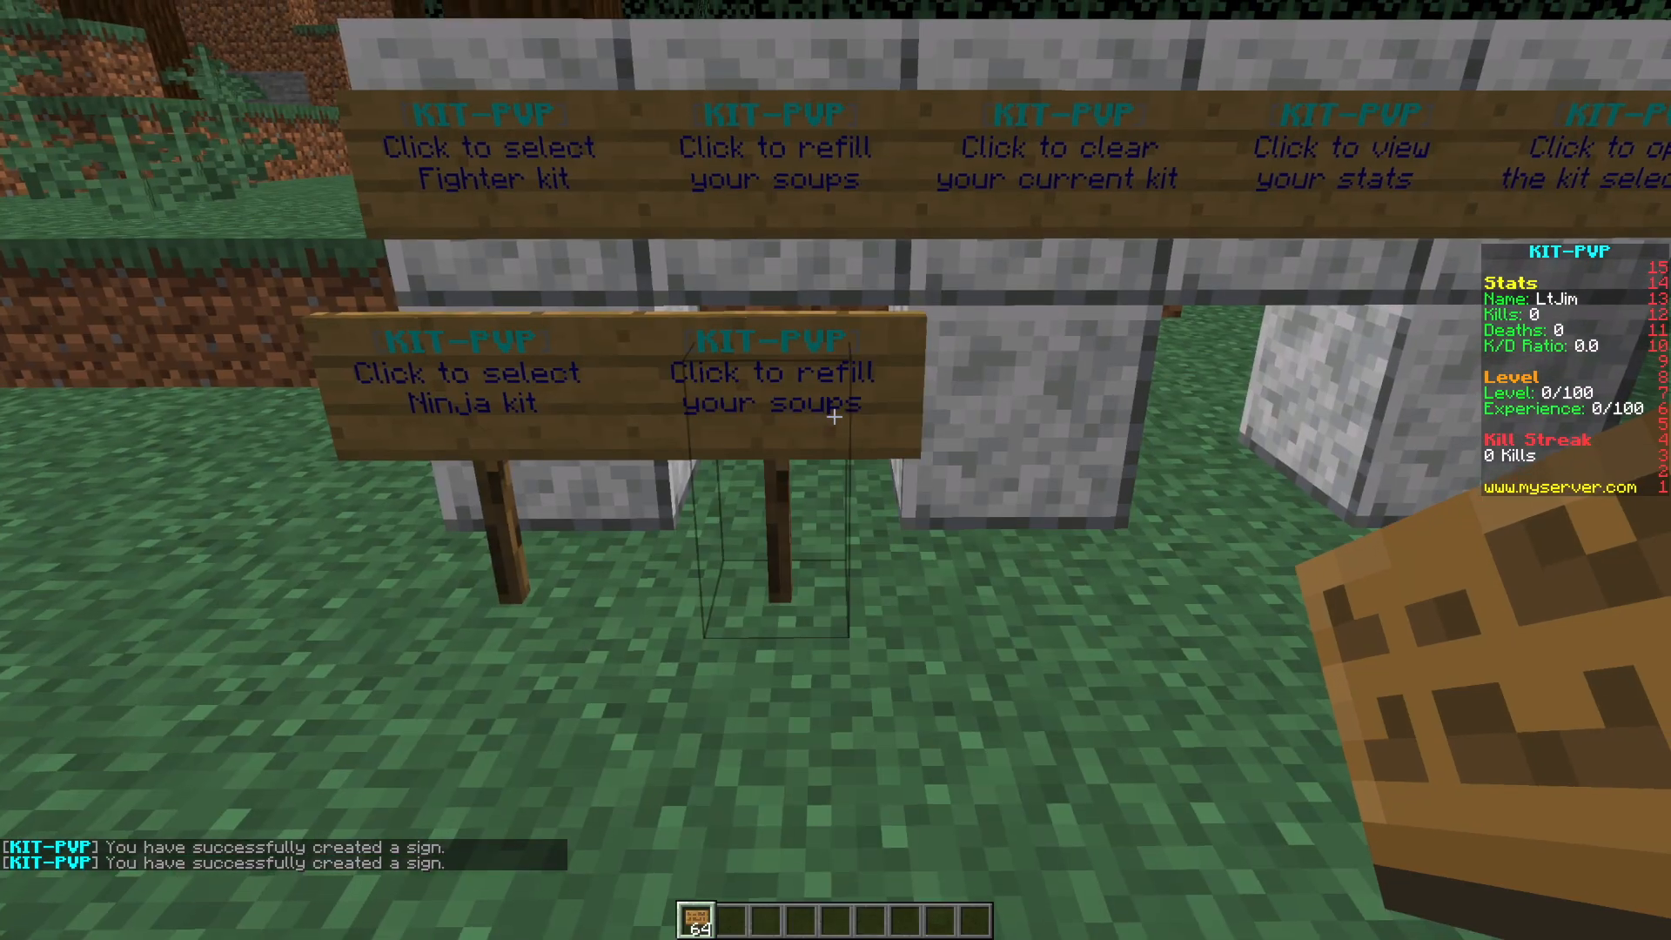
# - Place the remaining [kitpvp] signs for clear, stats and the kit menu
pyautogui.click(834, 416)
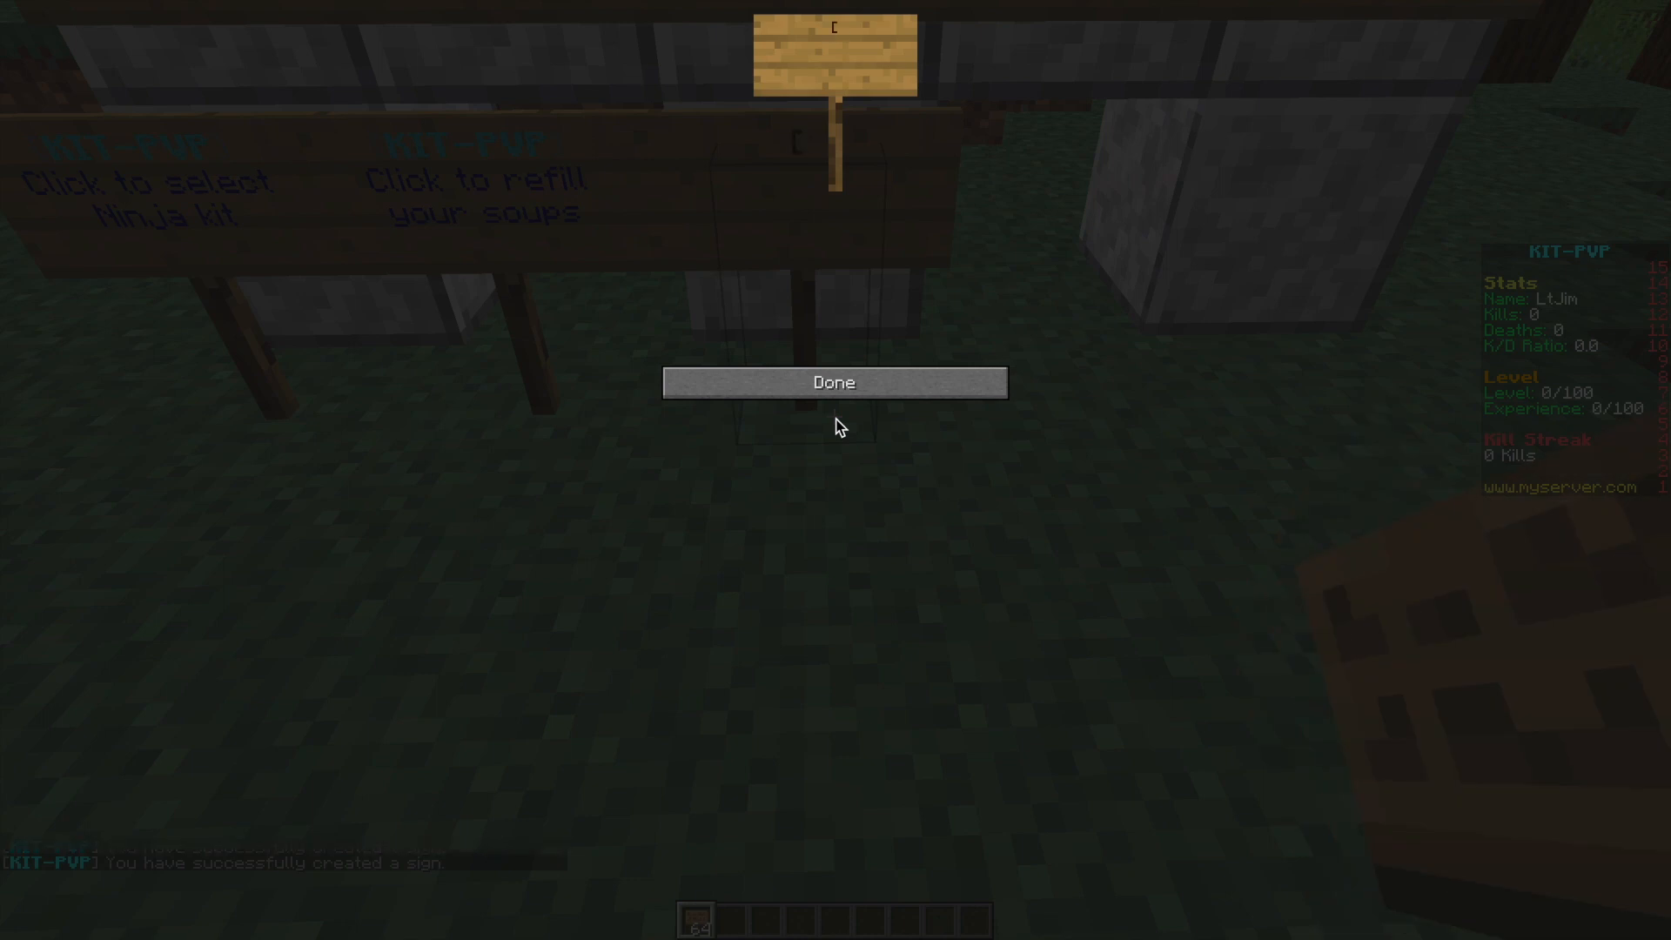
pyautogui.write('[kitpvp]')
pyautogui.click(836, 43)
pyautogui.write('stats')
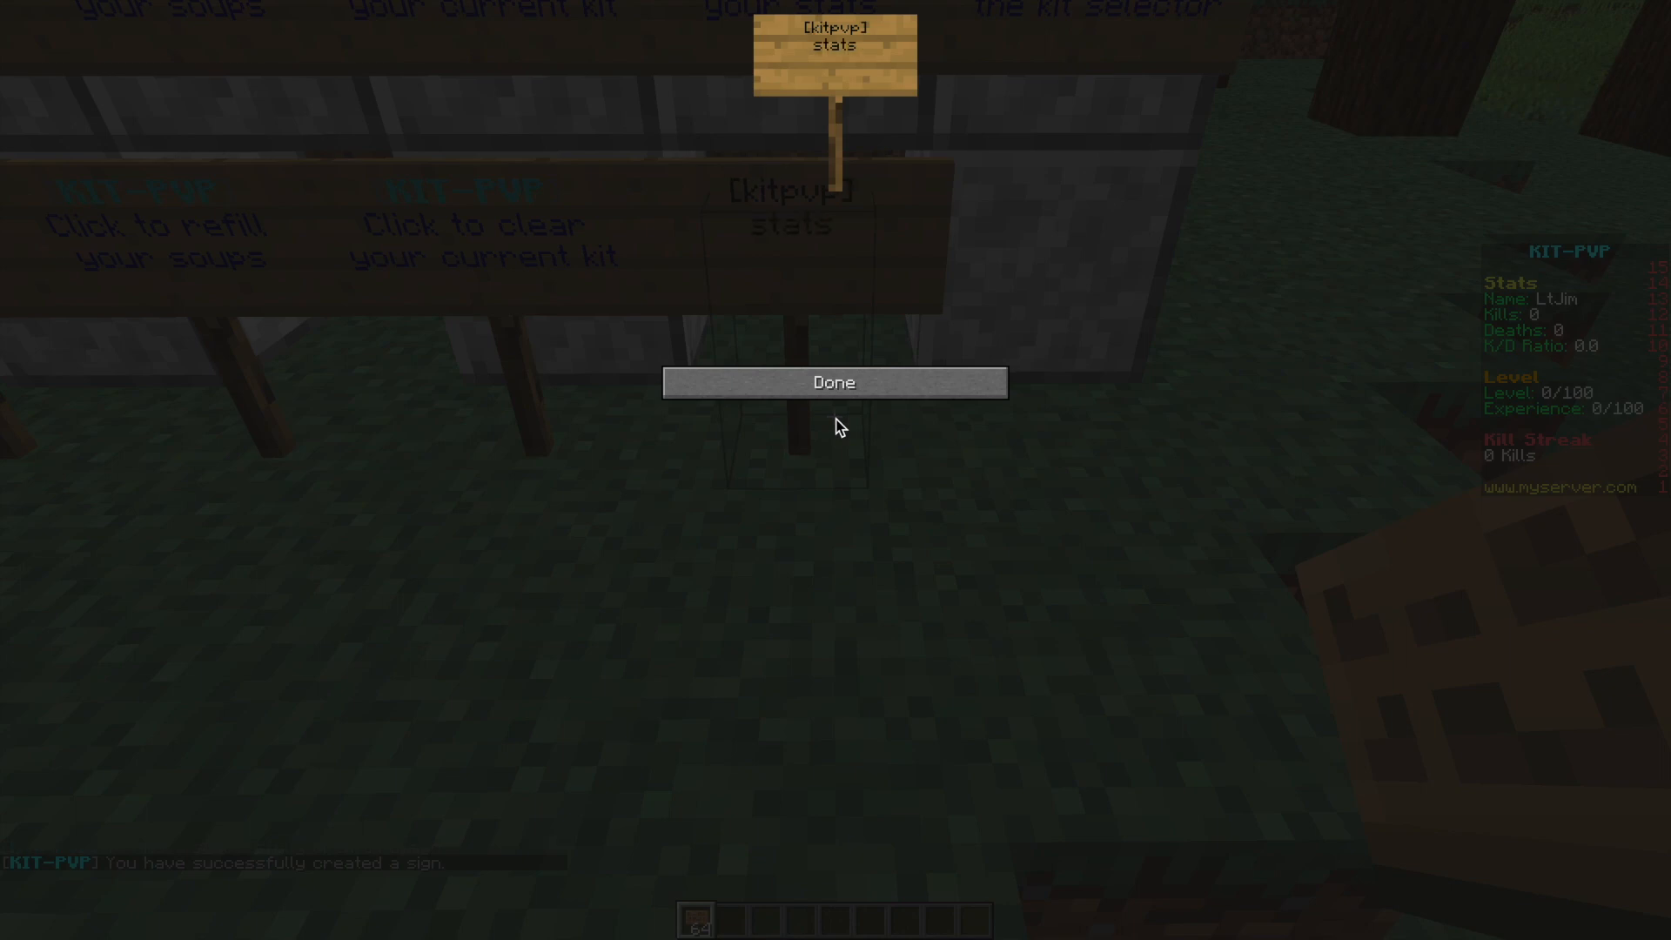
pyautogui.click(834, 383)
pyautogui.write('menu')
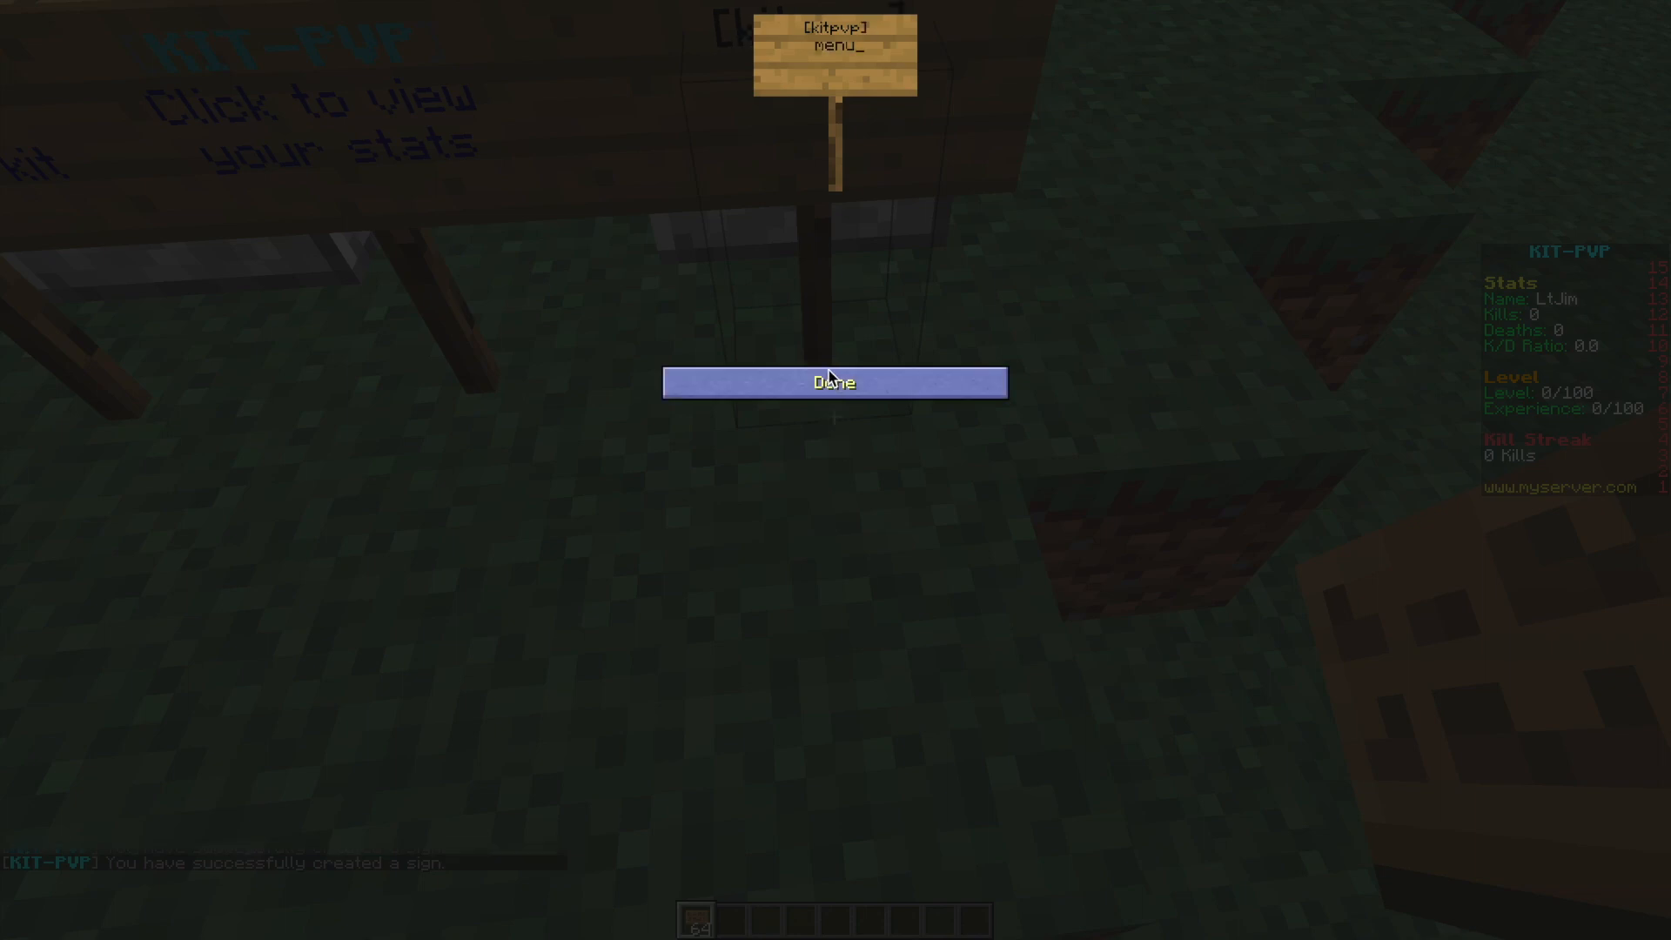
pyautogui.click(834, 383)
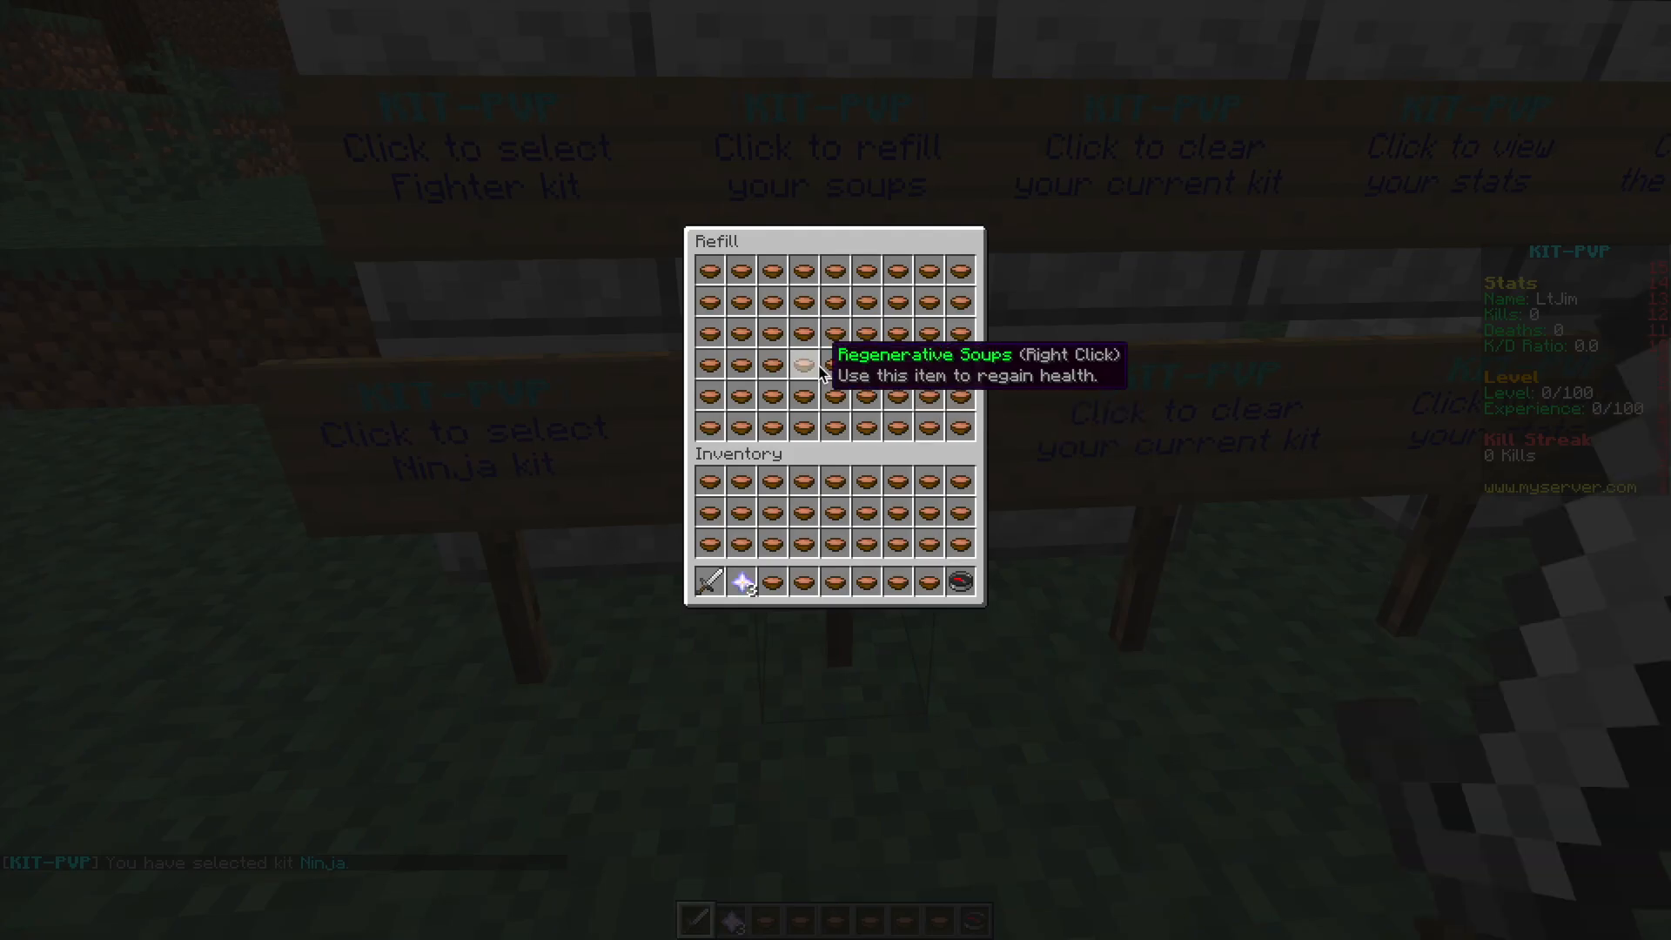
pyautogui.moveTo(869, 587)
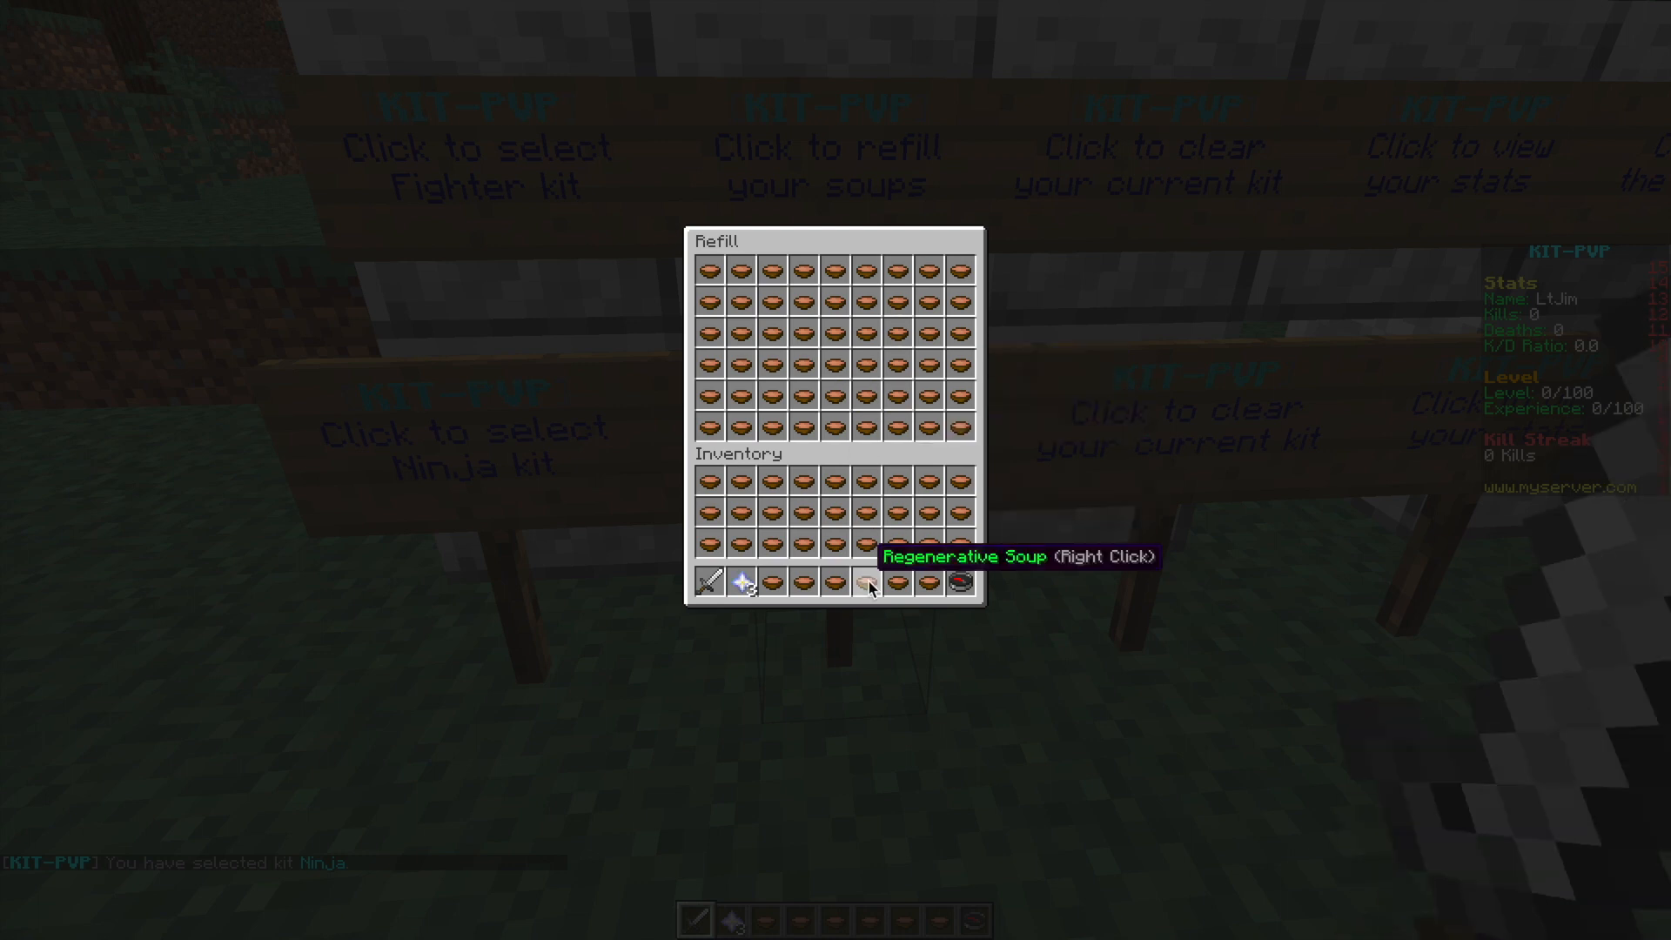
# - Close the refill and kit windows, then equip the Rhino kit from the kit selector sign
pyautogui.press('Escape')
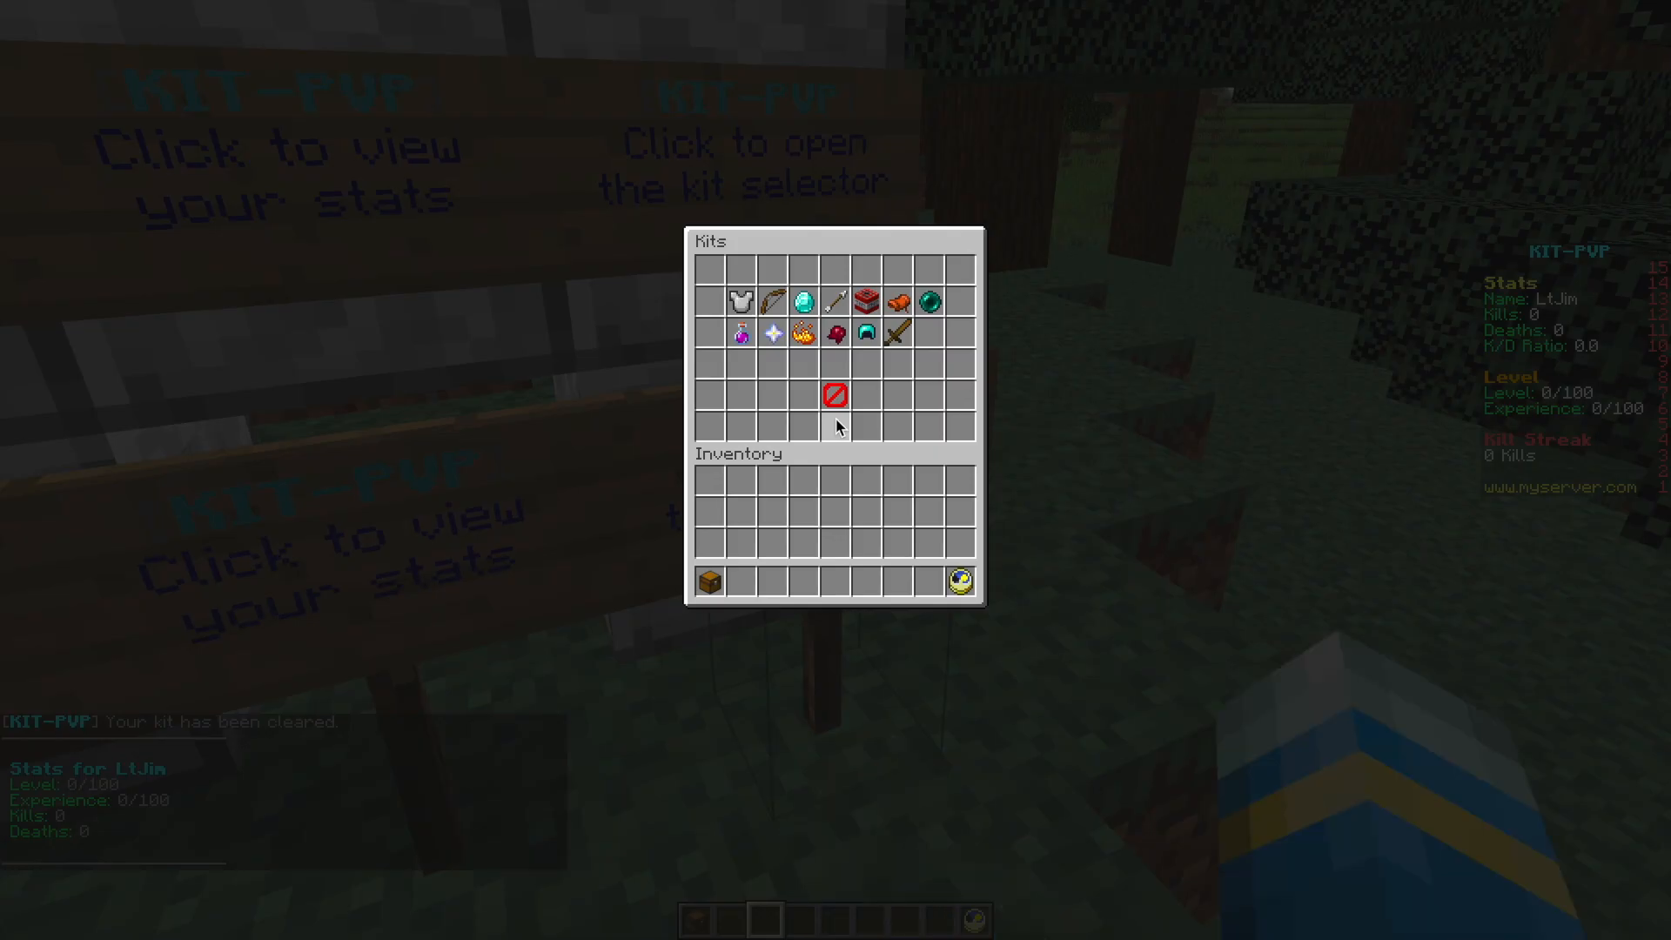
pyautogui.press('Escape')
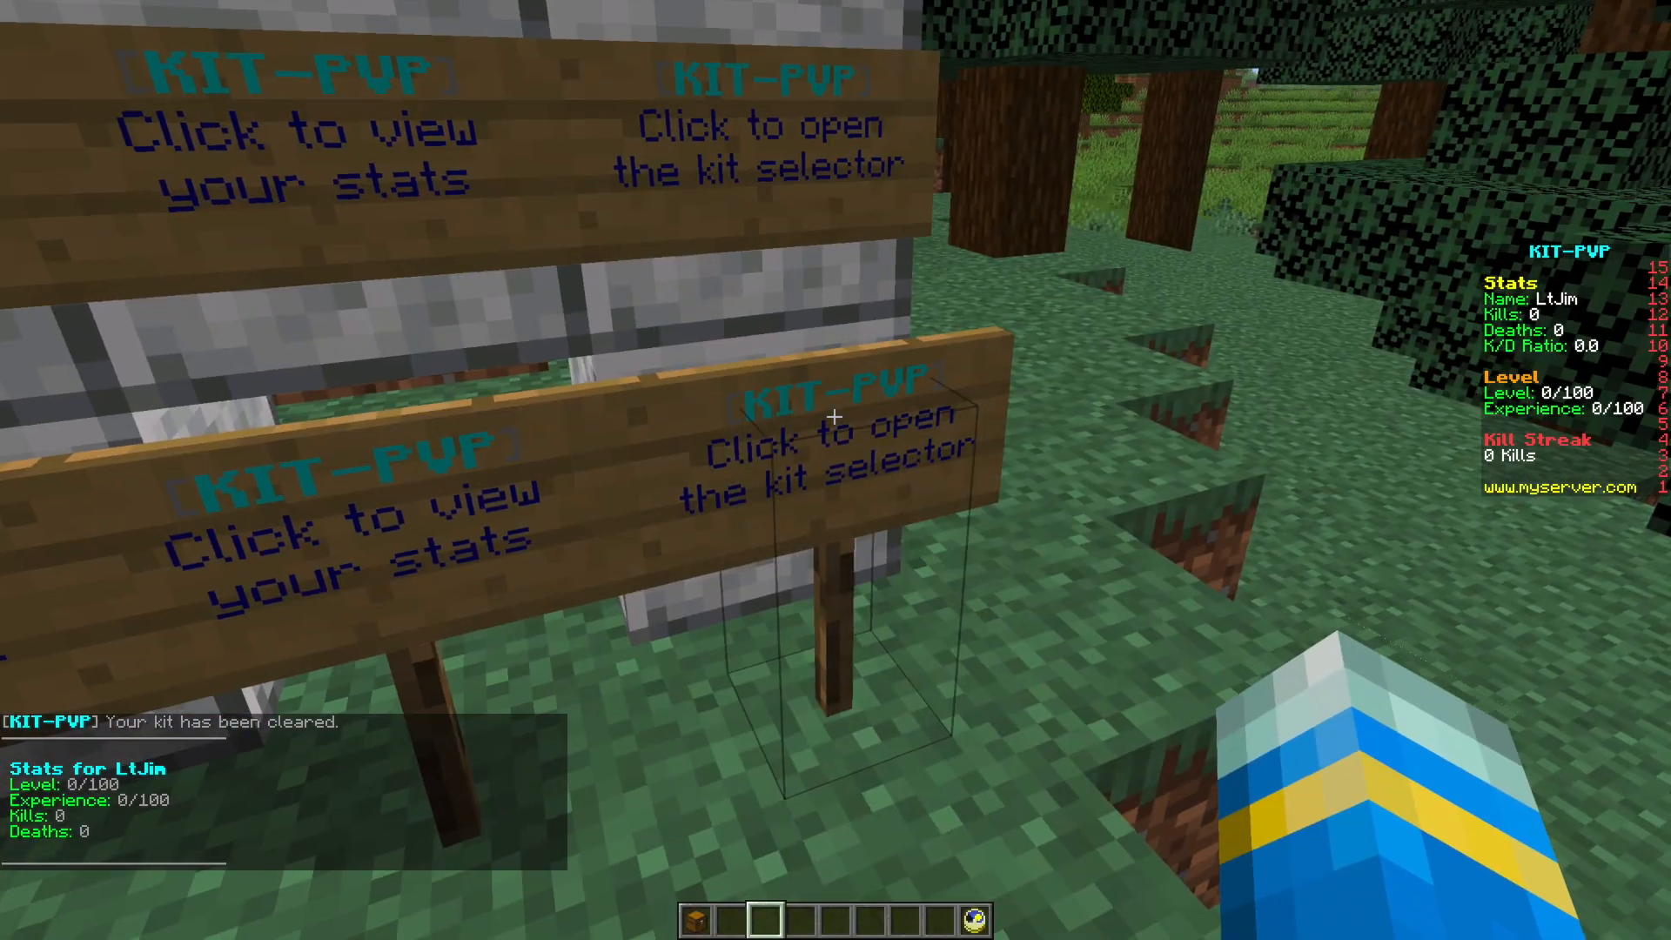
pyautogui.click(834, 417)
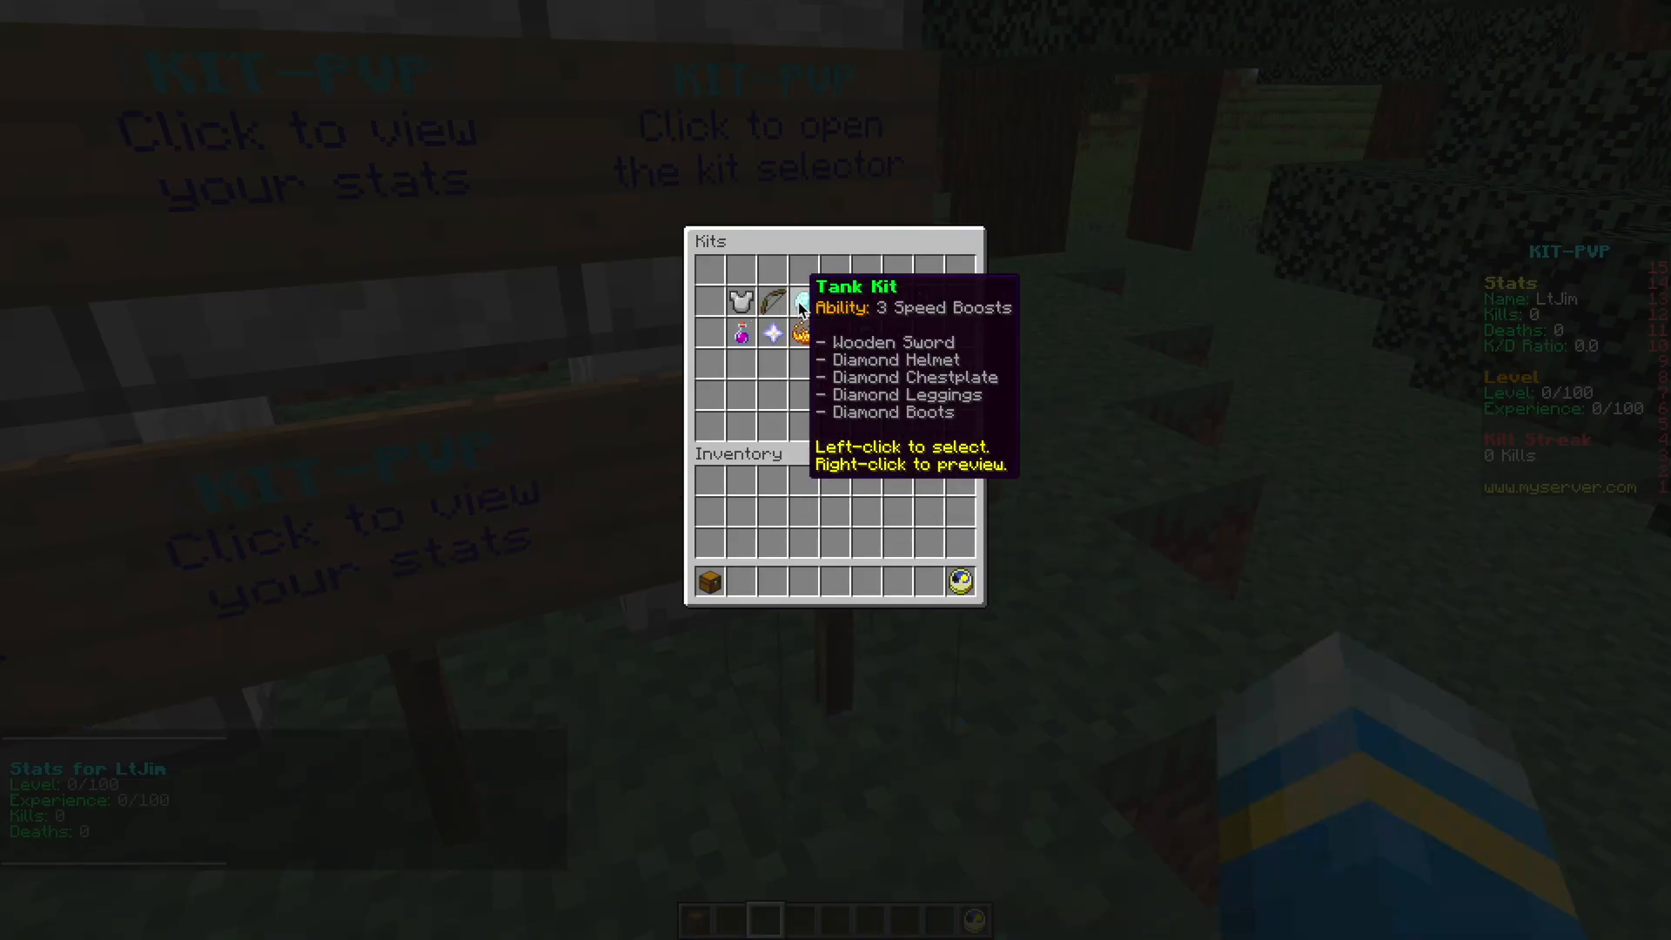
pyautogui.click(773, 301)
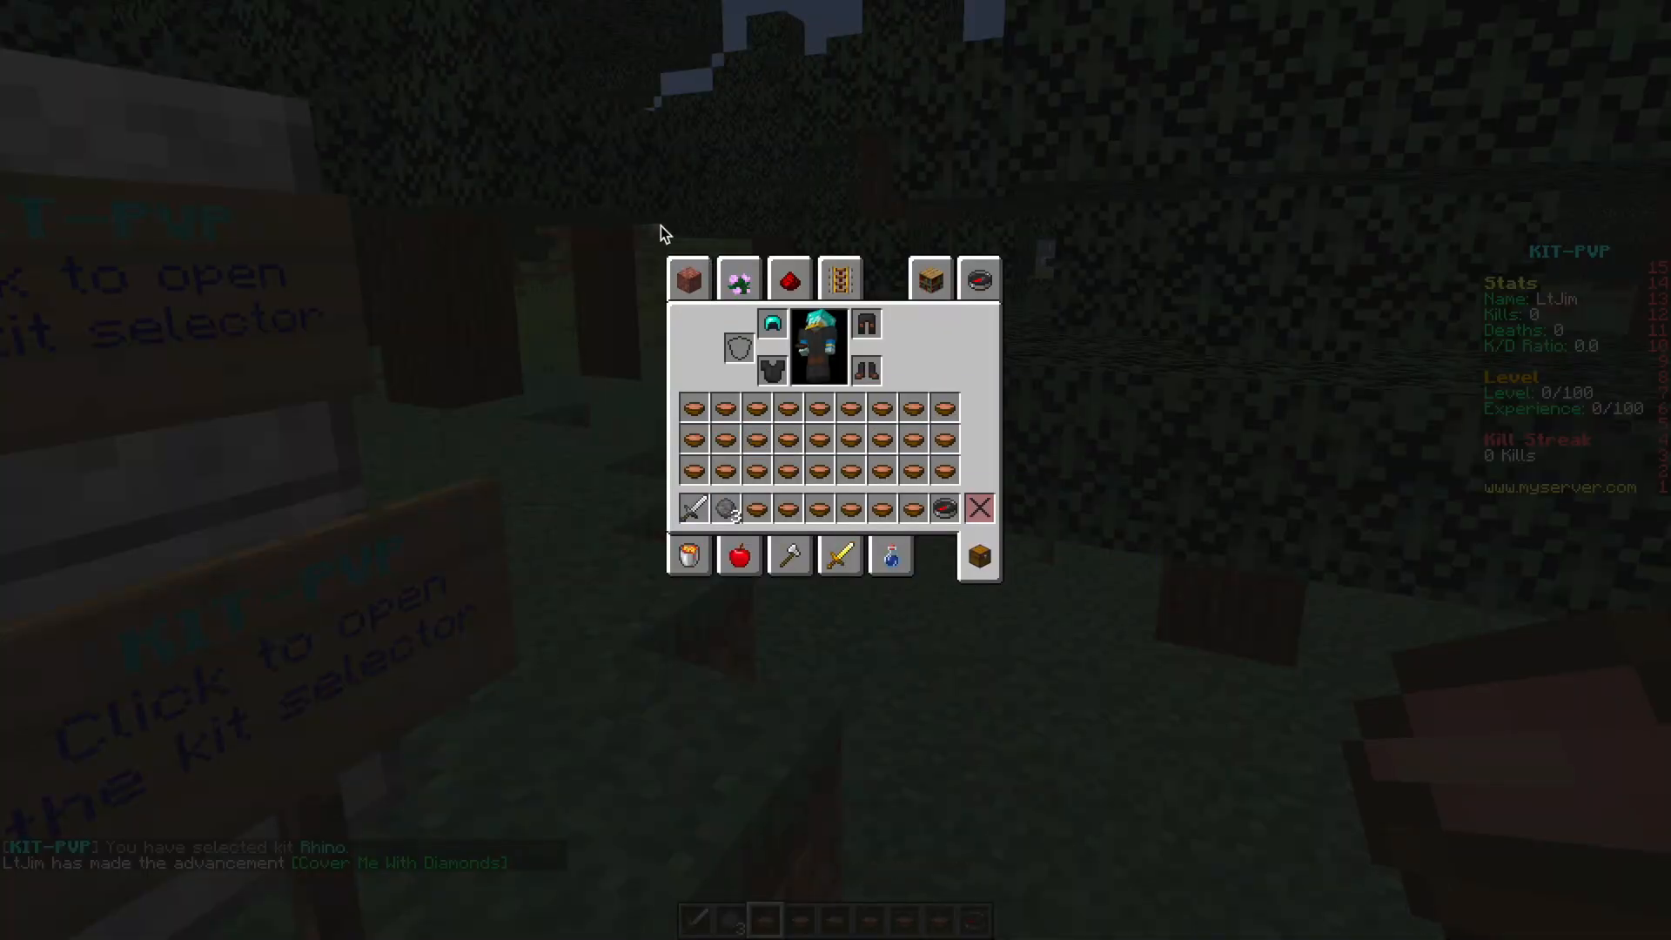
pyautogui.press('Escape')
pyautogui.write('/kp')
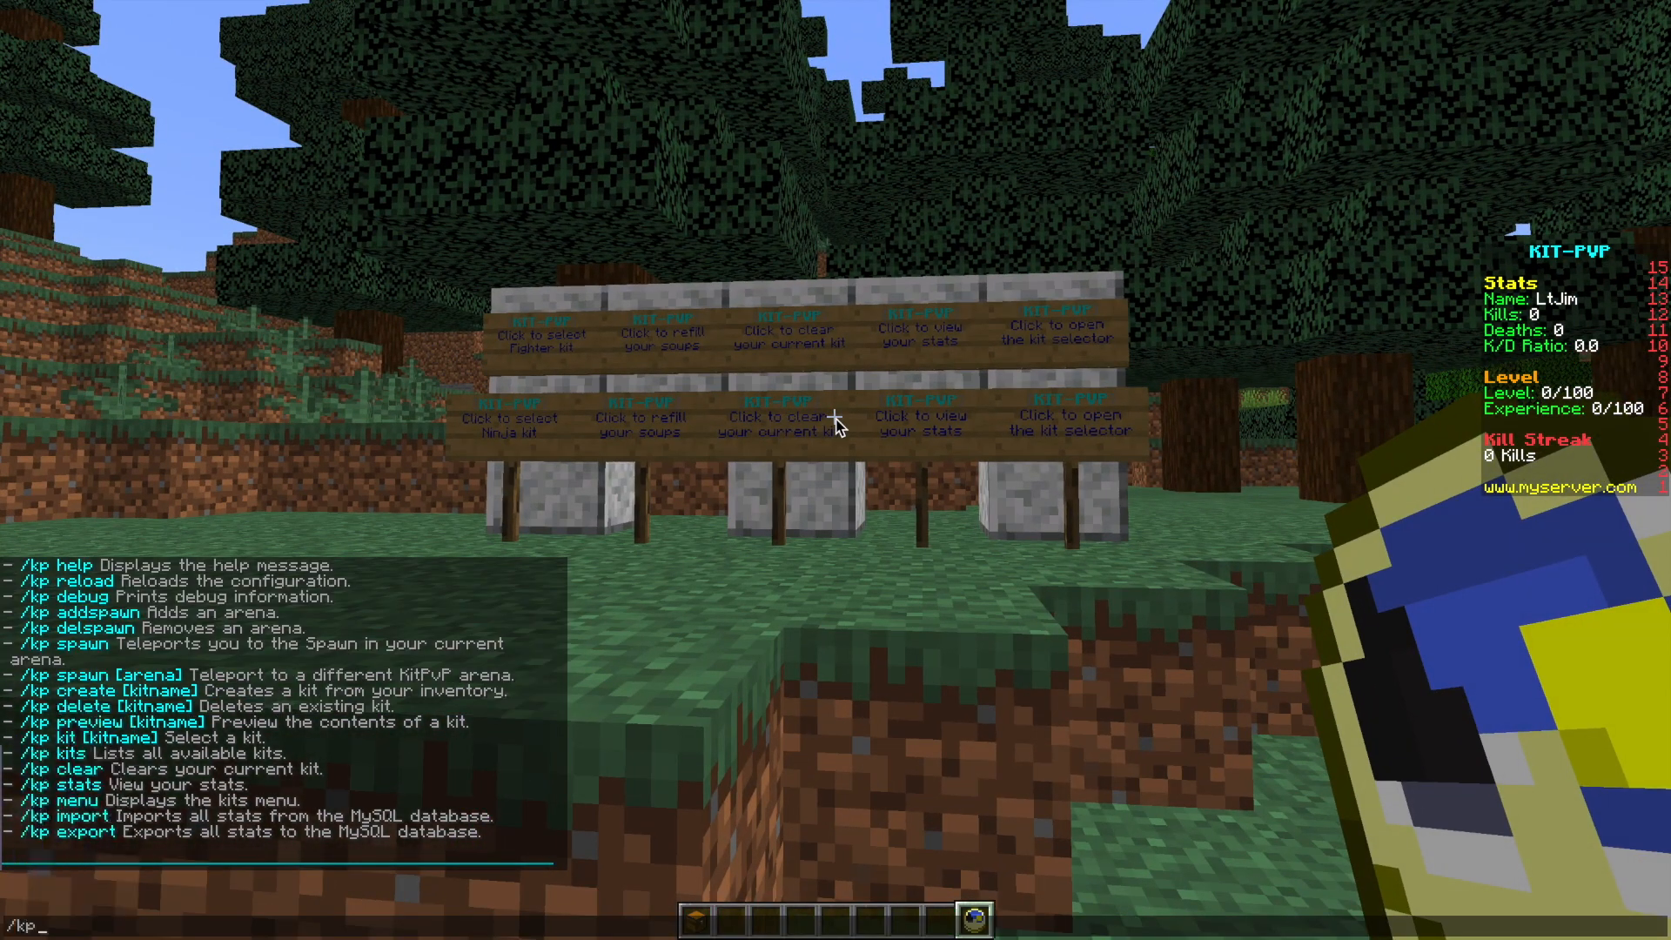
# - Run /kp addspawn to set the arena spawn, then clear the inventory
pyautogui.press('Return')
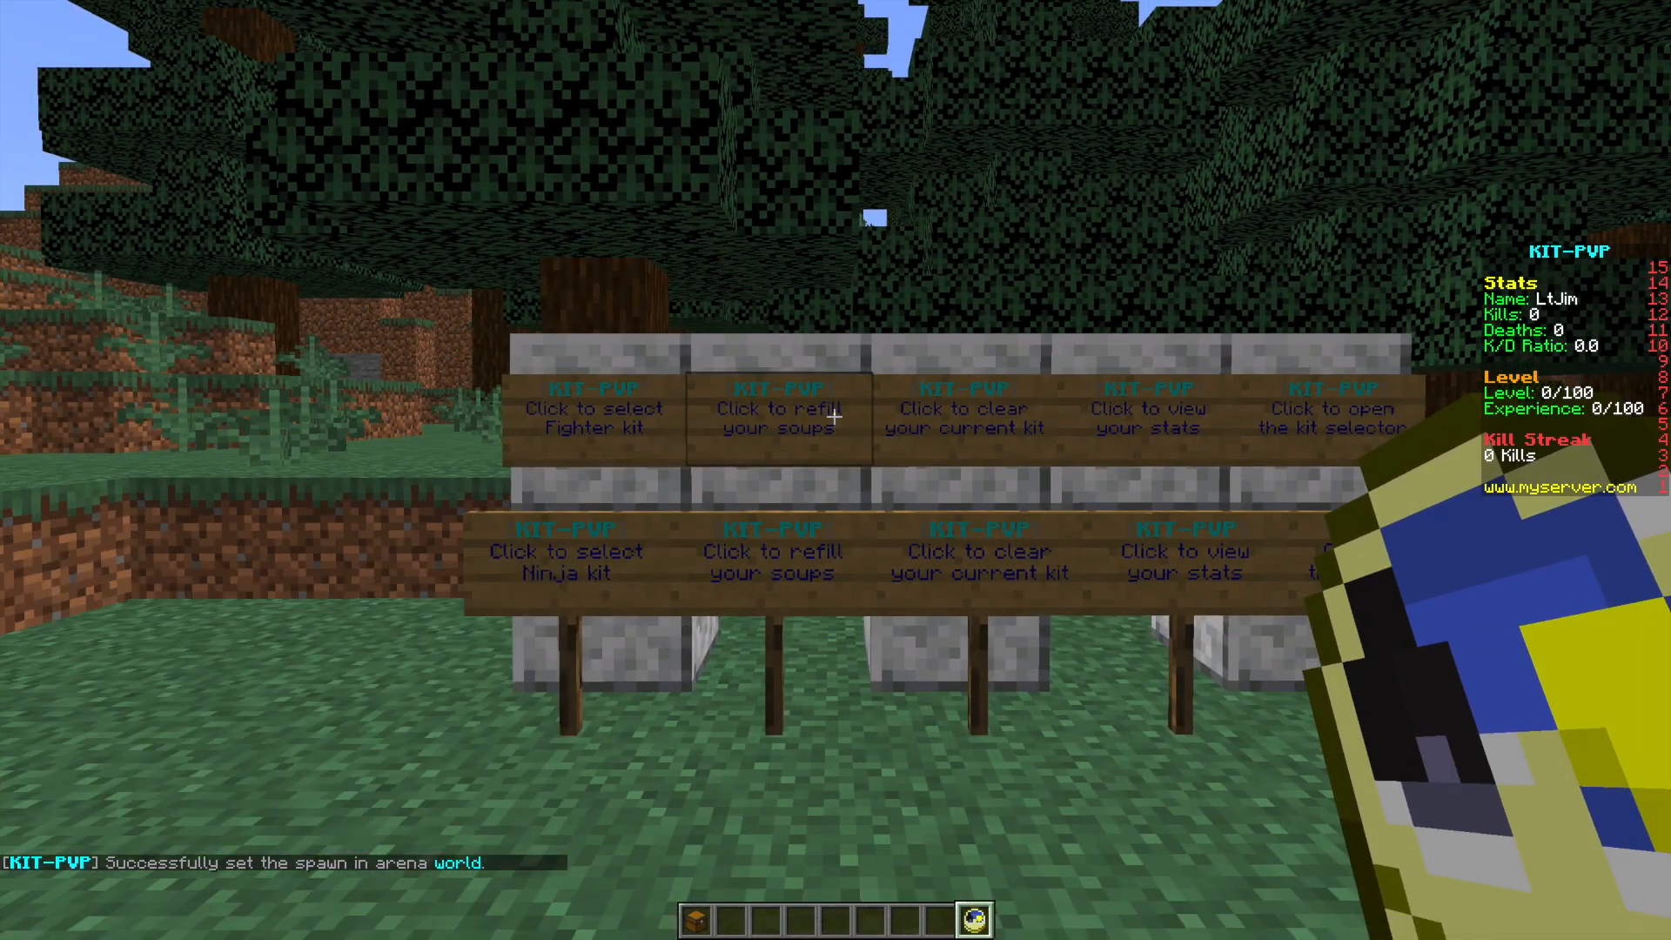
pyautogui.press('e')
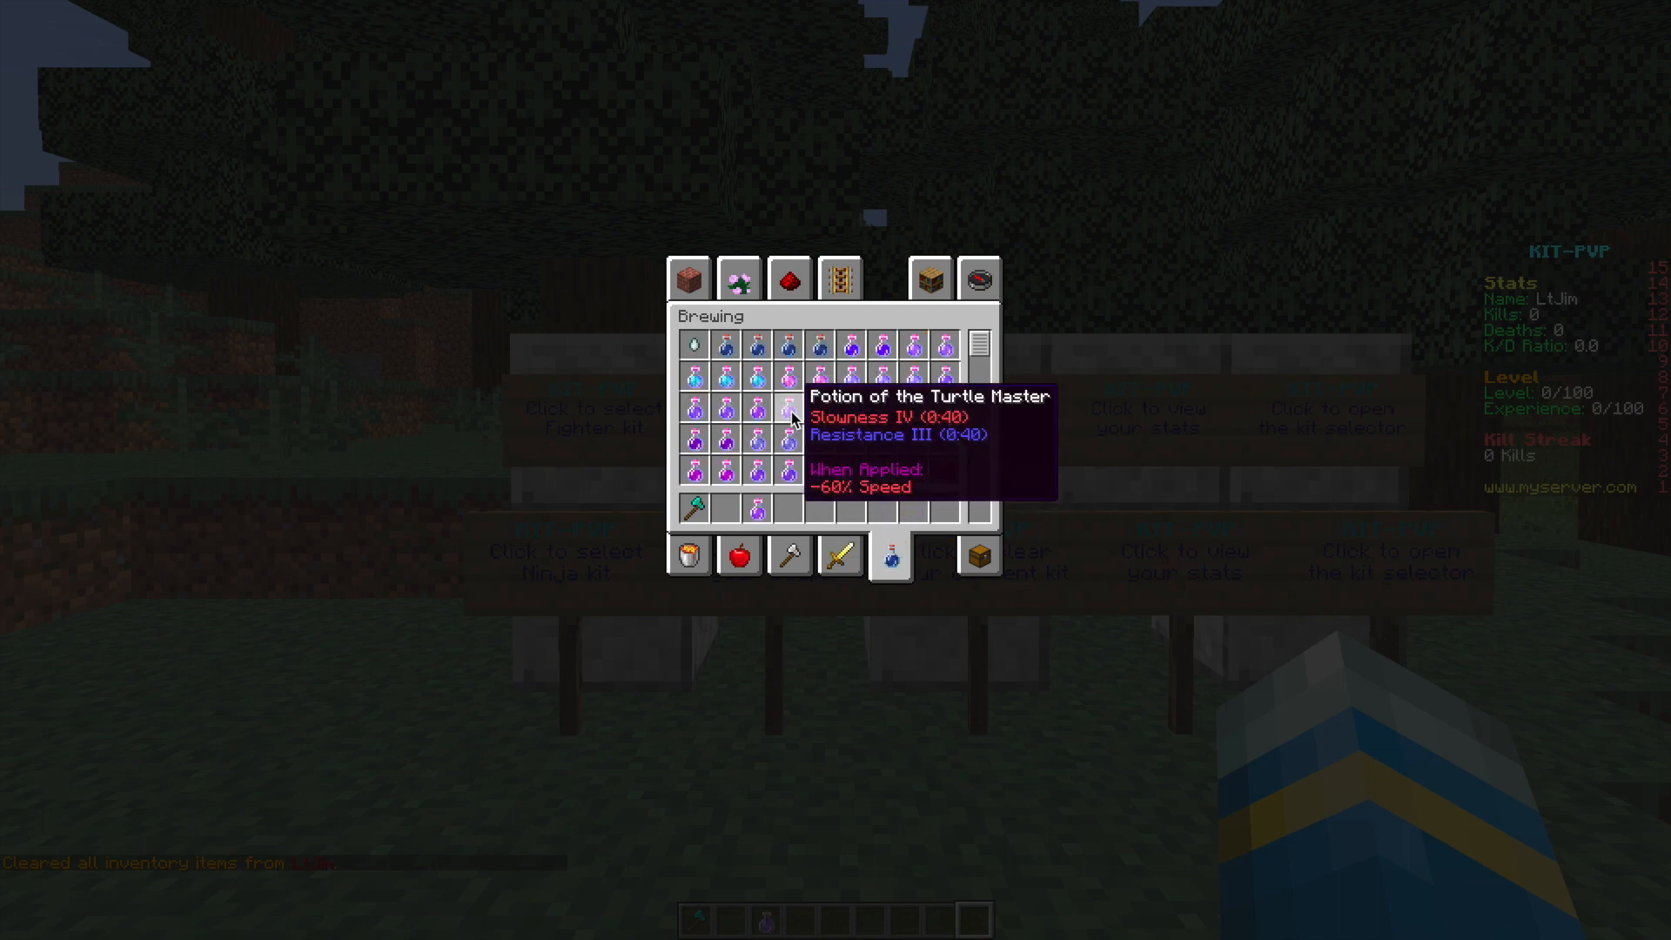
# - Take a Potion of the Turtle Master into the hotbar and close the inventory
pyautogui.click(738, 557)
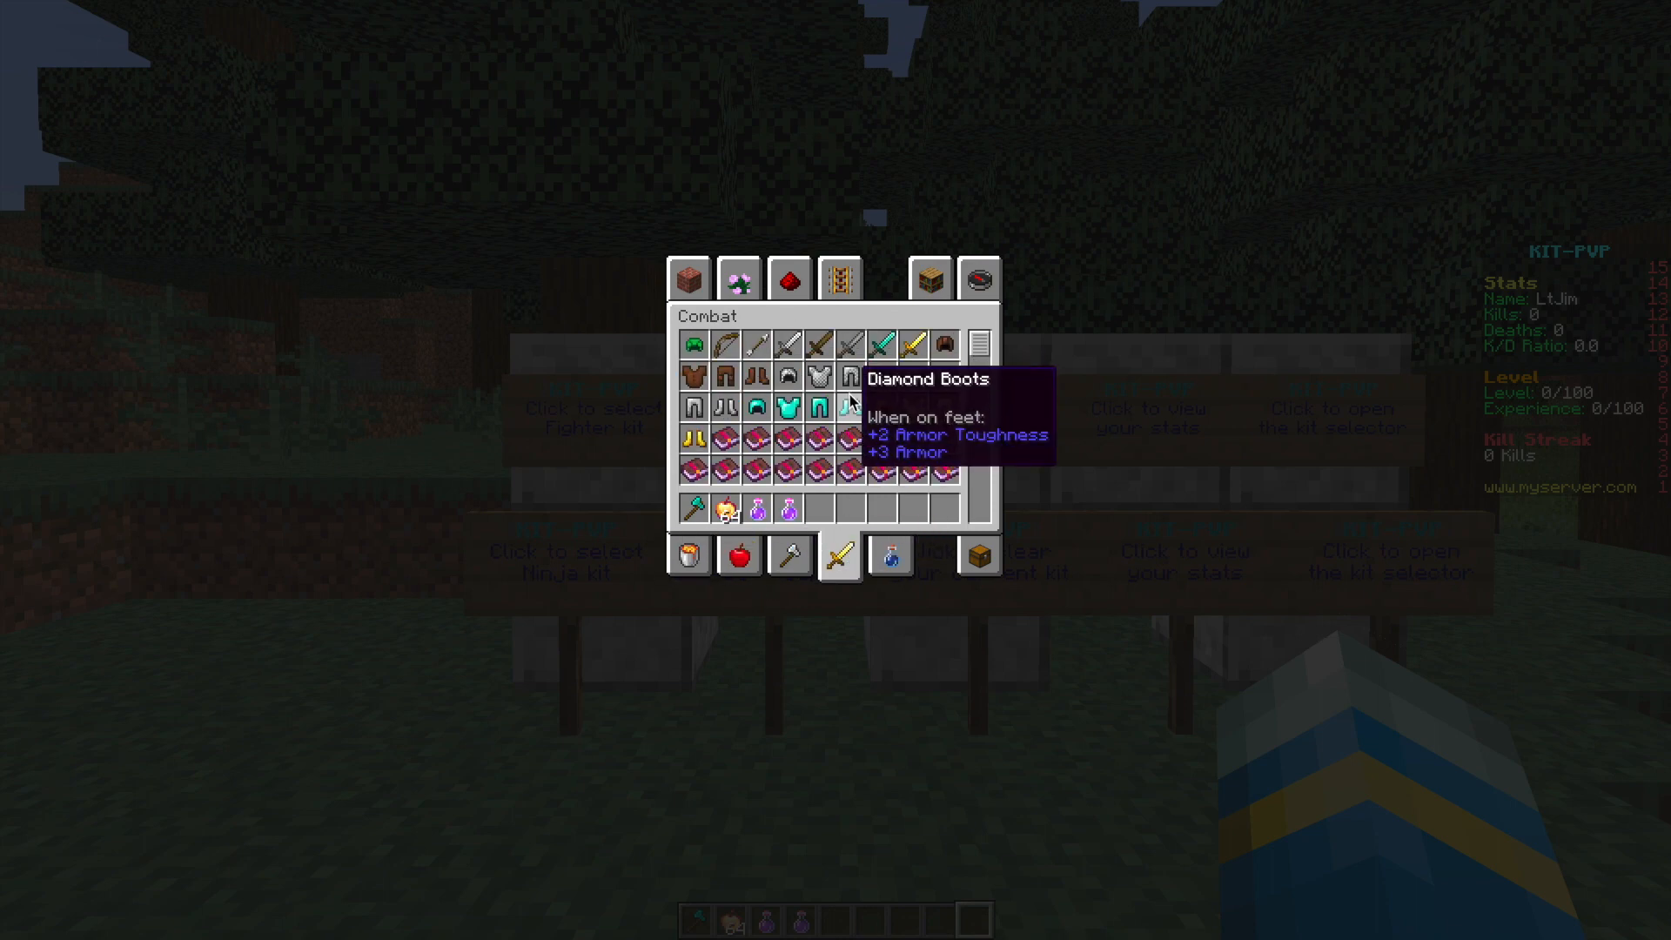
pyautogui.moveTo(759, 407)
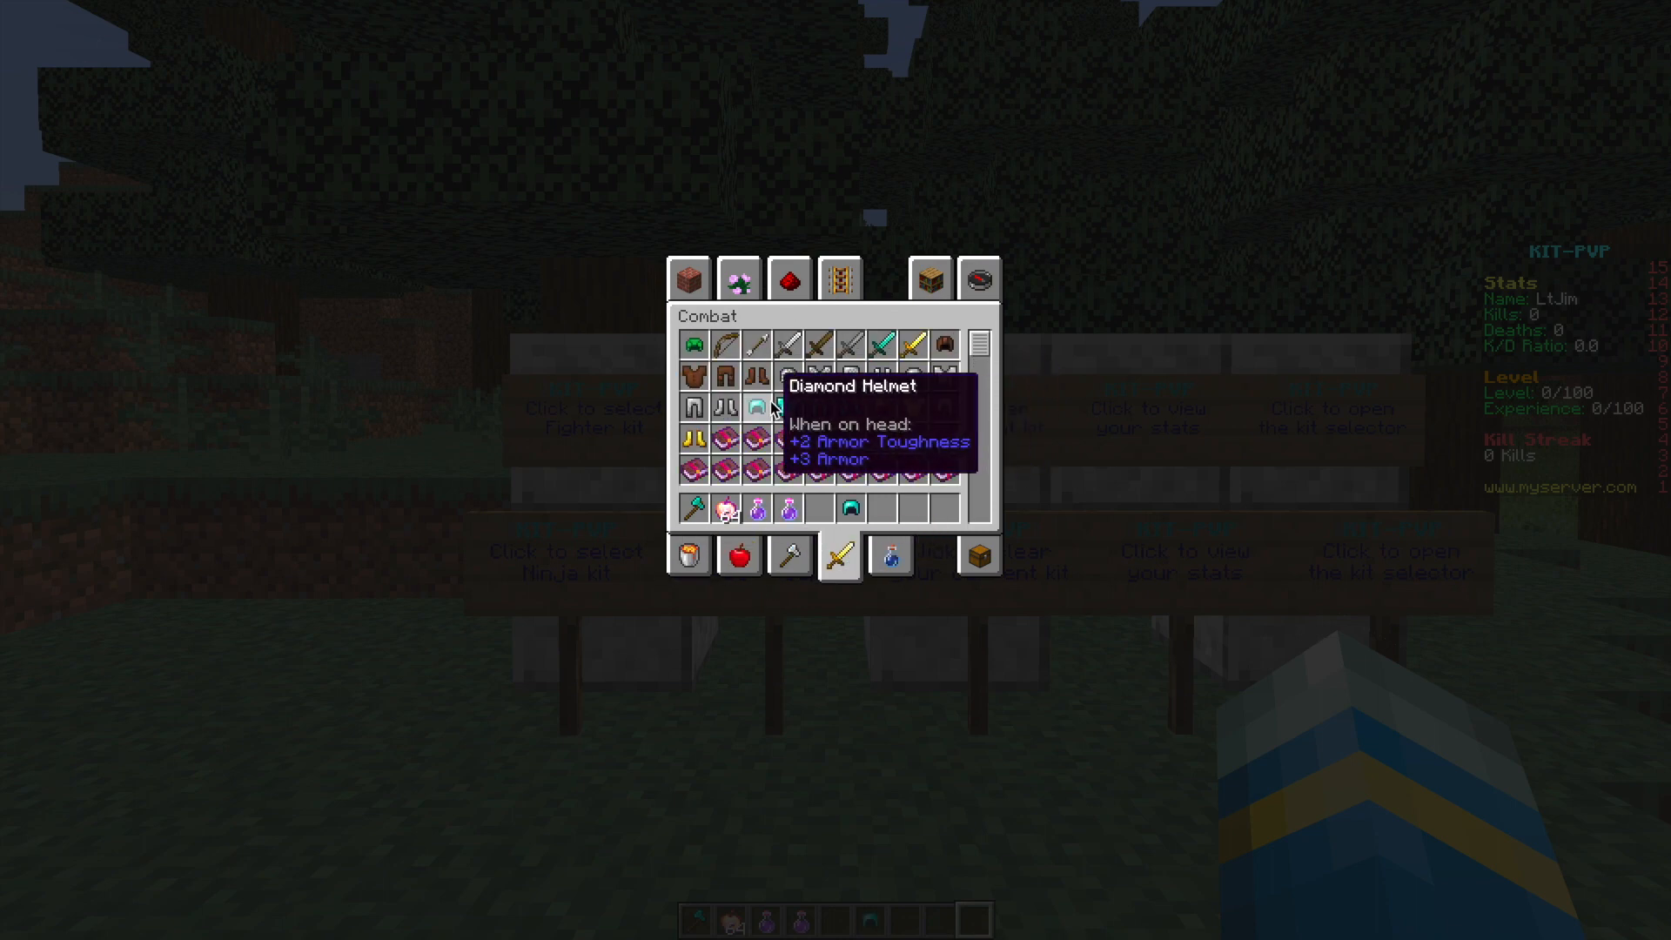
pyautogui.press('Escape')
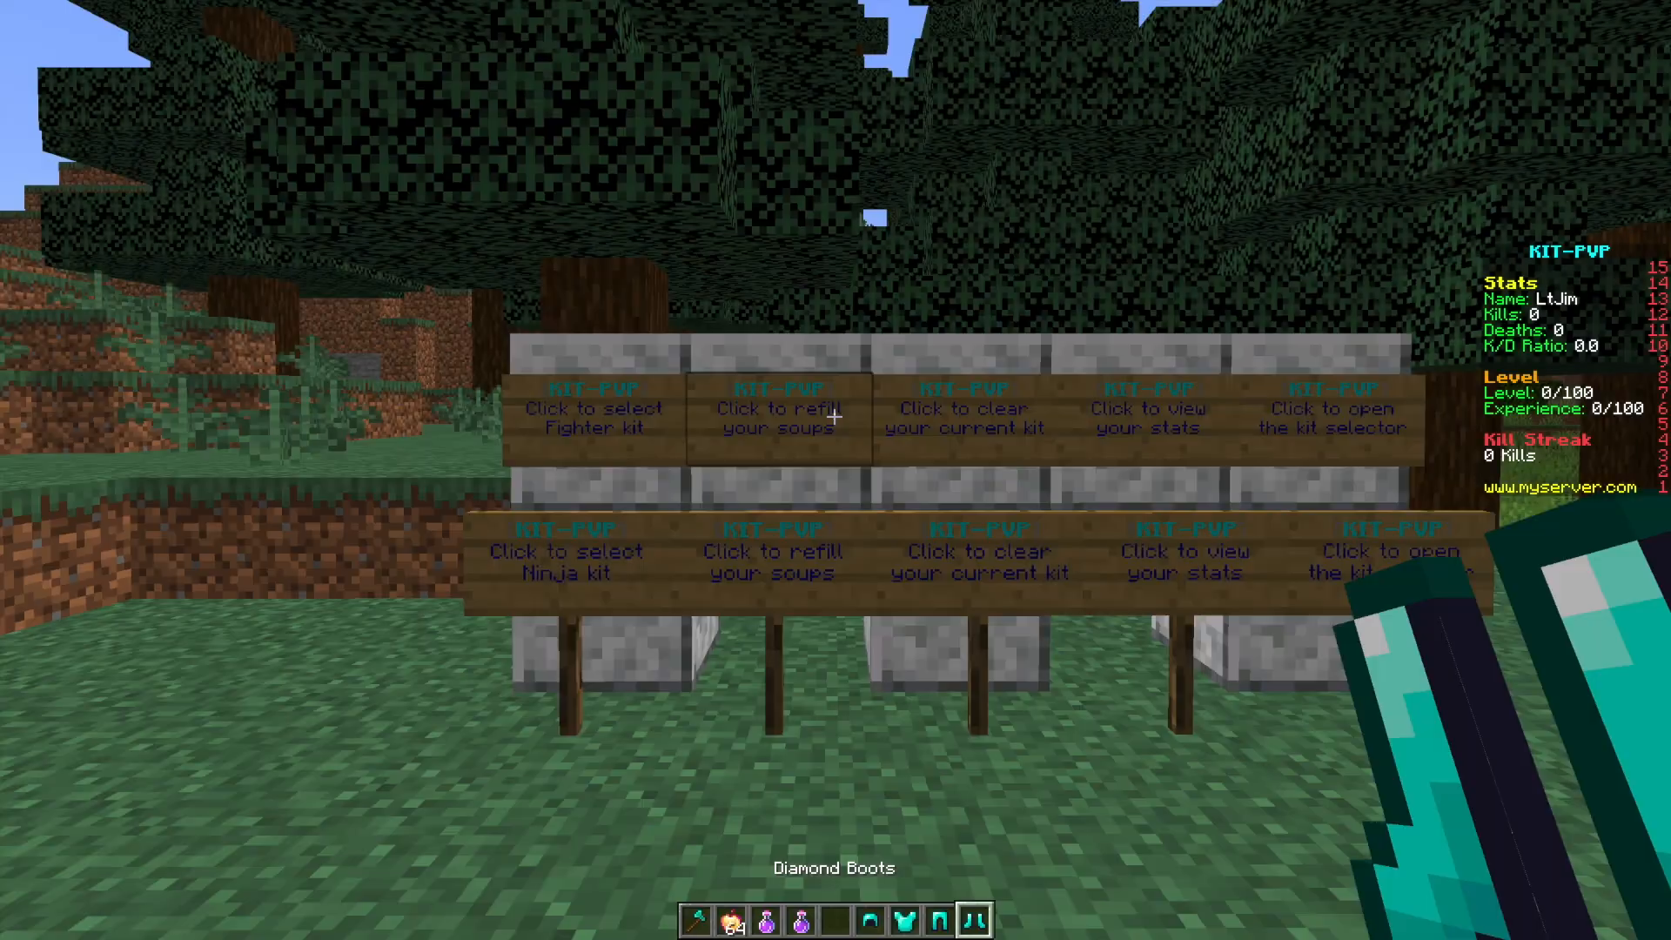
# - Save the loadout as a new kit with /kp create sere
pyautogui.write('/kp')
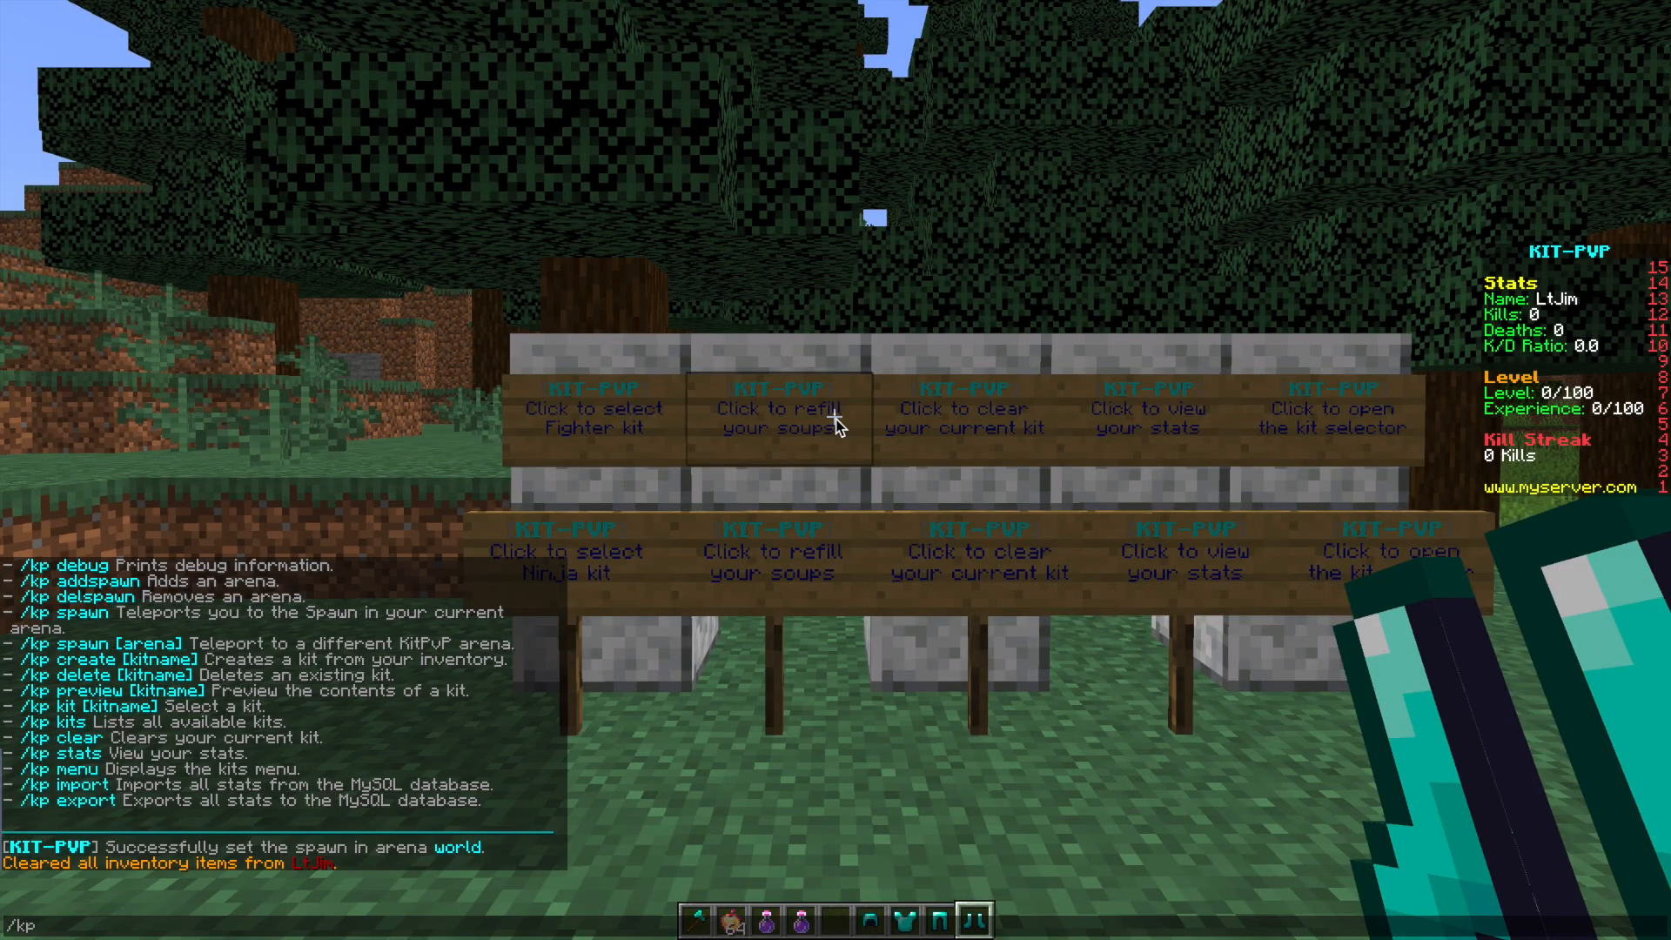
pyautogui.write('crea')
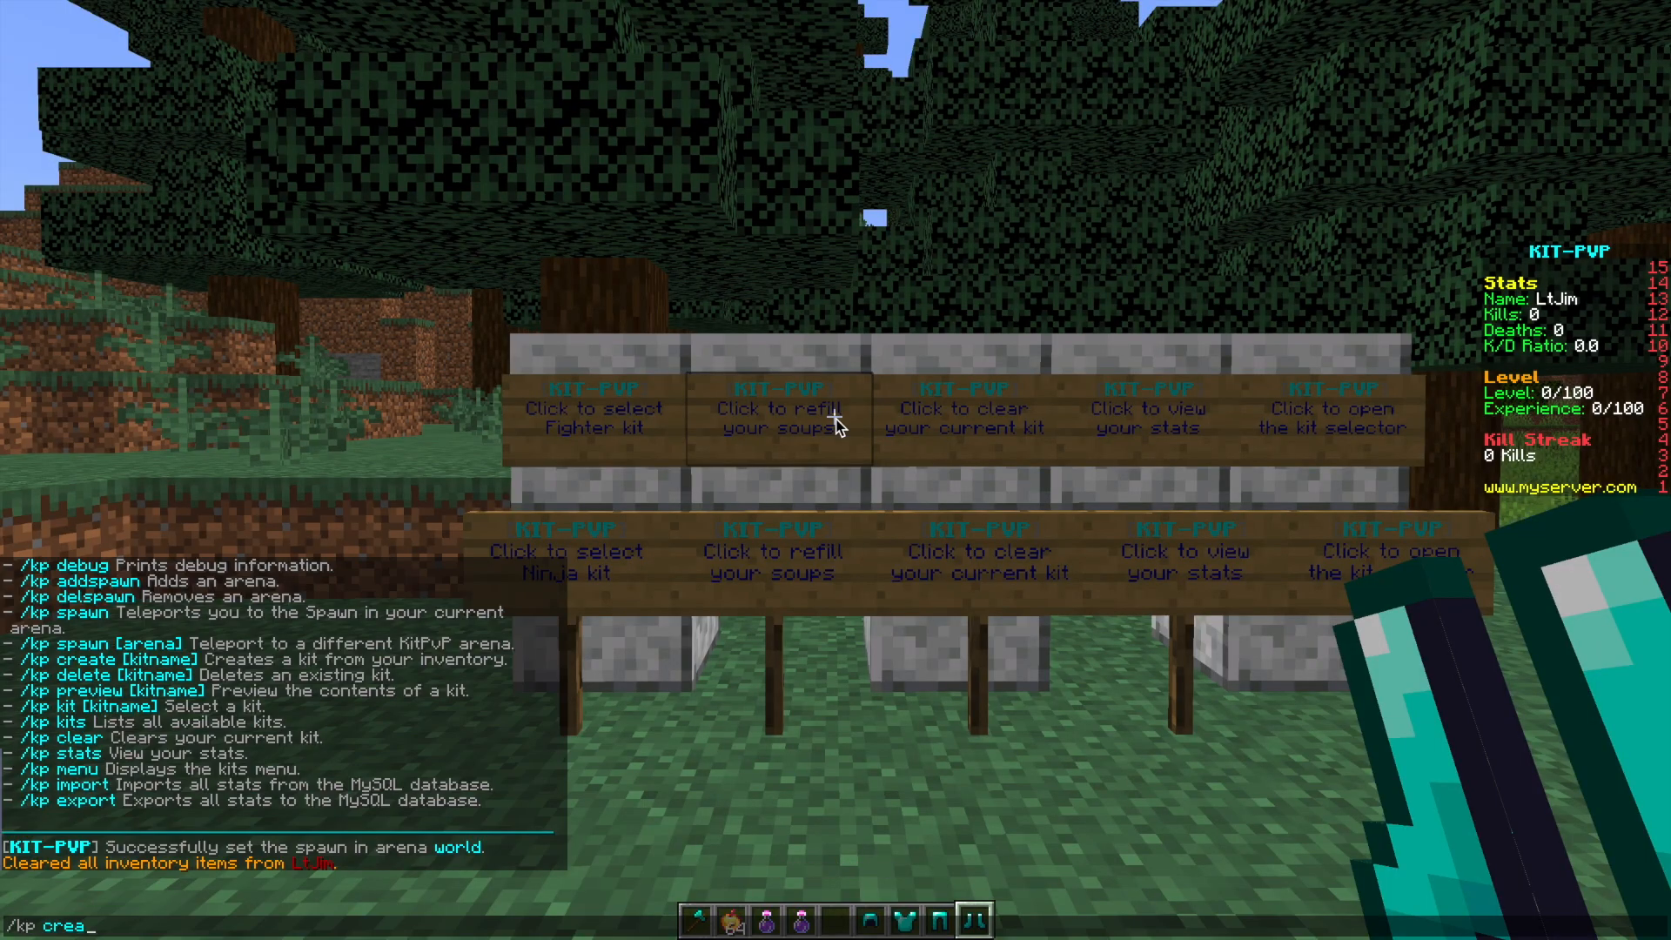
pyautogui.write('te sere')
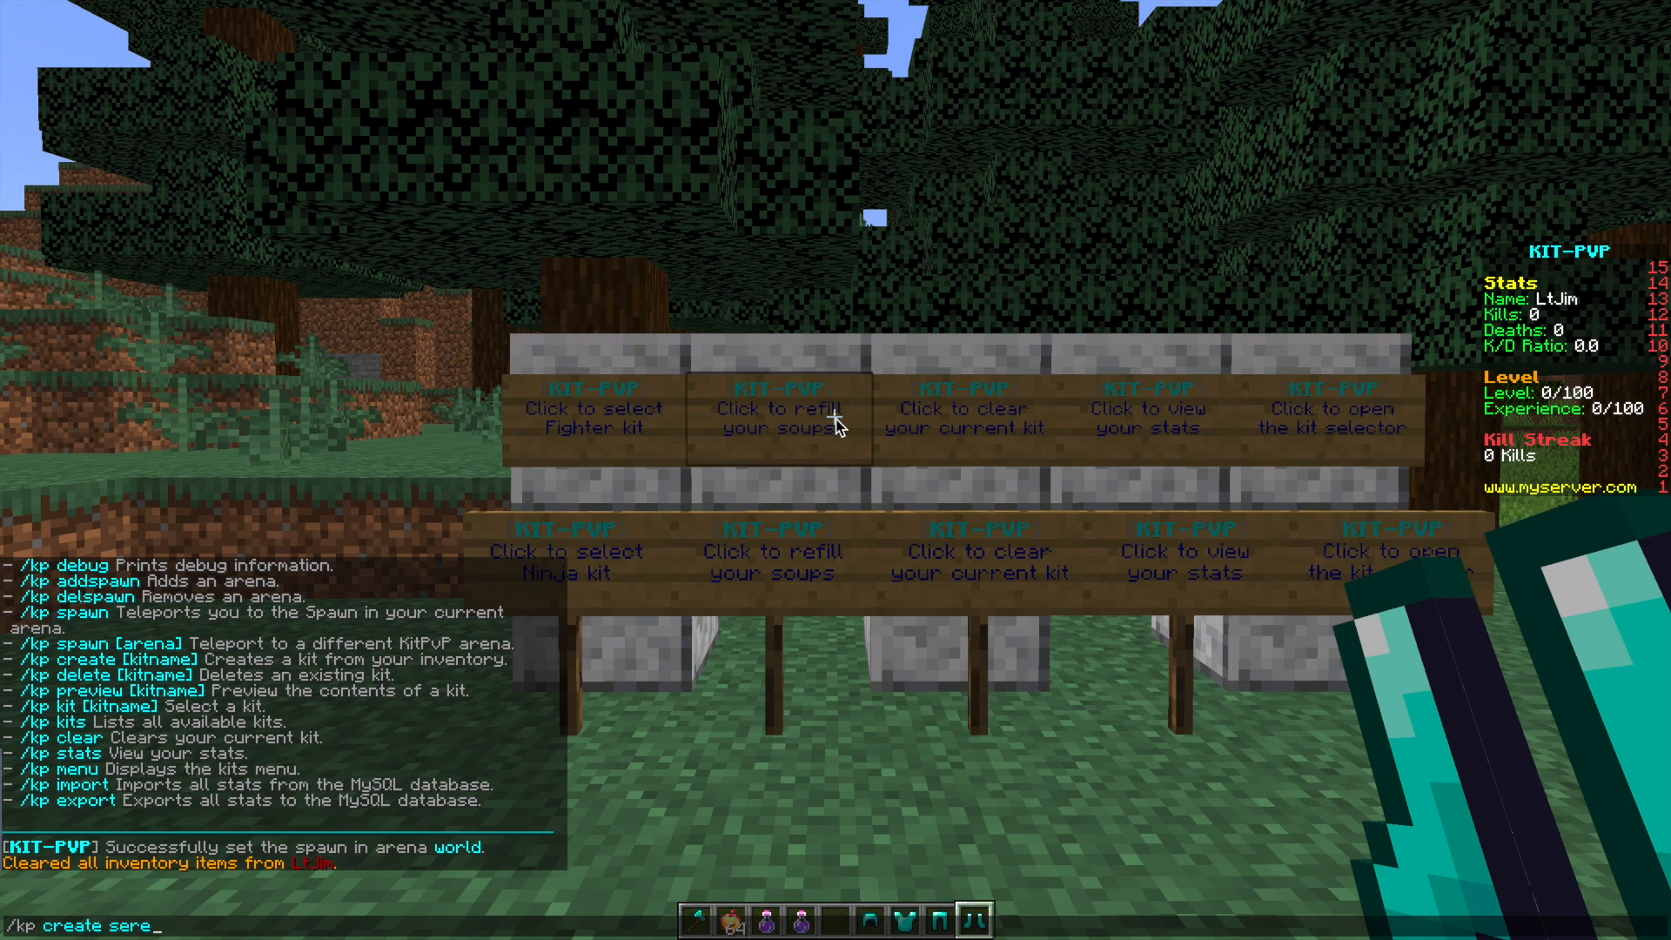
pyautogui.press('Escape')
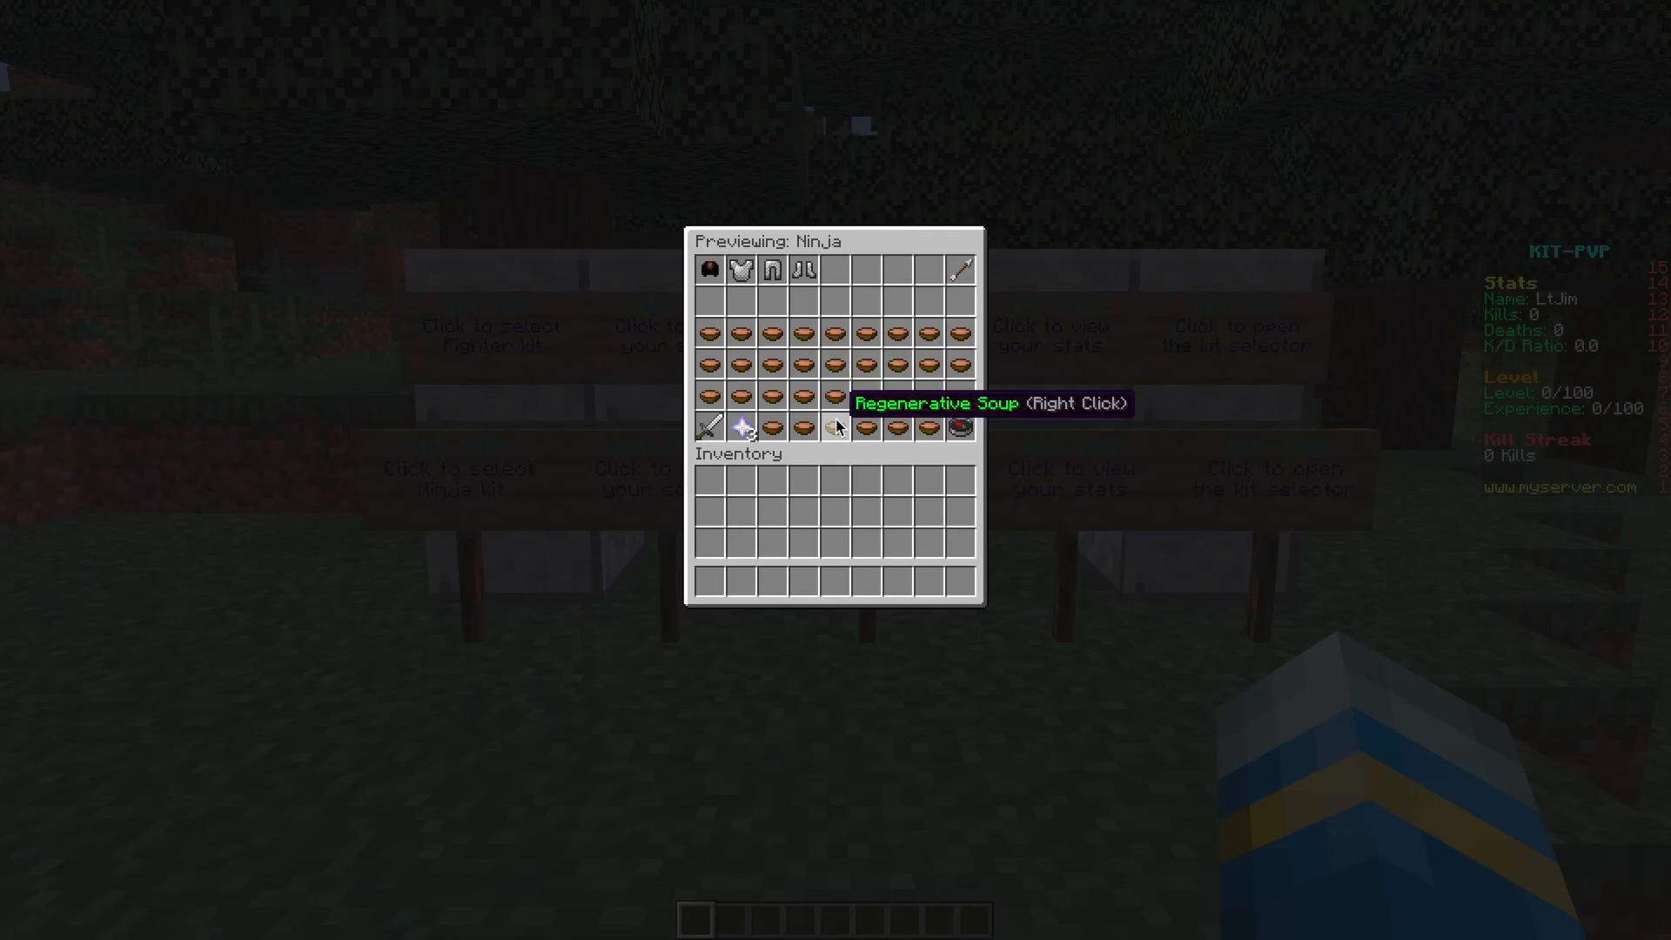
pyautogui.moveTo(707, 395)
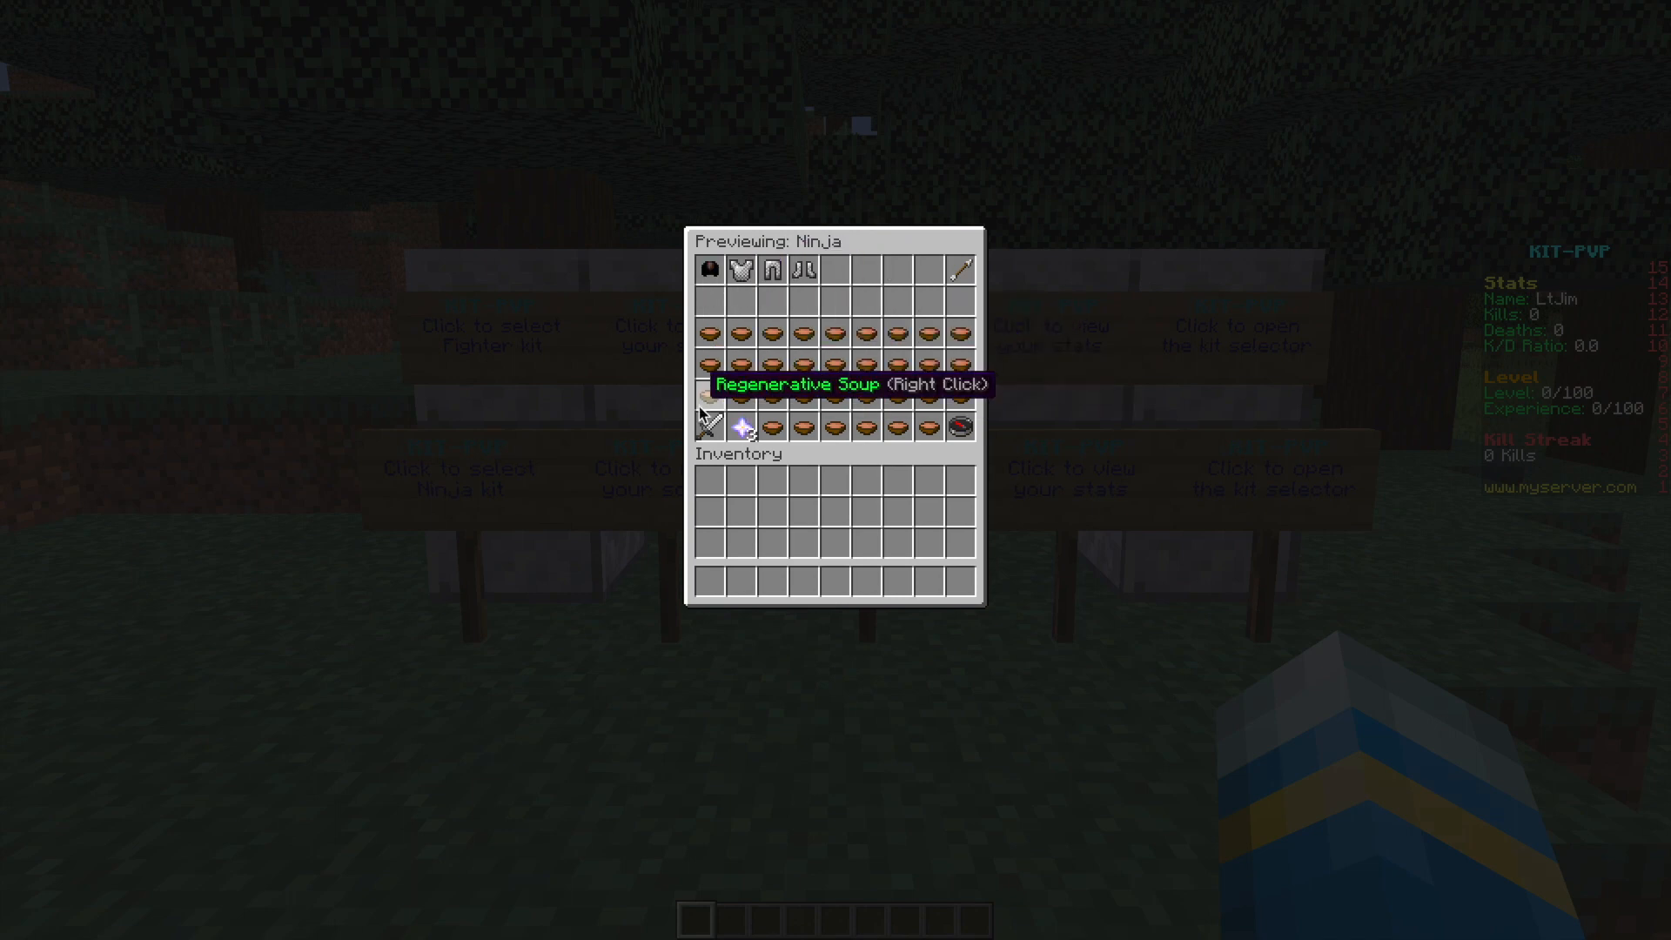
pyautogui.moveTo(957, 268)
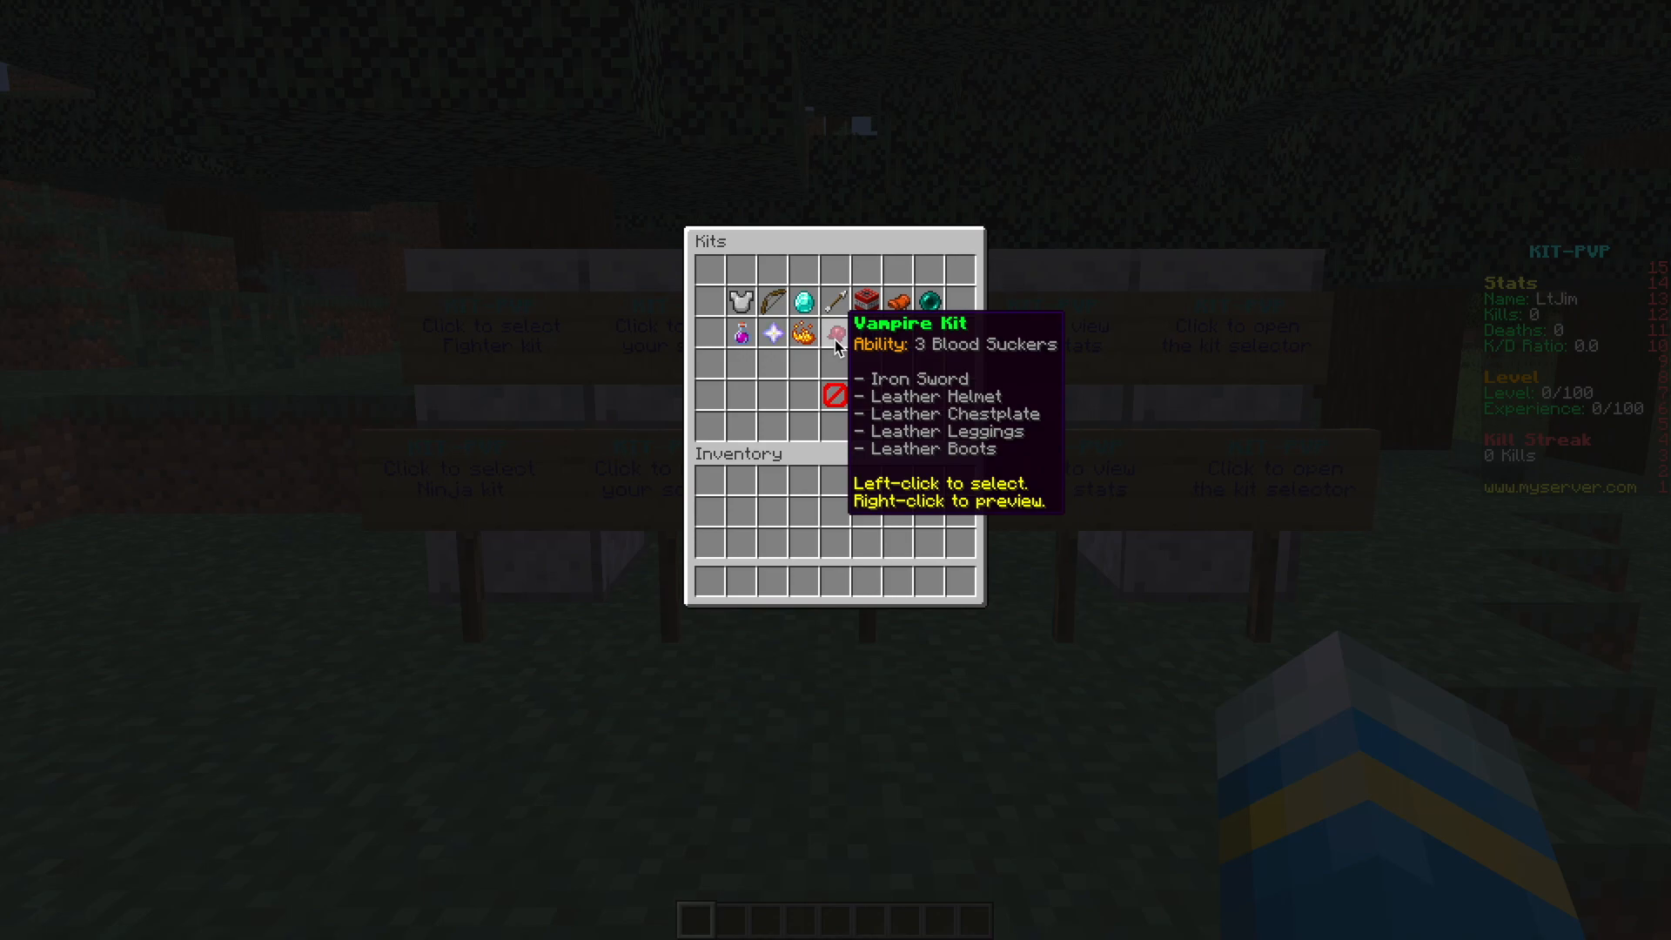
# - Pick the Vampire kit from the kit selector
pyautogui.click(834, 324)
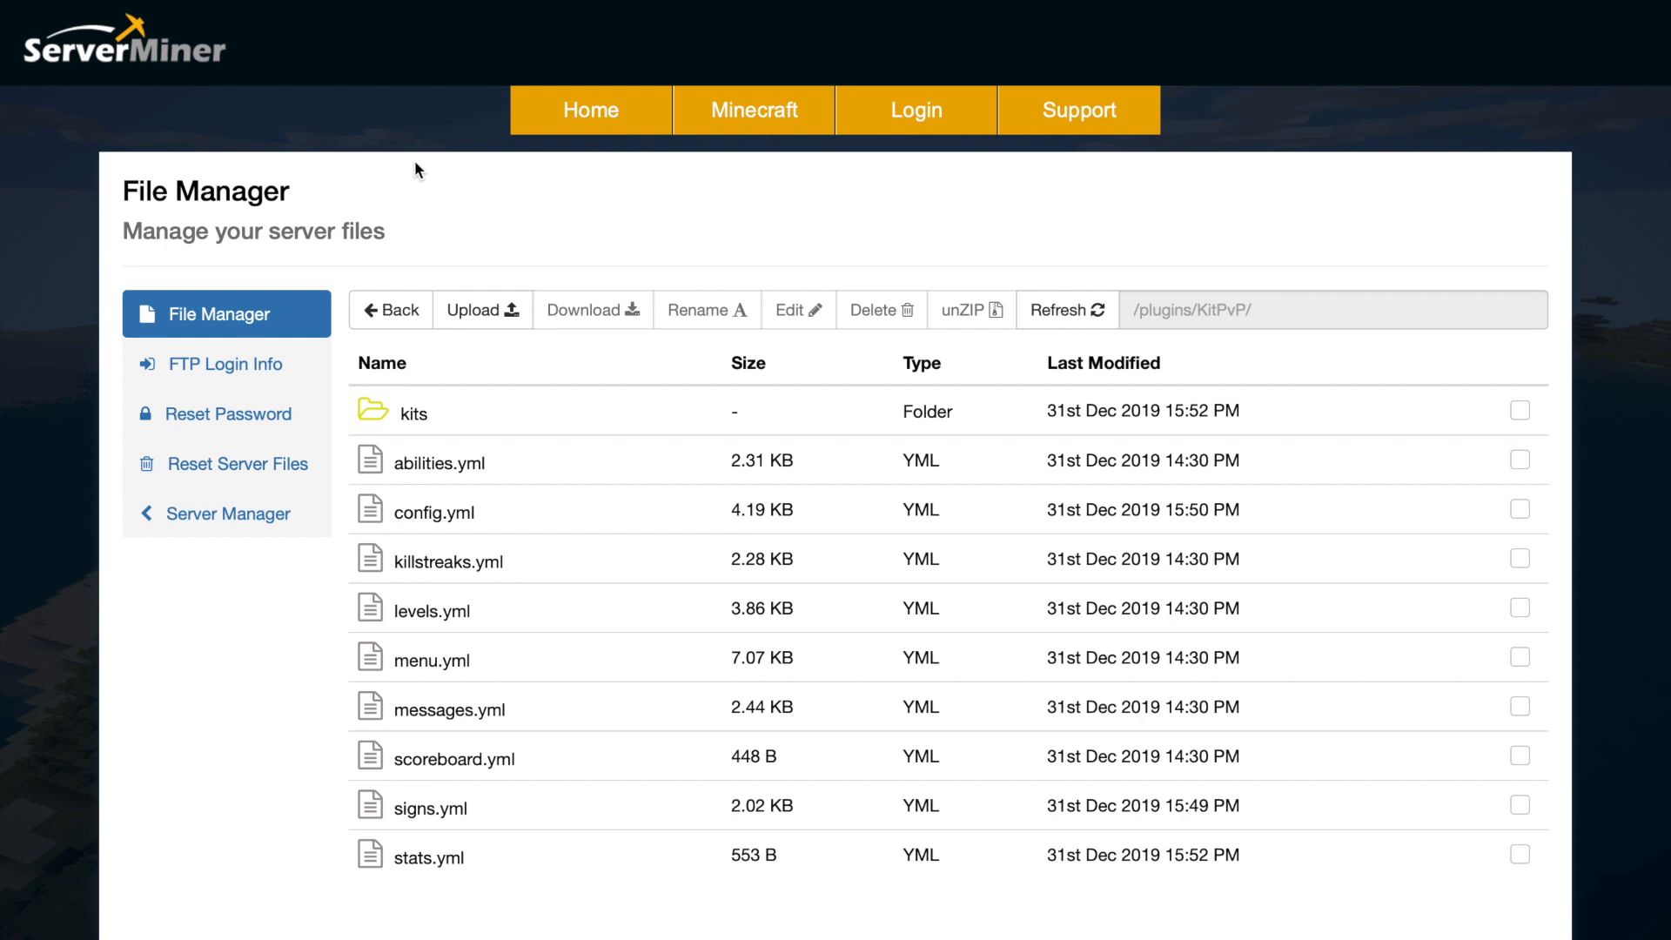
pyautogui.moveTo(498, 408)
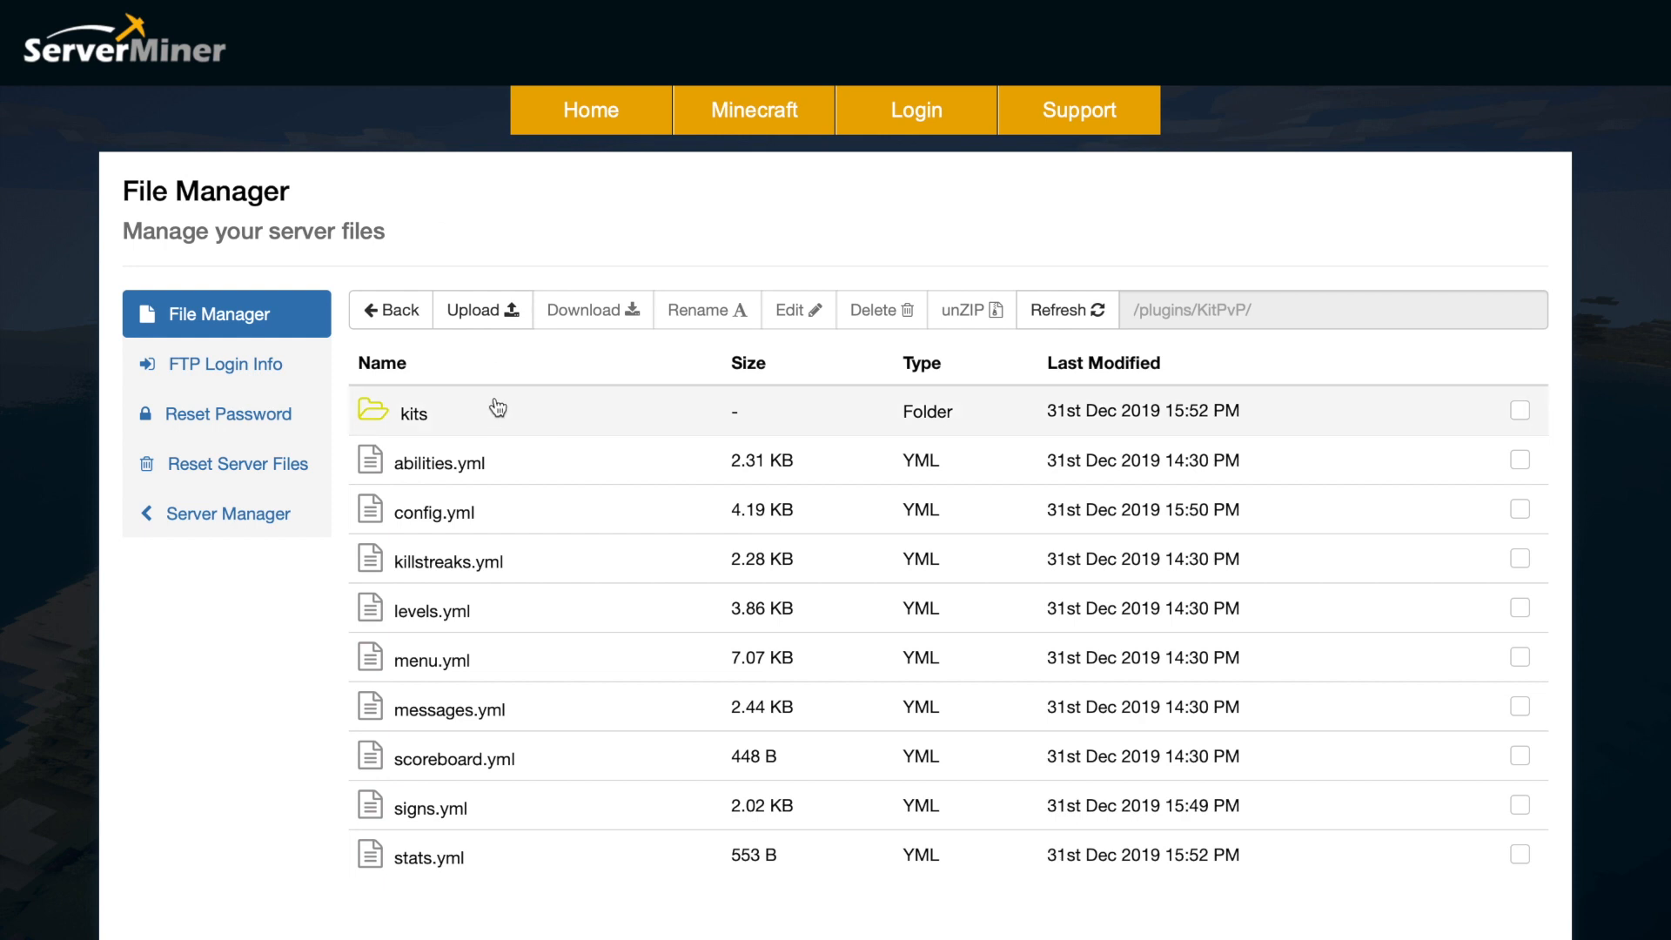
# - Open Kangaroo.yml from the KitPvP kits folder
pyautogui.click(1066, 310)
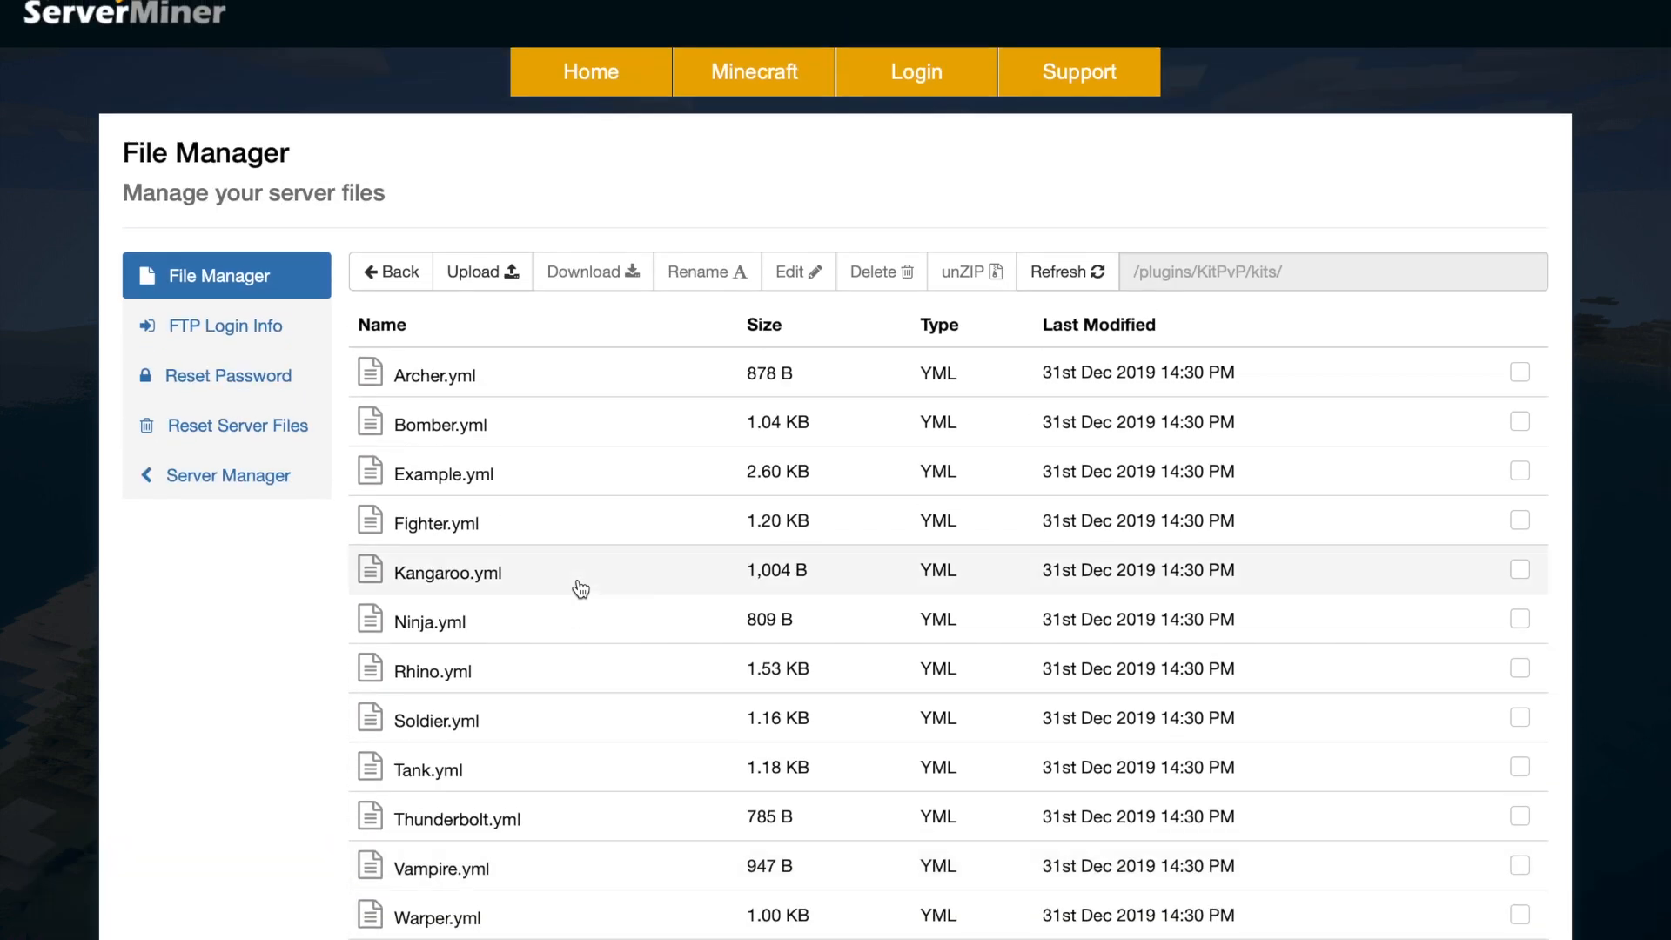
pyautogui.scroll(-3)
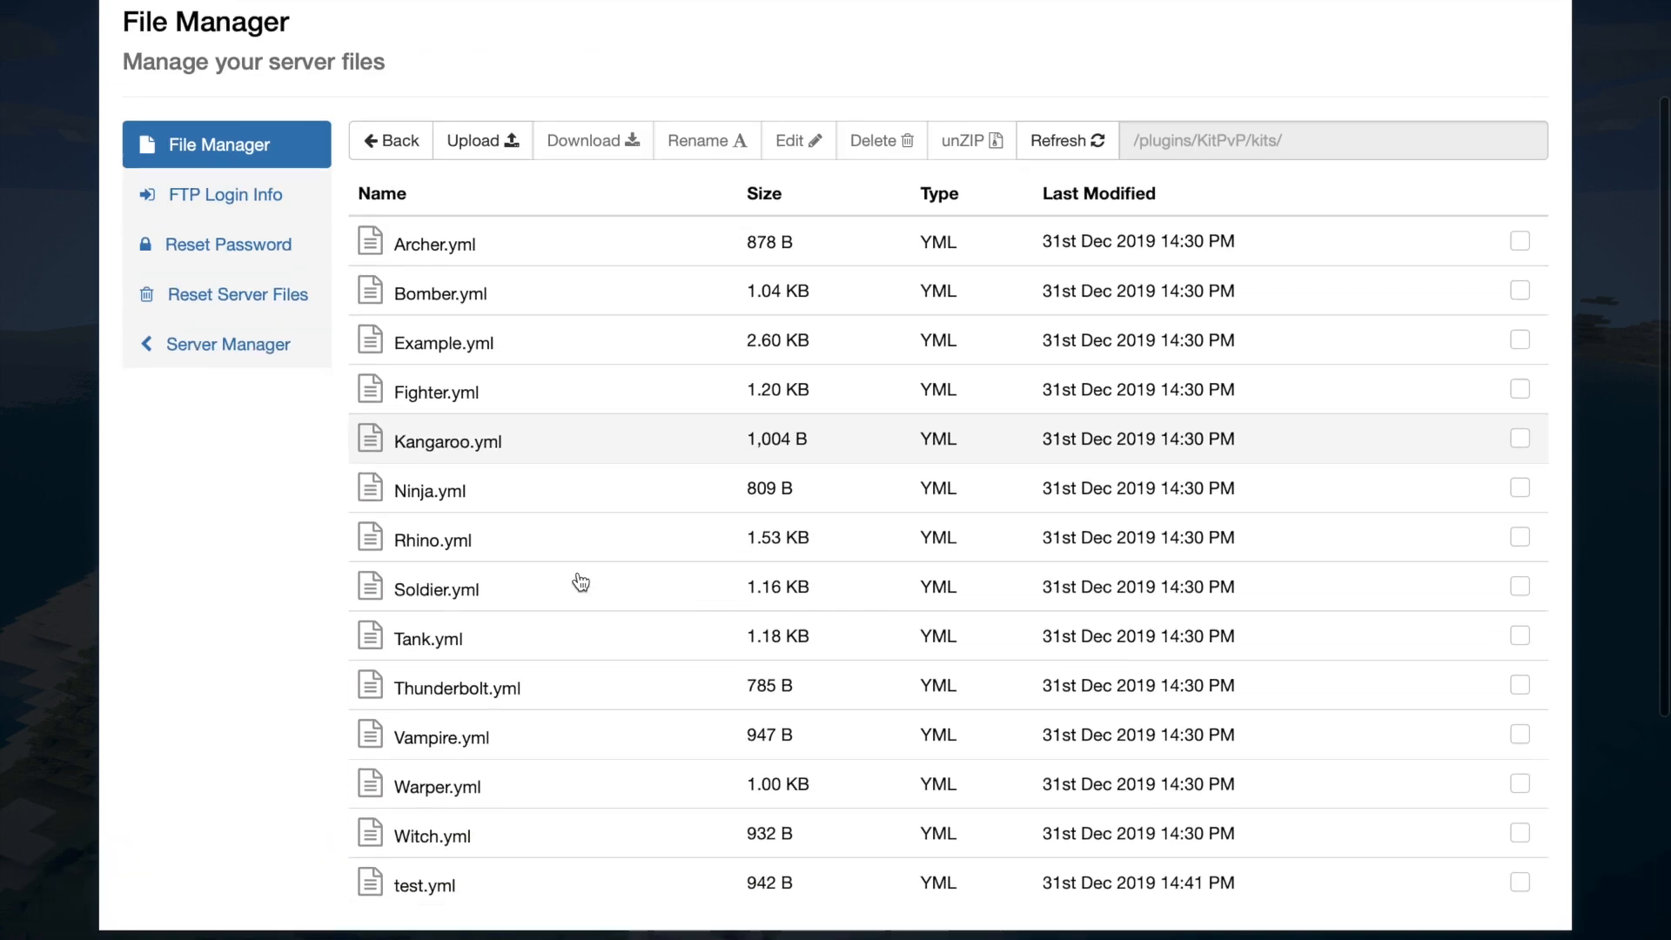
pyautogui.scroll(-3)
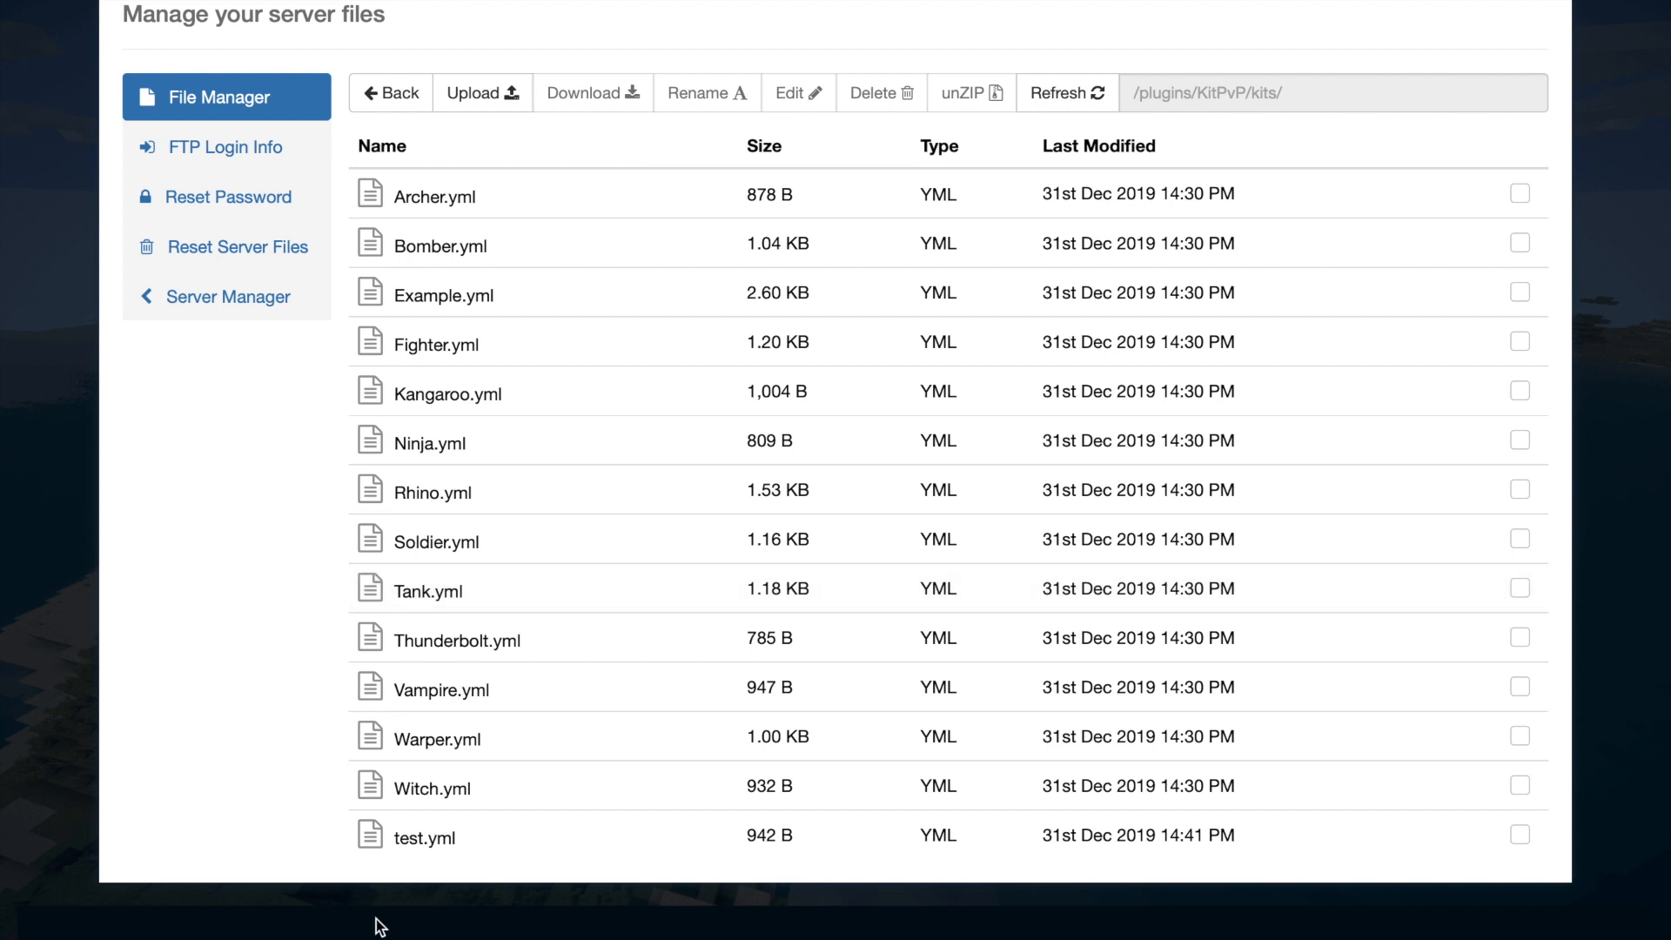
pyautogui.moveTo(427, 838)
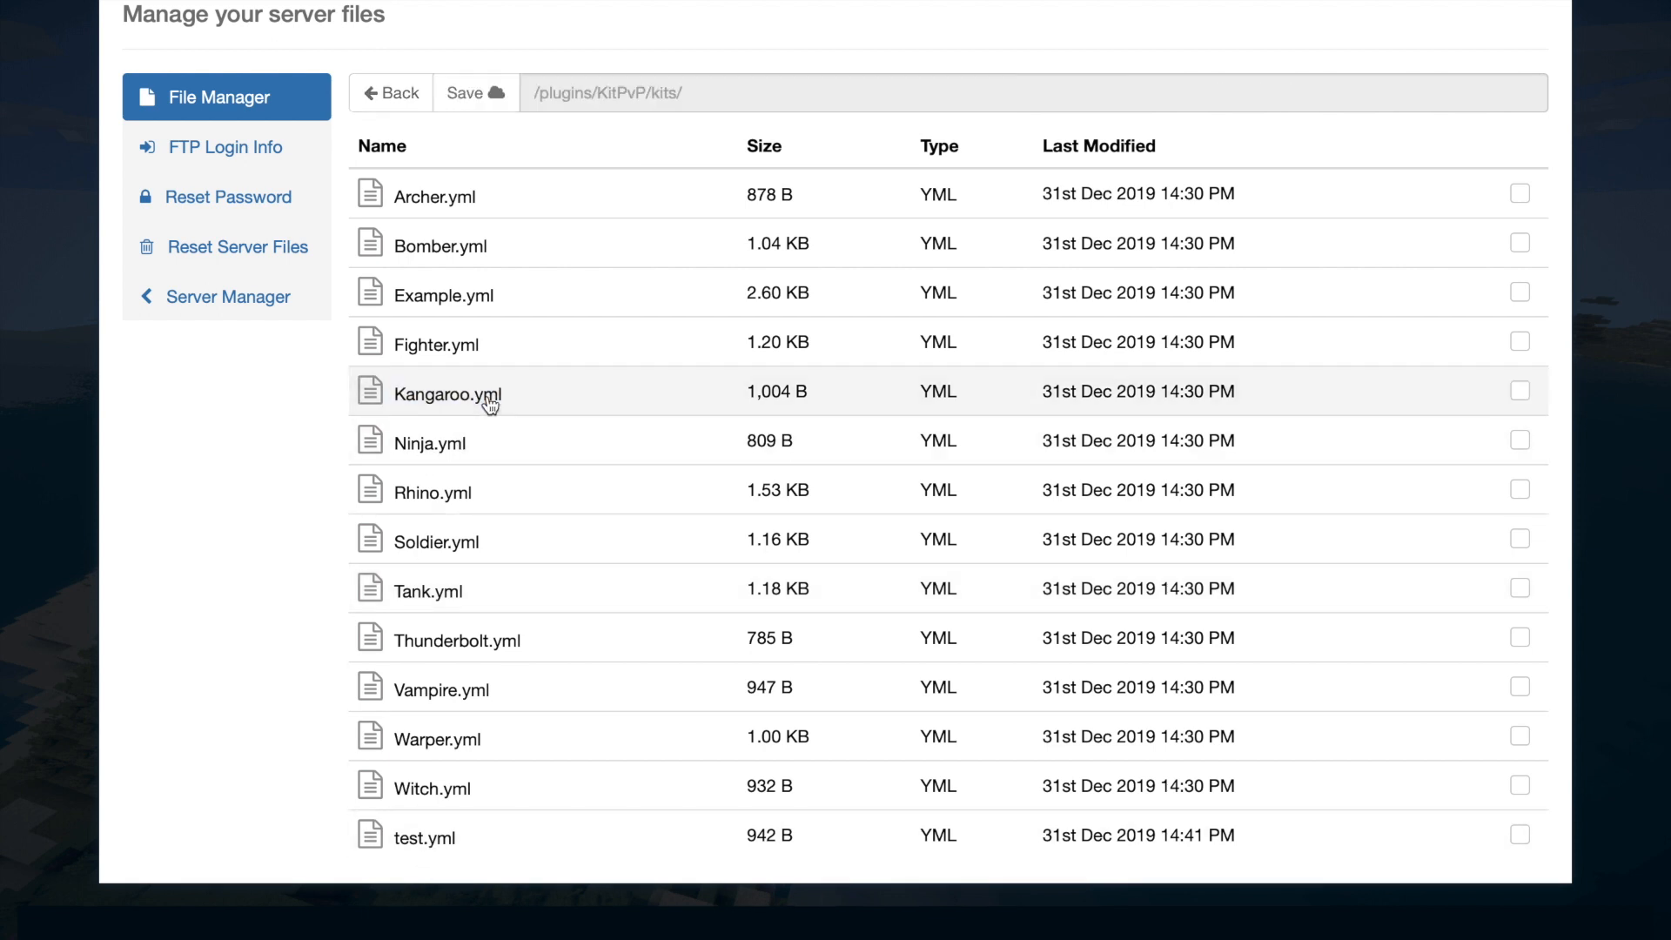
pyautogui.click(448, 392)
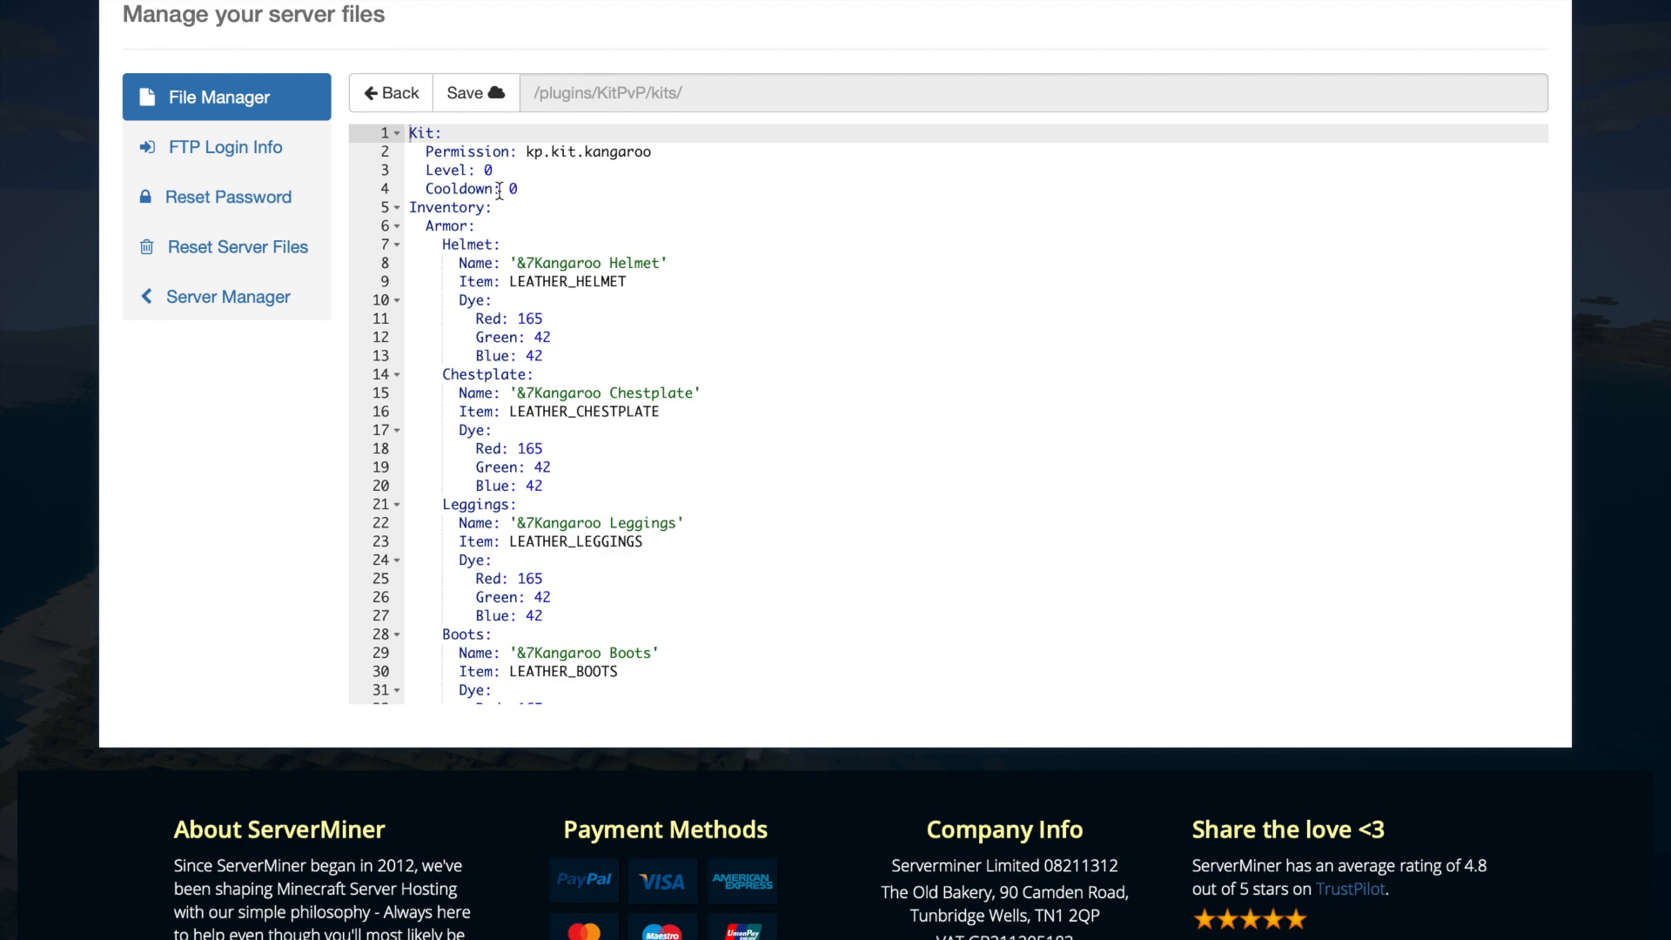
pyautogui.moveTo(544, 313)
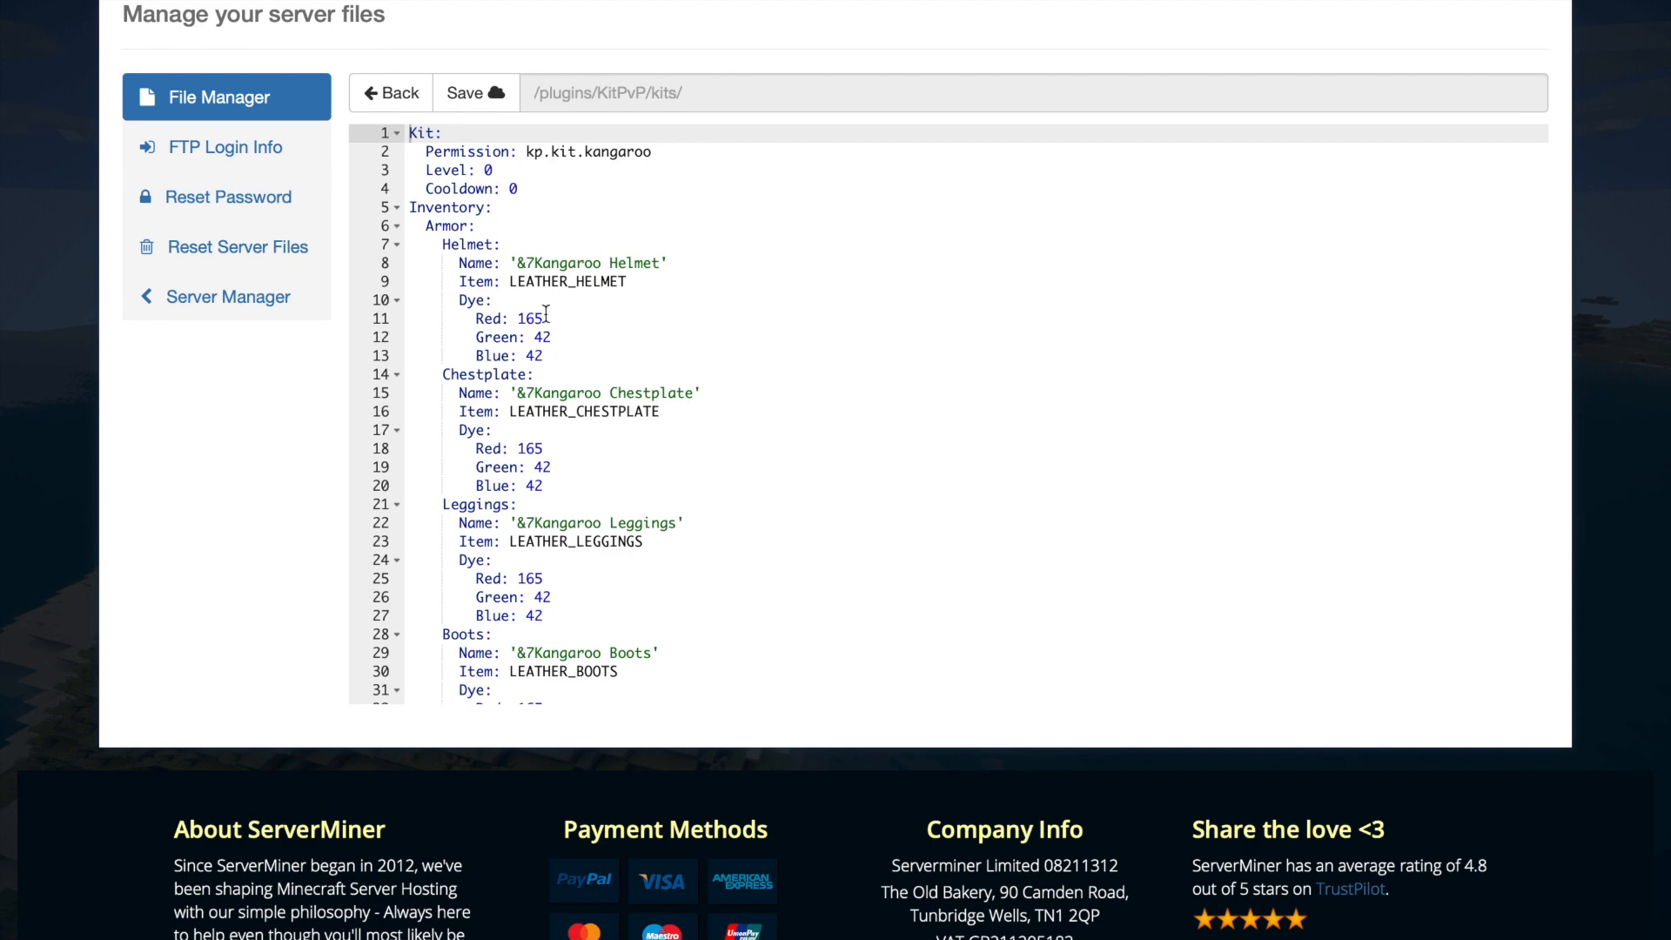
# - Scroll through the Kangaroo kit's armour, items and potions
pyautogui.scroll(-3)
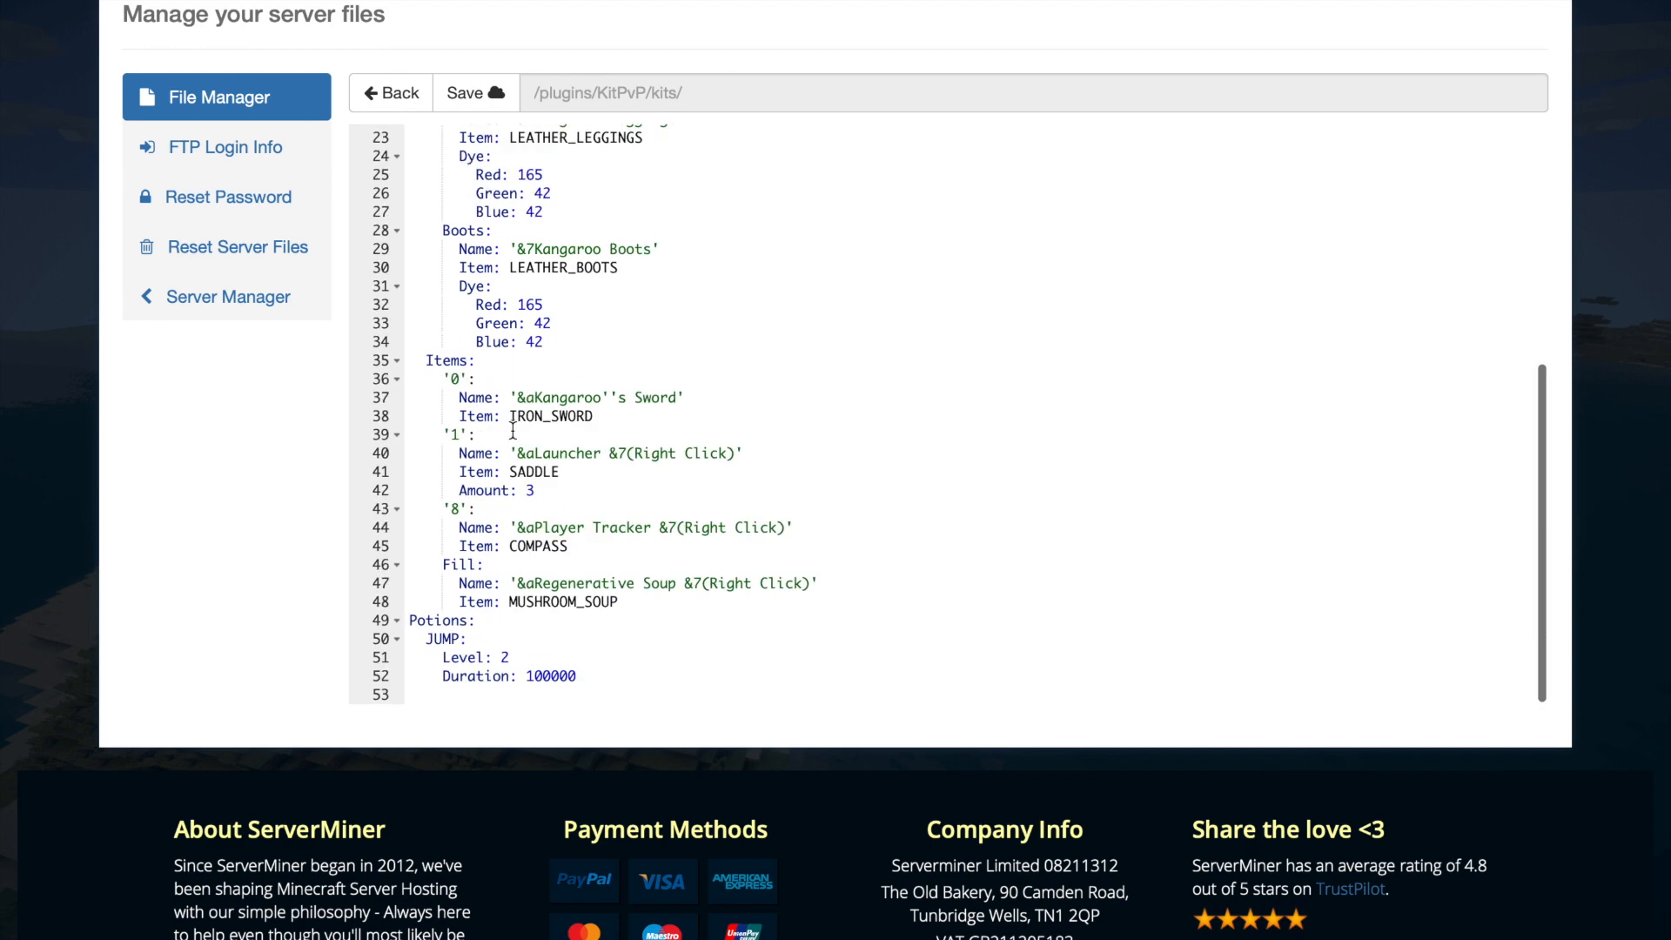
pyautogui.scroll(-3)
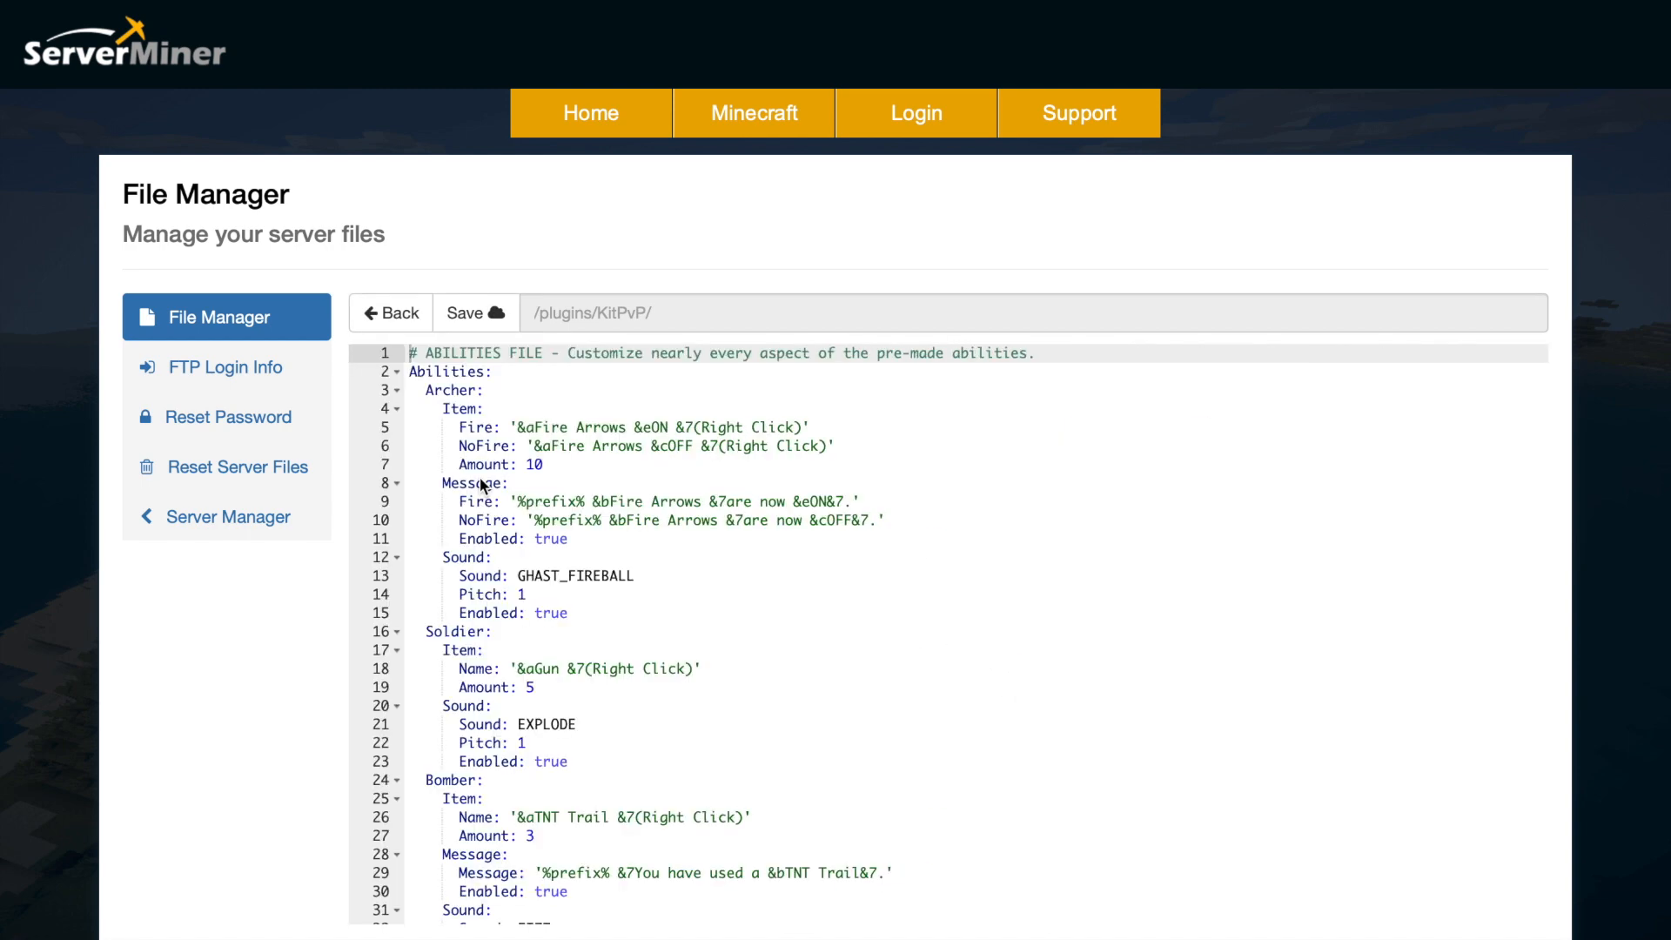
pyautogui.moveTo(491, 623)
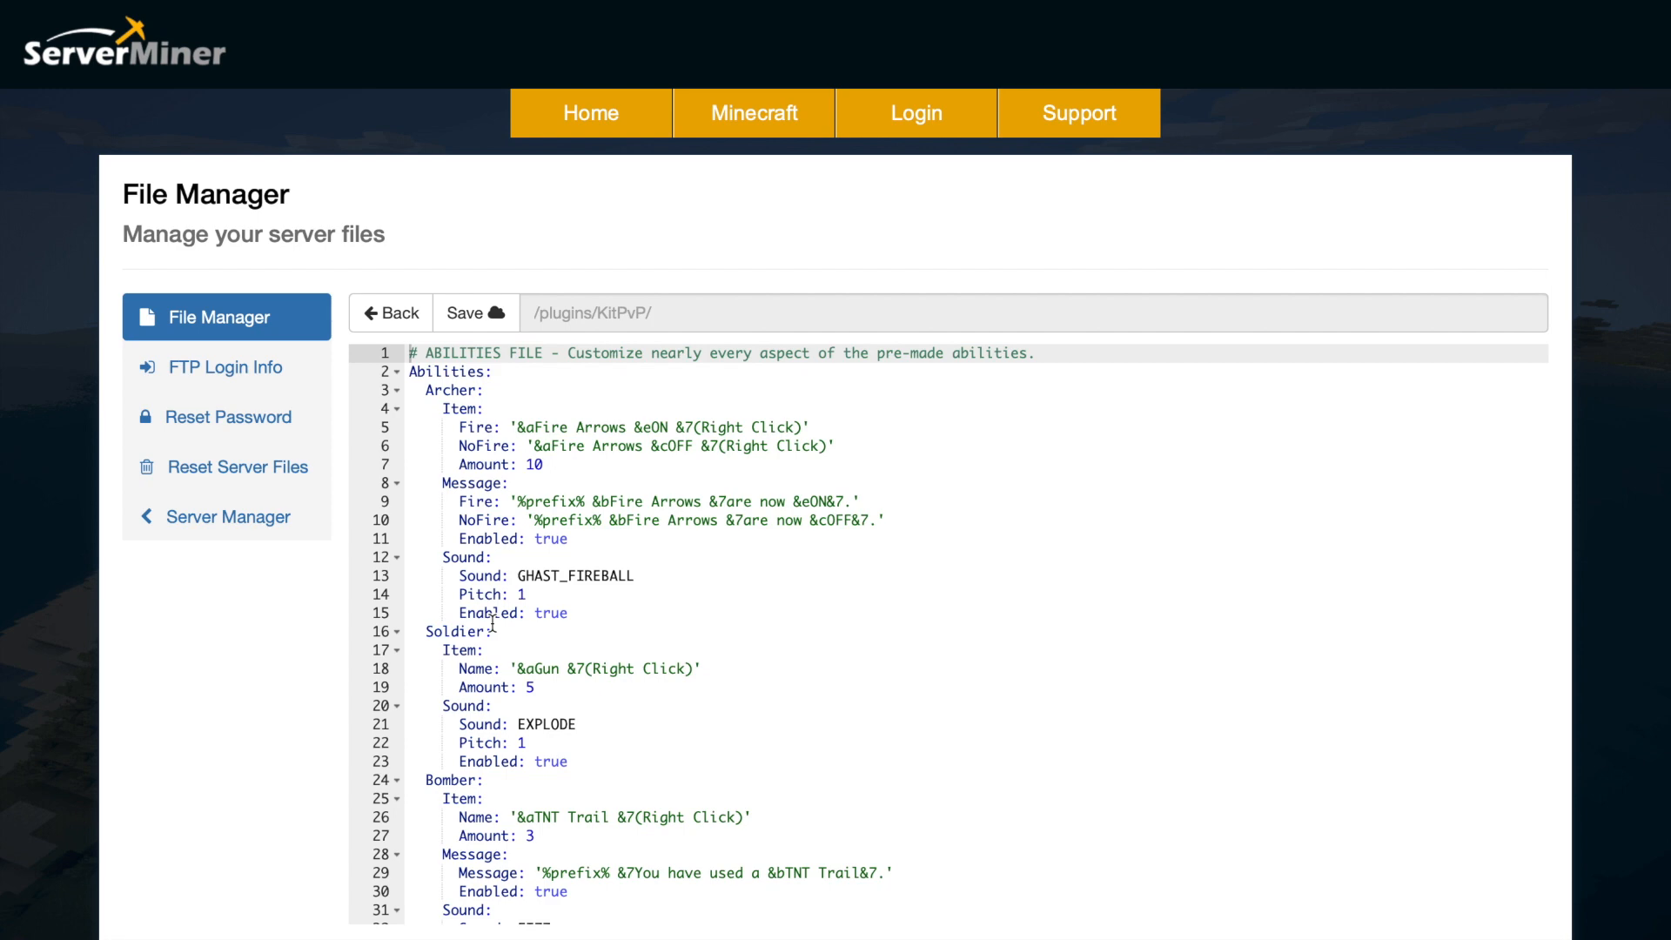
# - Scroll through the abilities file's kit sections and return to the plugin folder
pyautogui.scroll(-3)
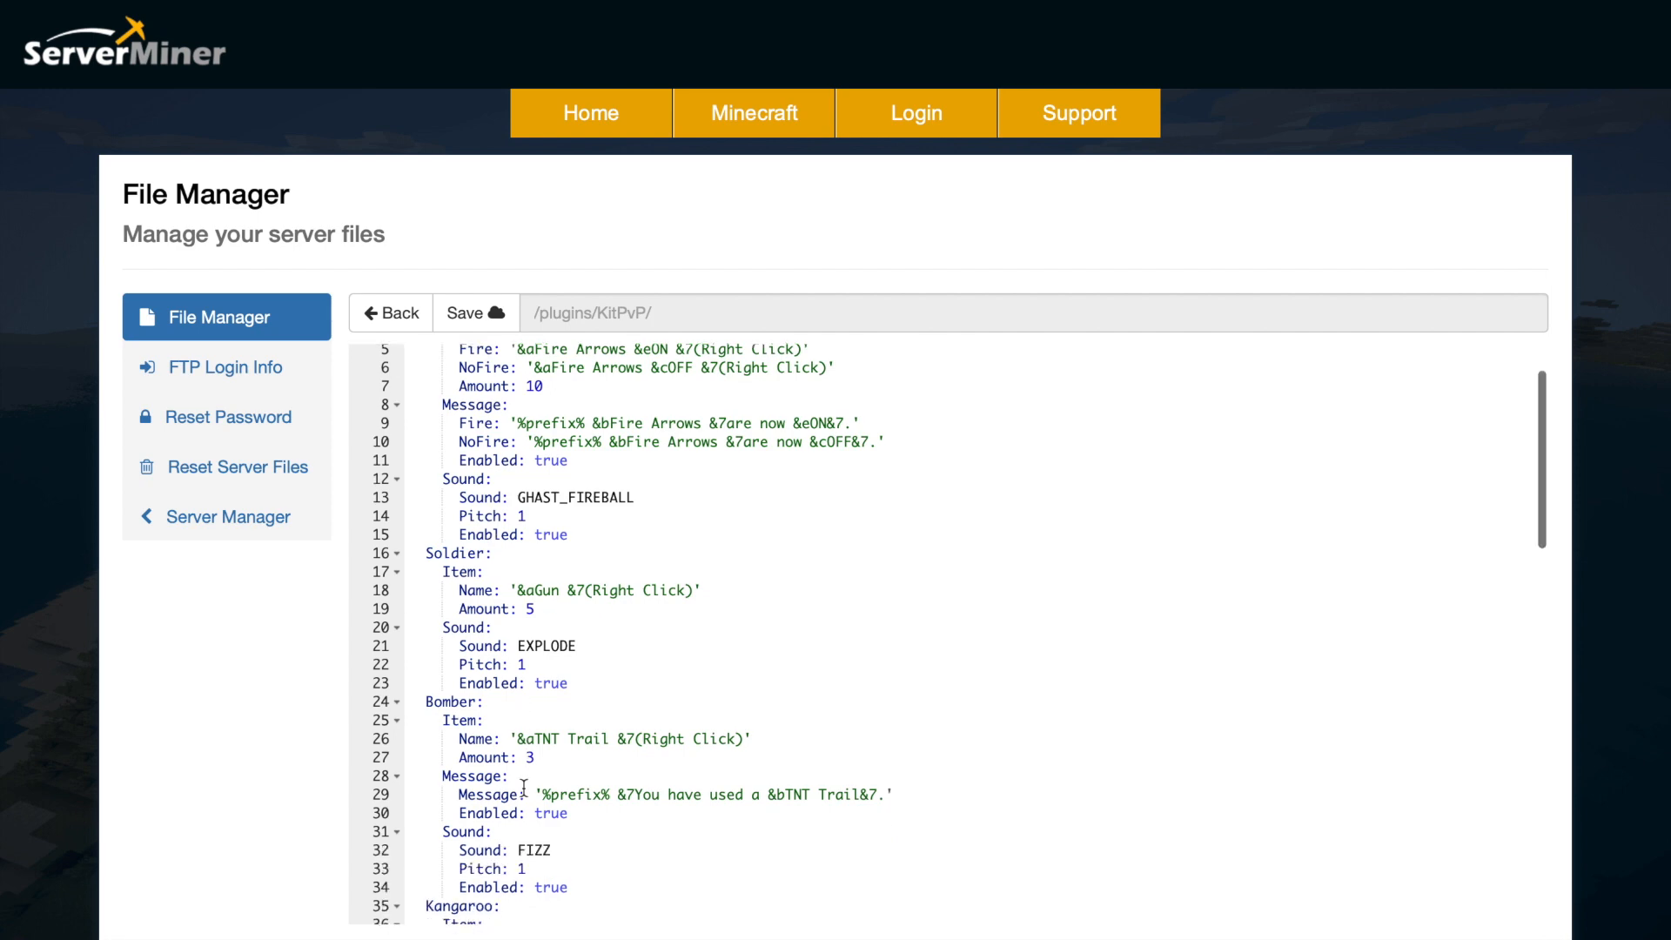
pyautogui.scroll(-3)
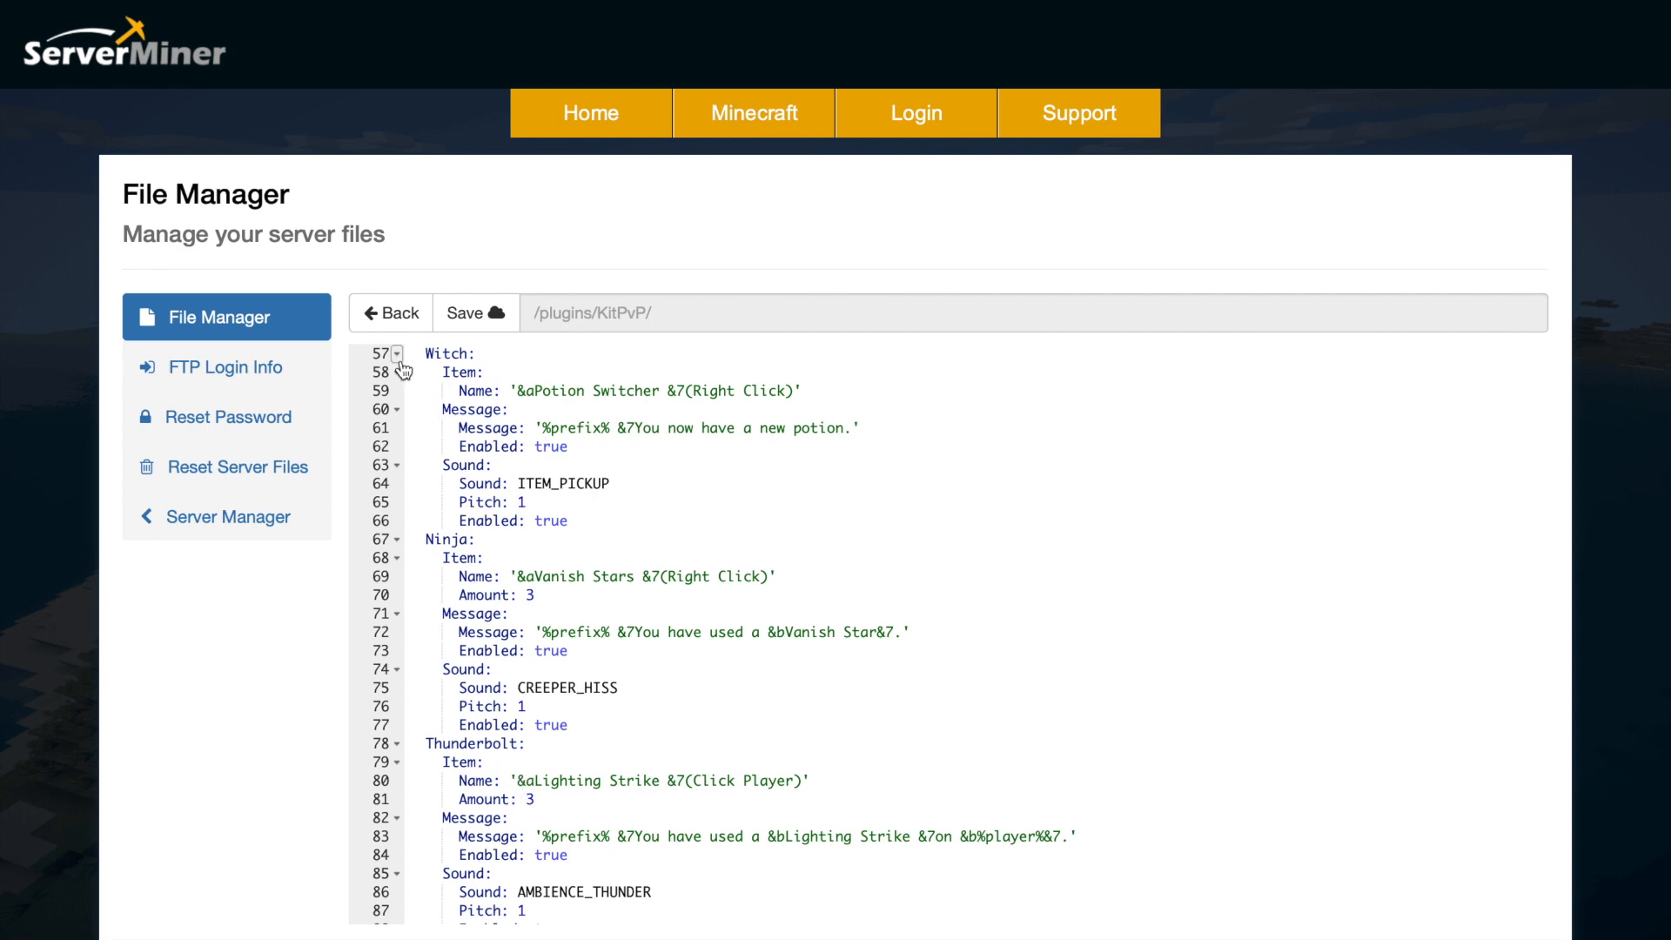
pyautogui.click(392, 314)
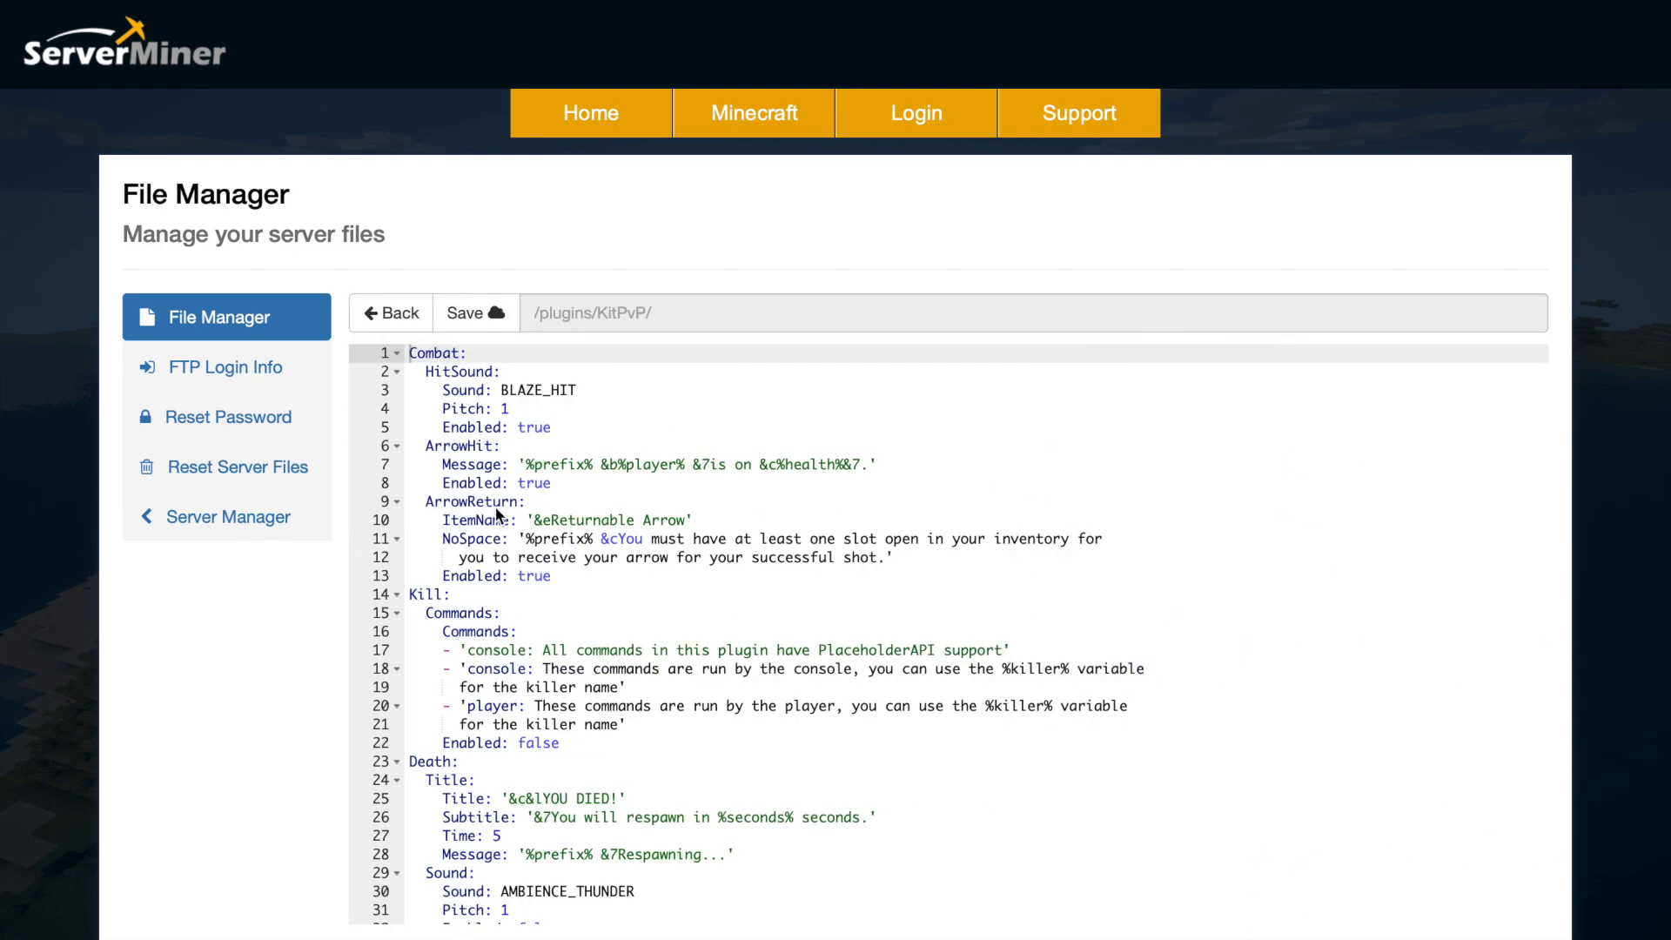
pyautogui.moveTo(492, 533)
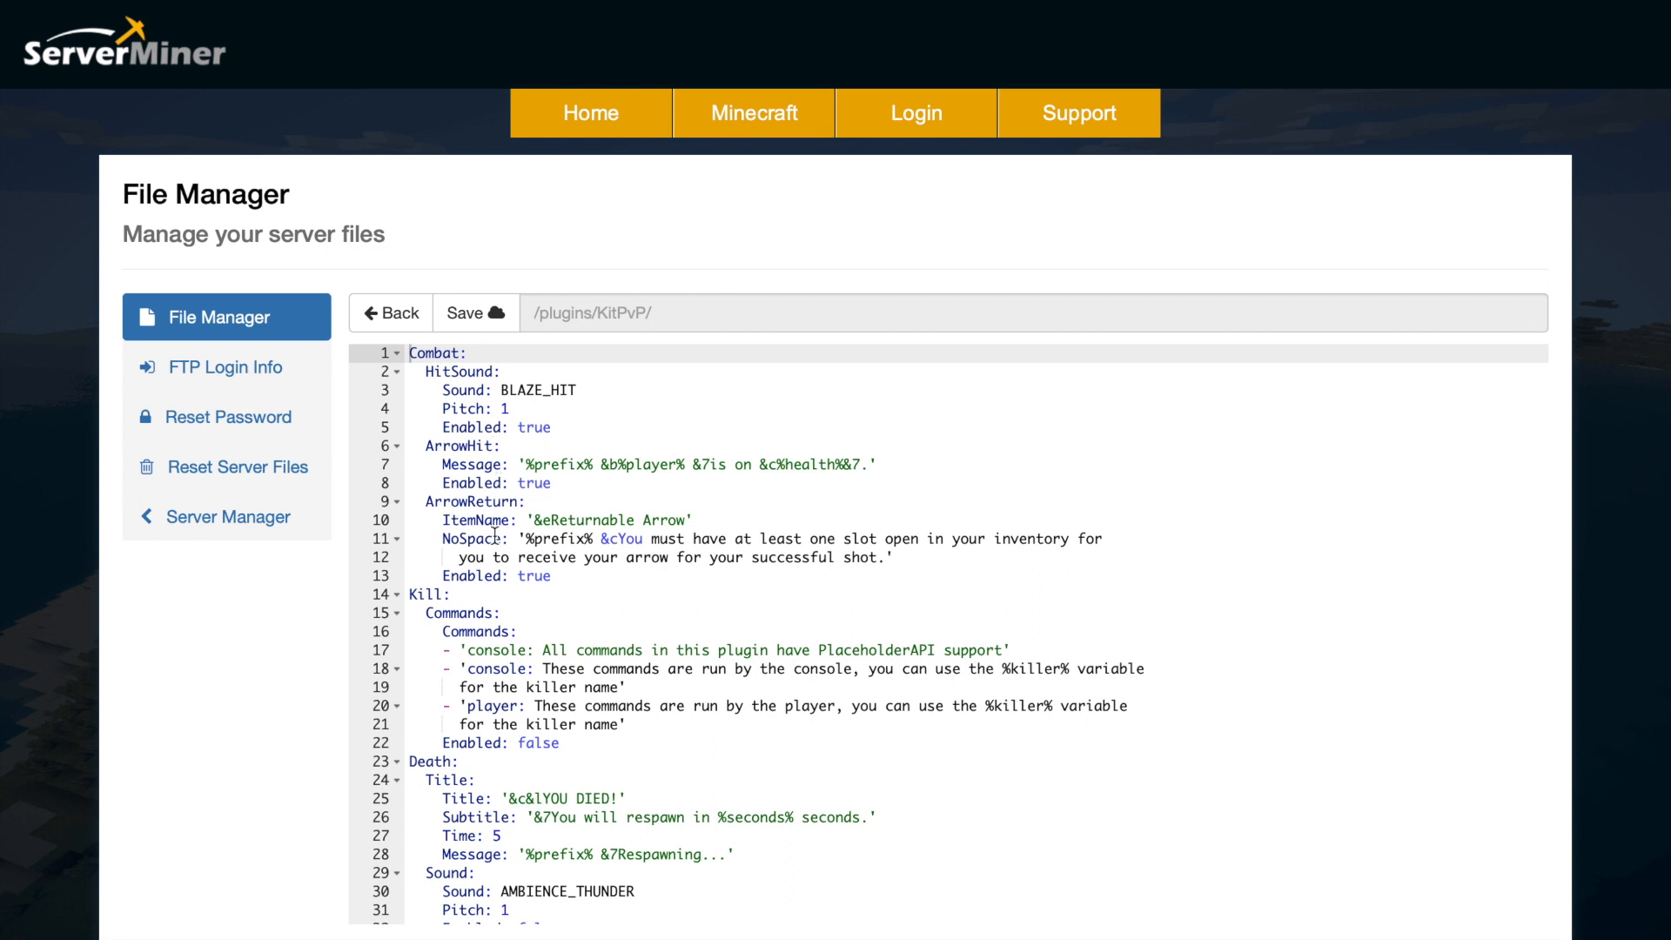
pyautogui.moveTo(578, 714)
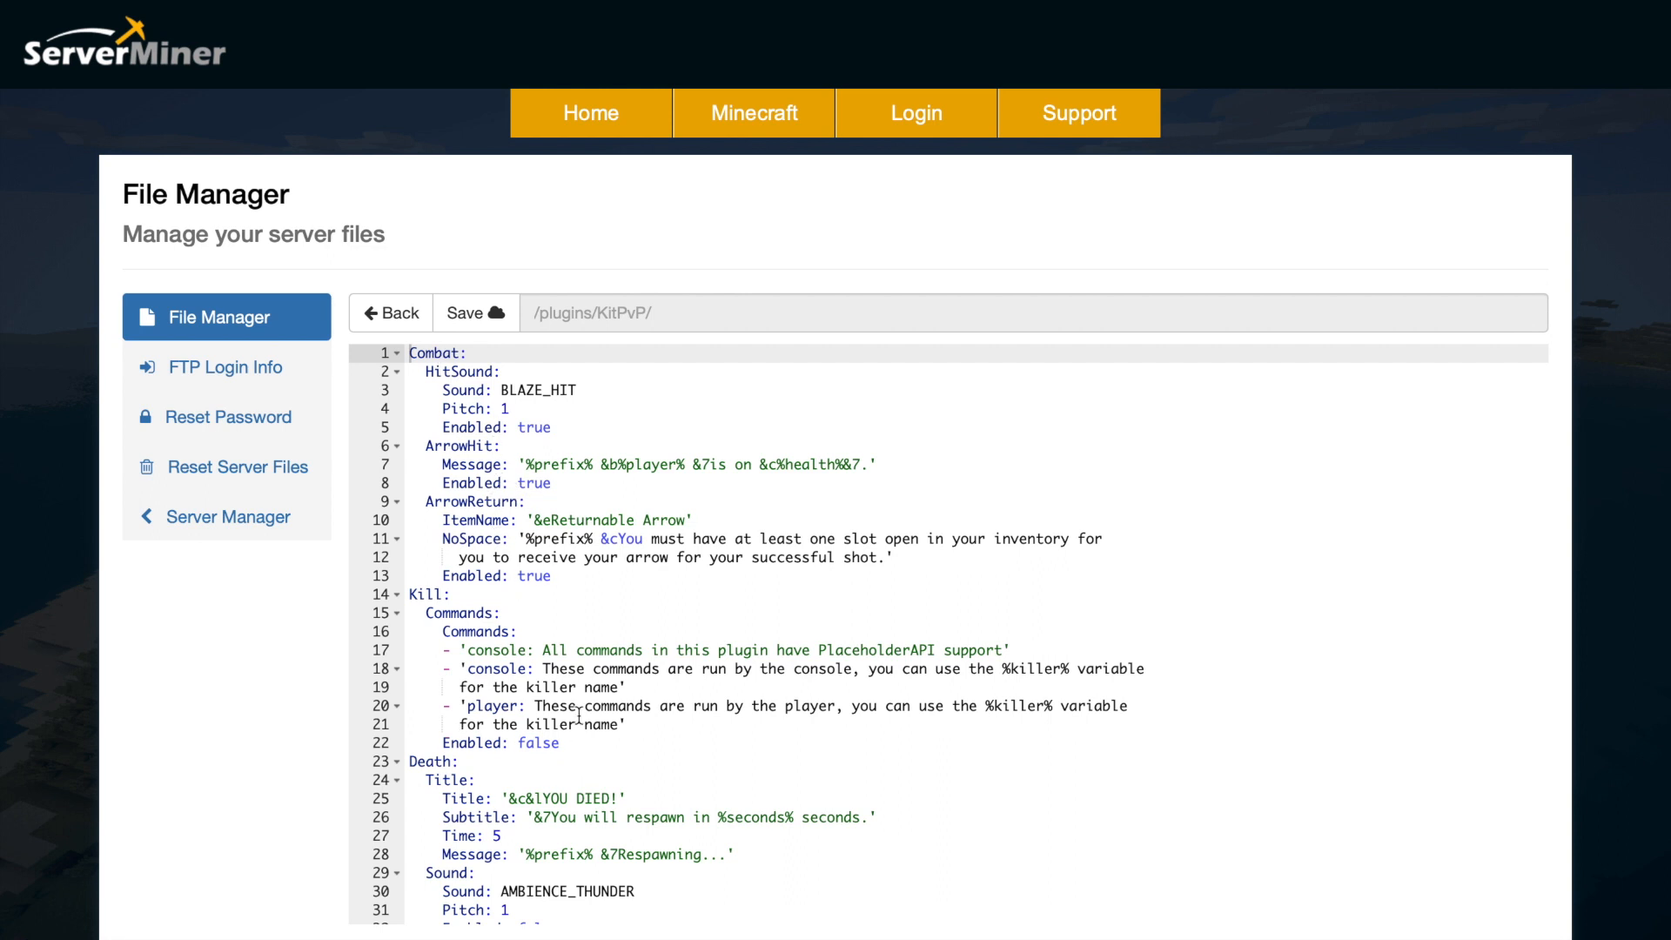
# - Scroll through the combat, death and respawn settings of the KitPvP config
pyautogui.scroll(-3)
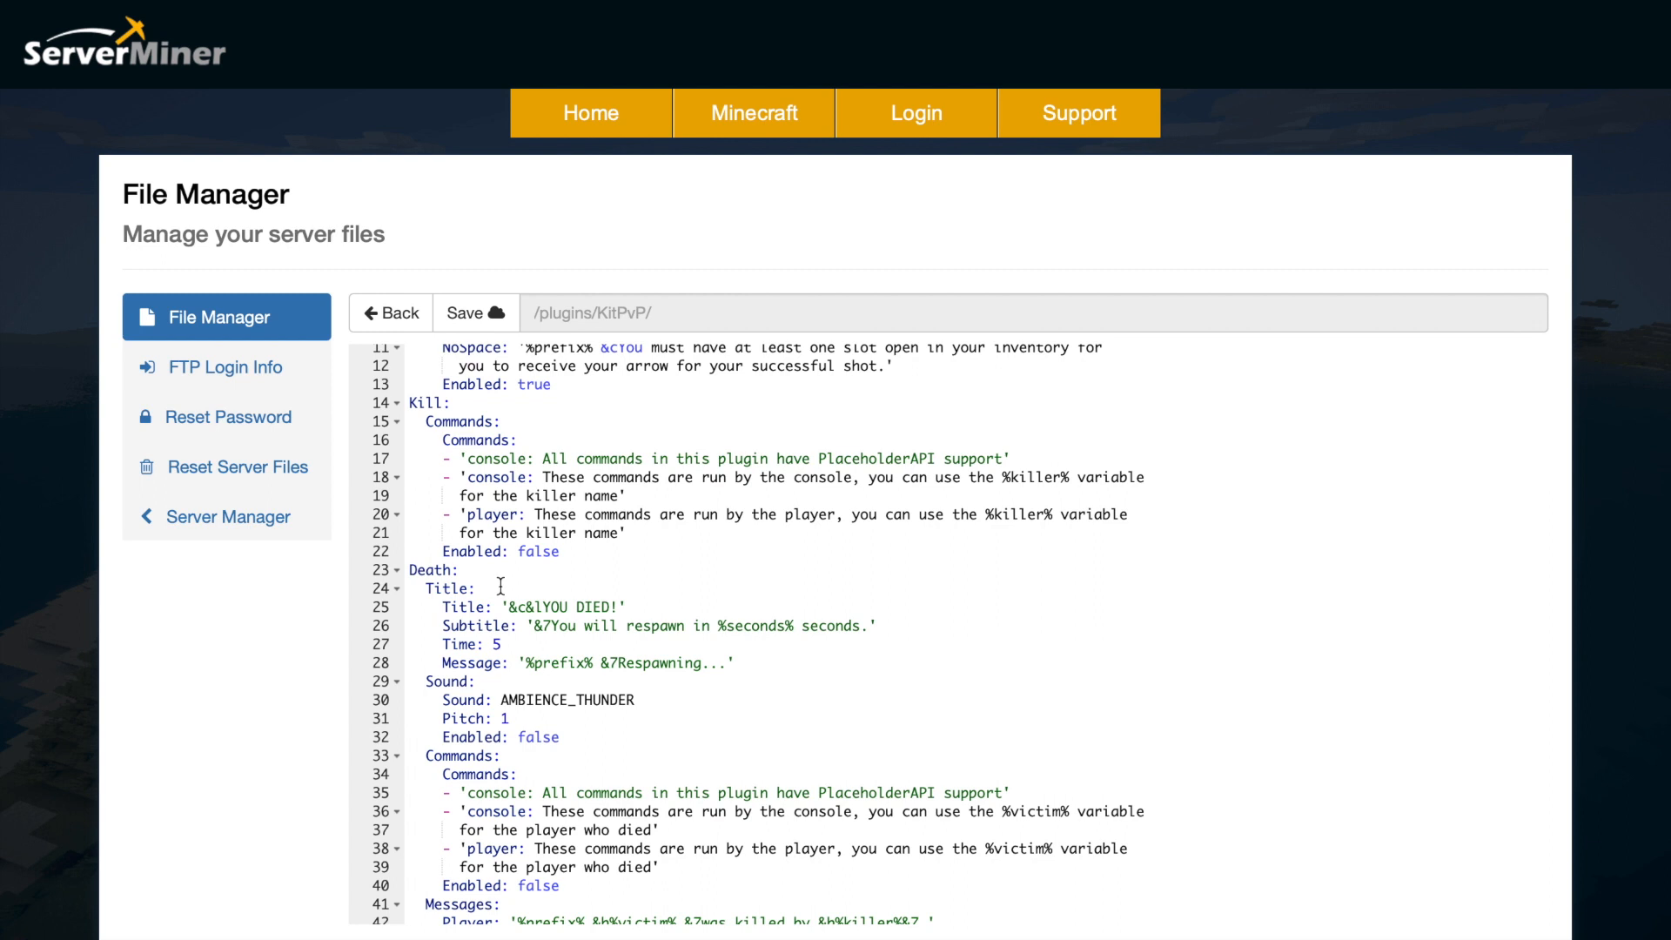
pyautogui.scroll(-3)
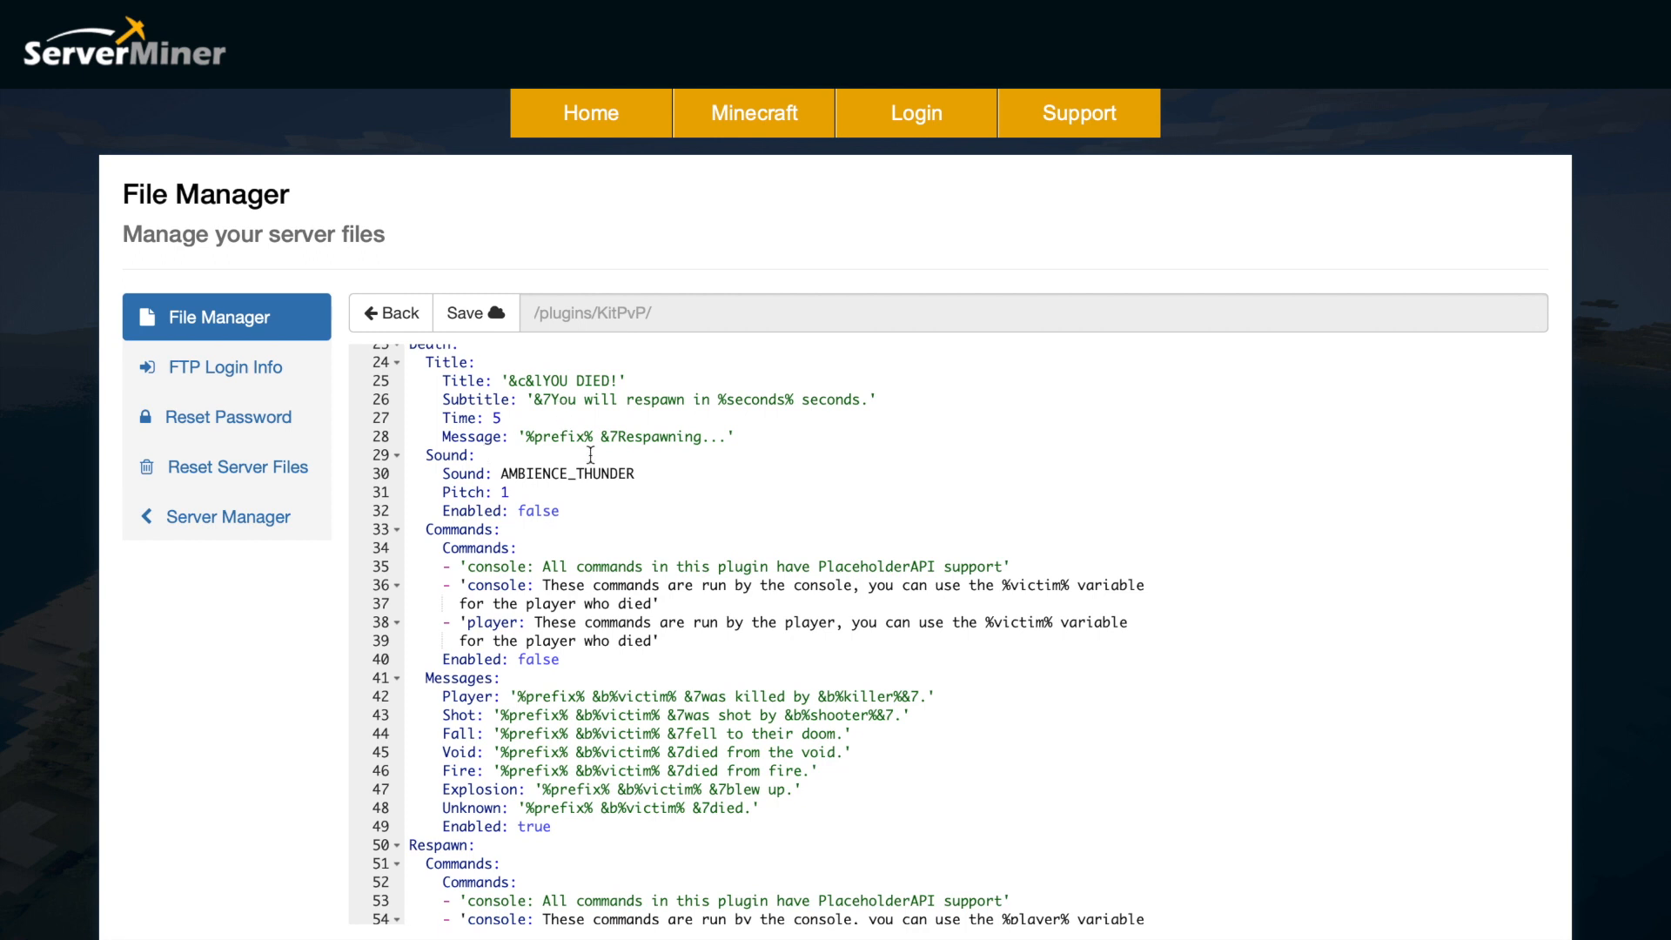
pyautogui.scroll(-3)
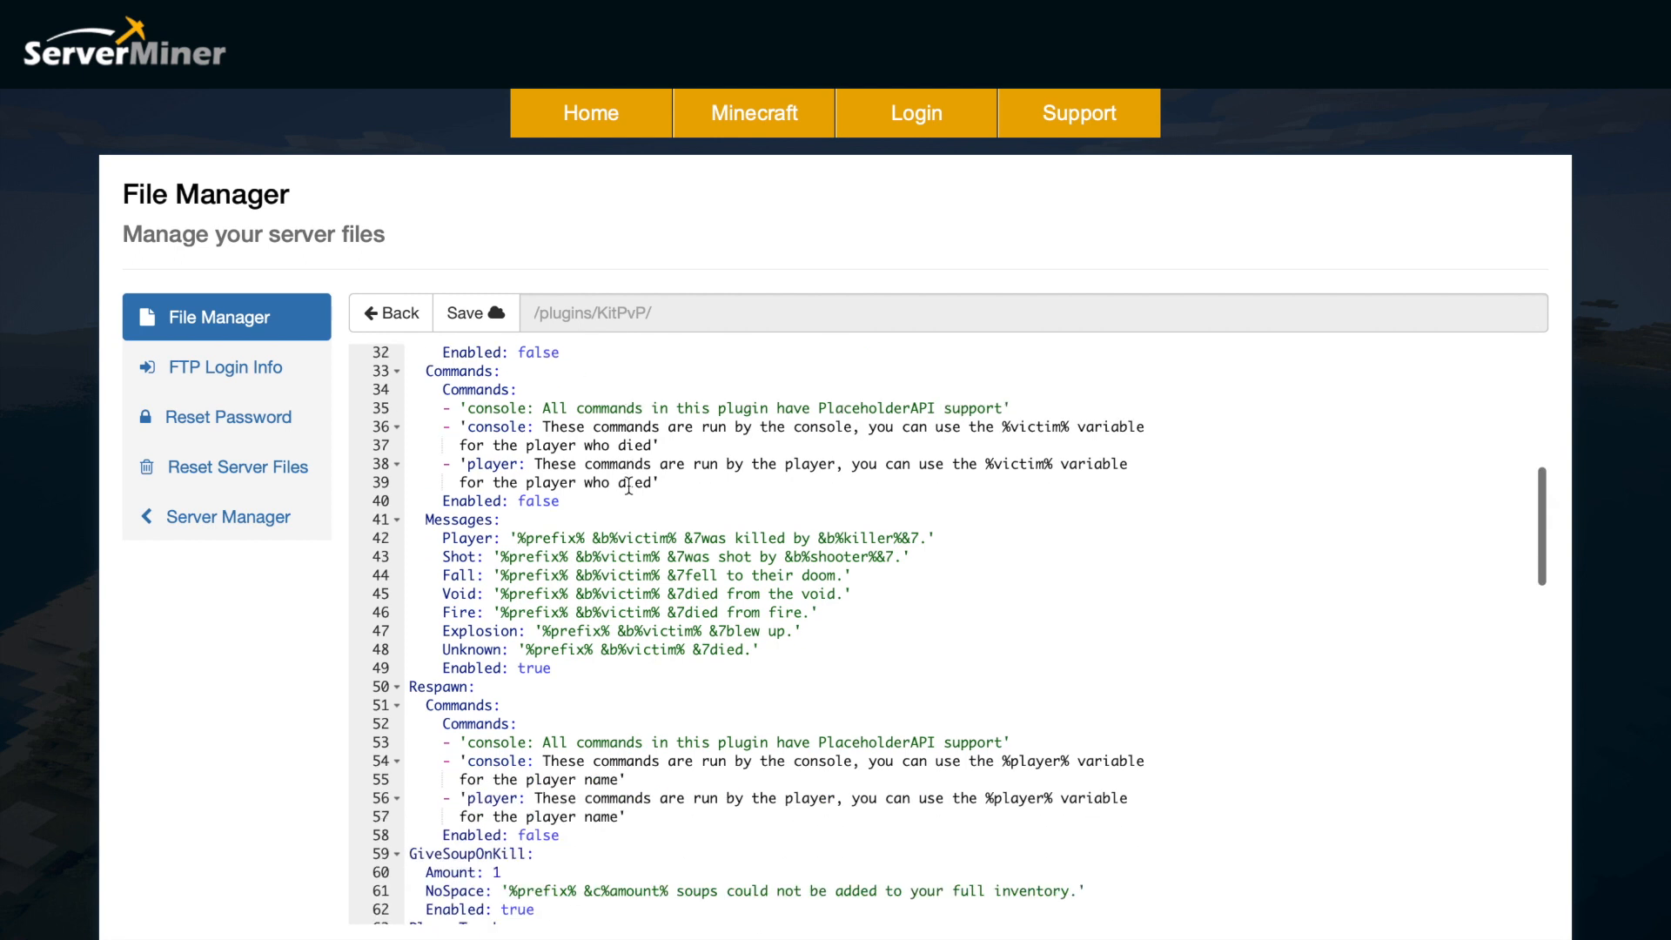
pyautogui.scroll(-3)
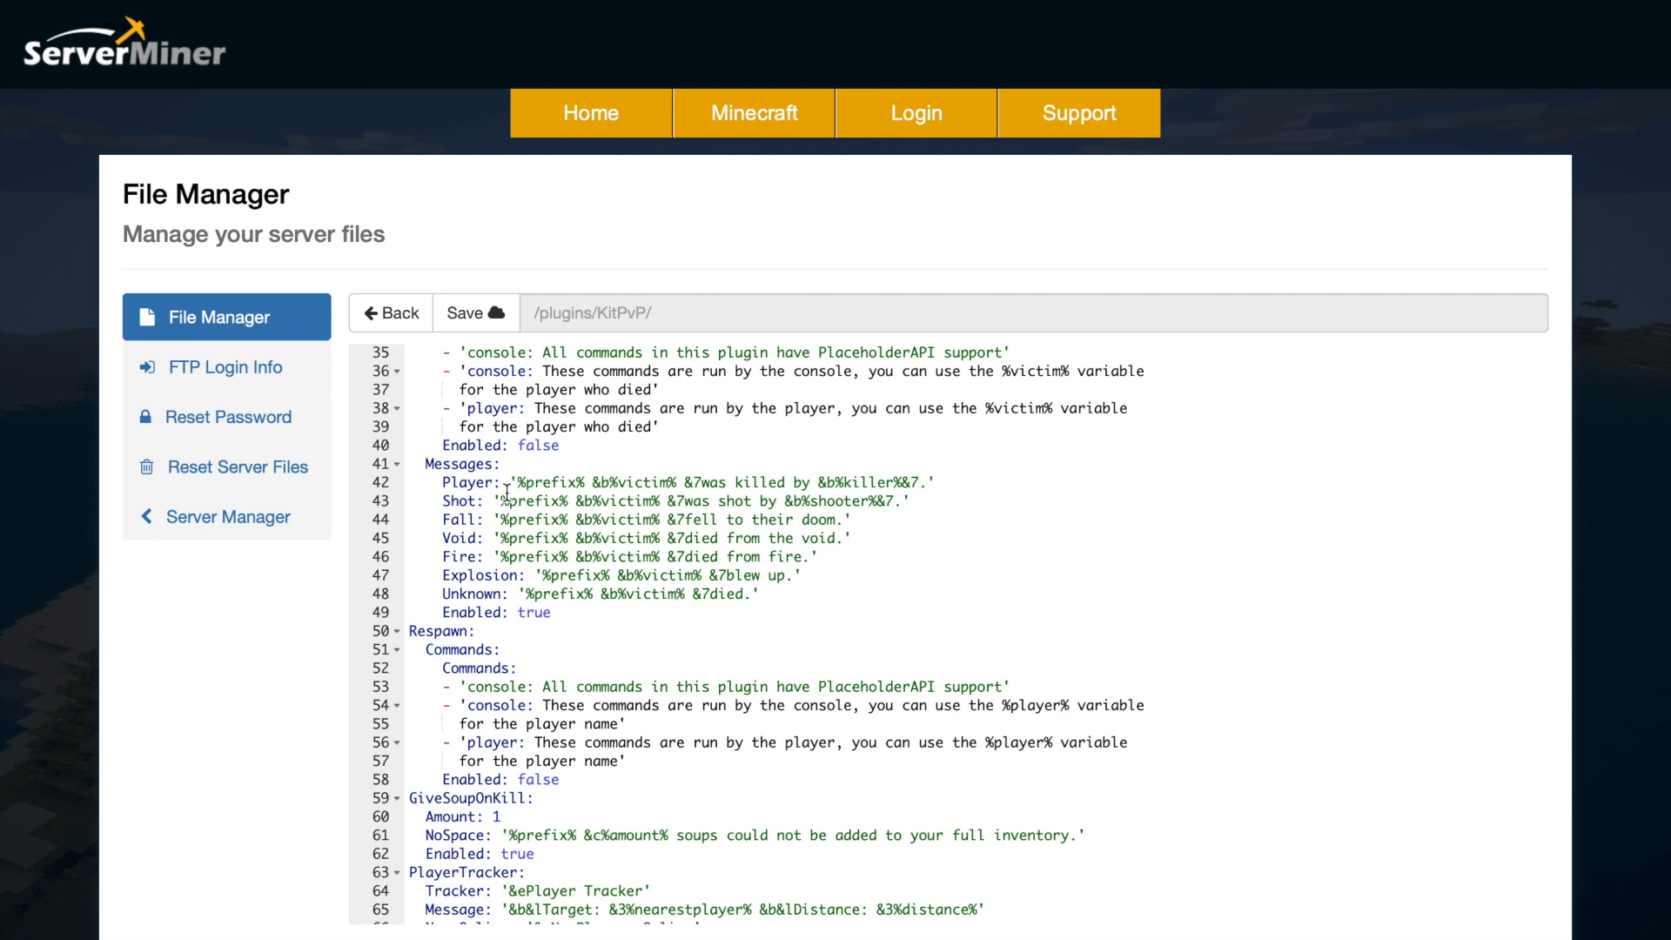
pyautogui.scroll(-3)
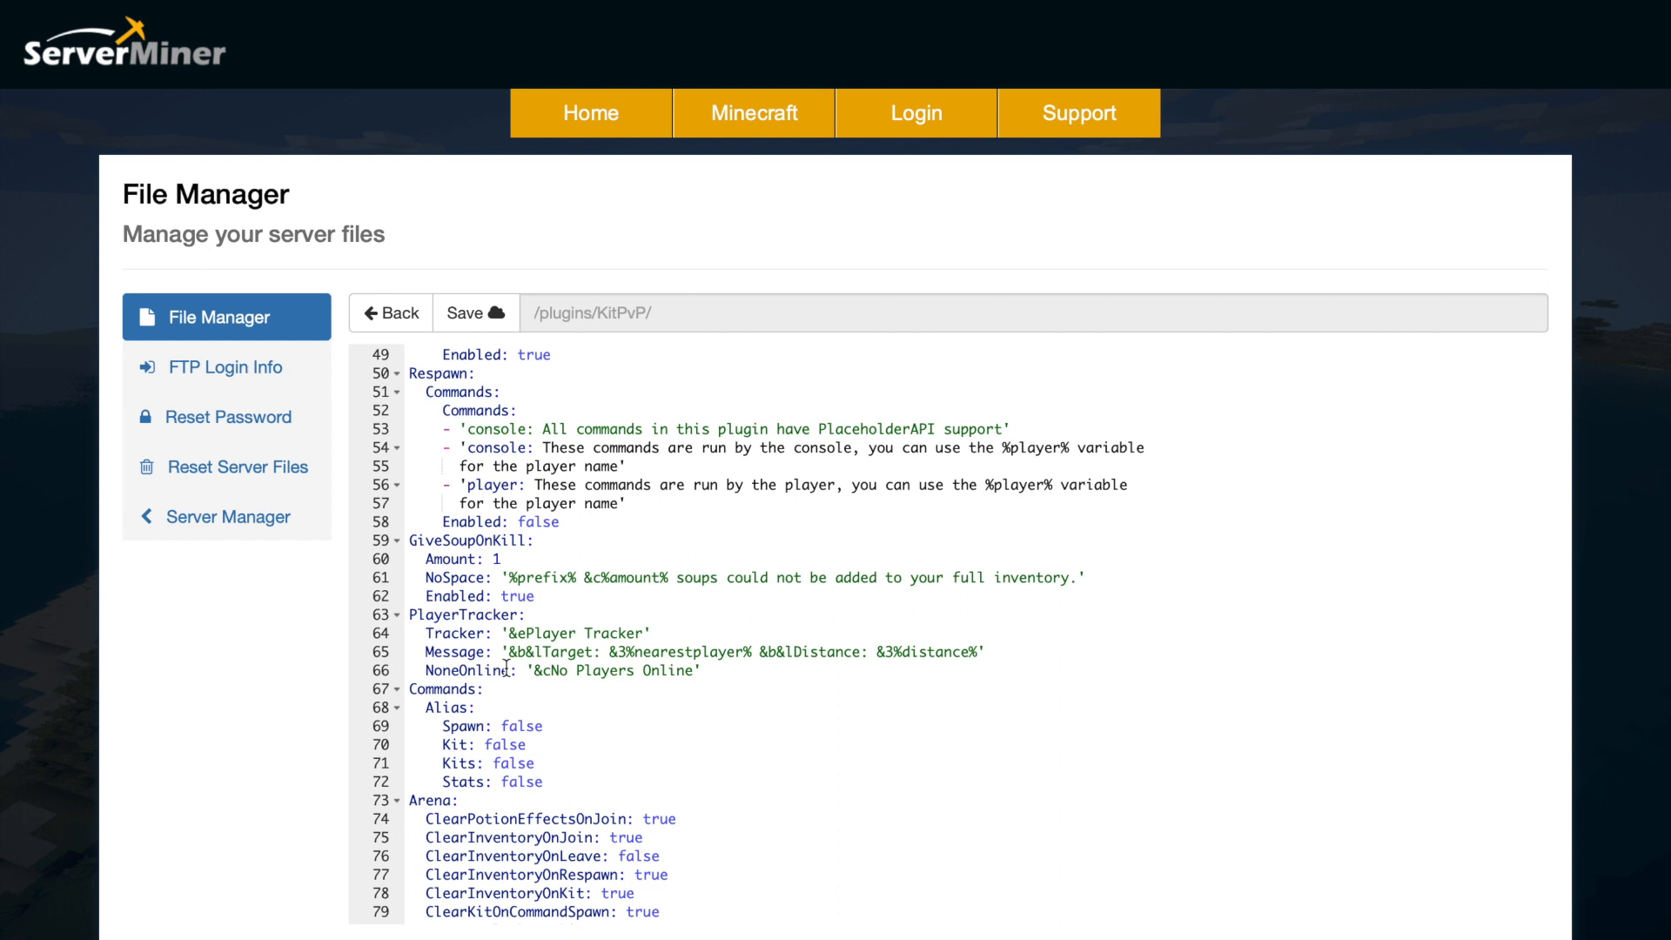
pyautogui.scroll(-3)
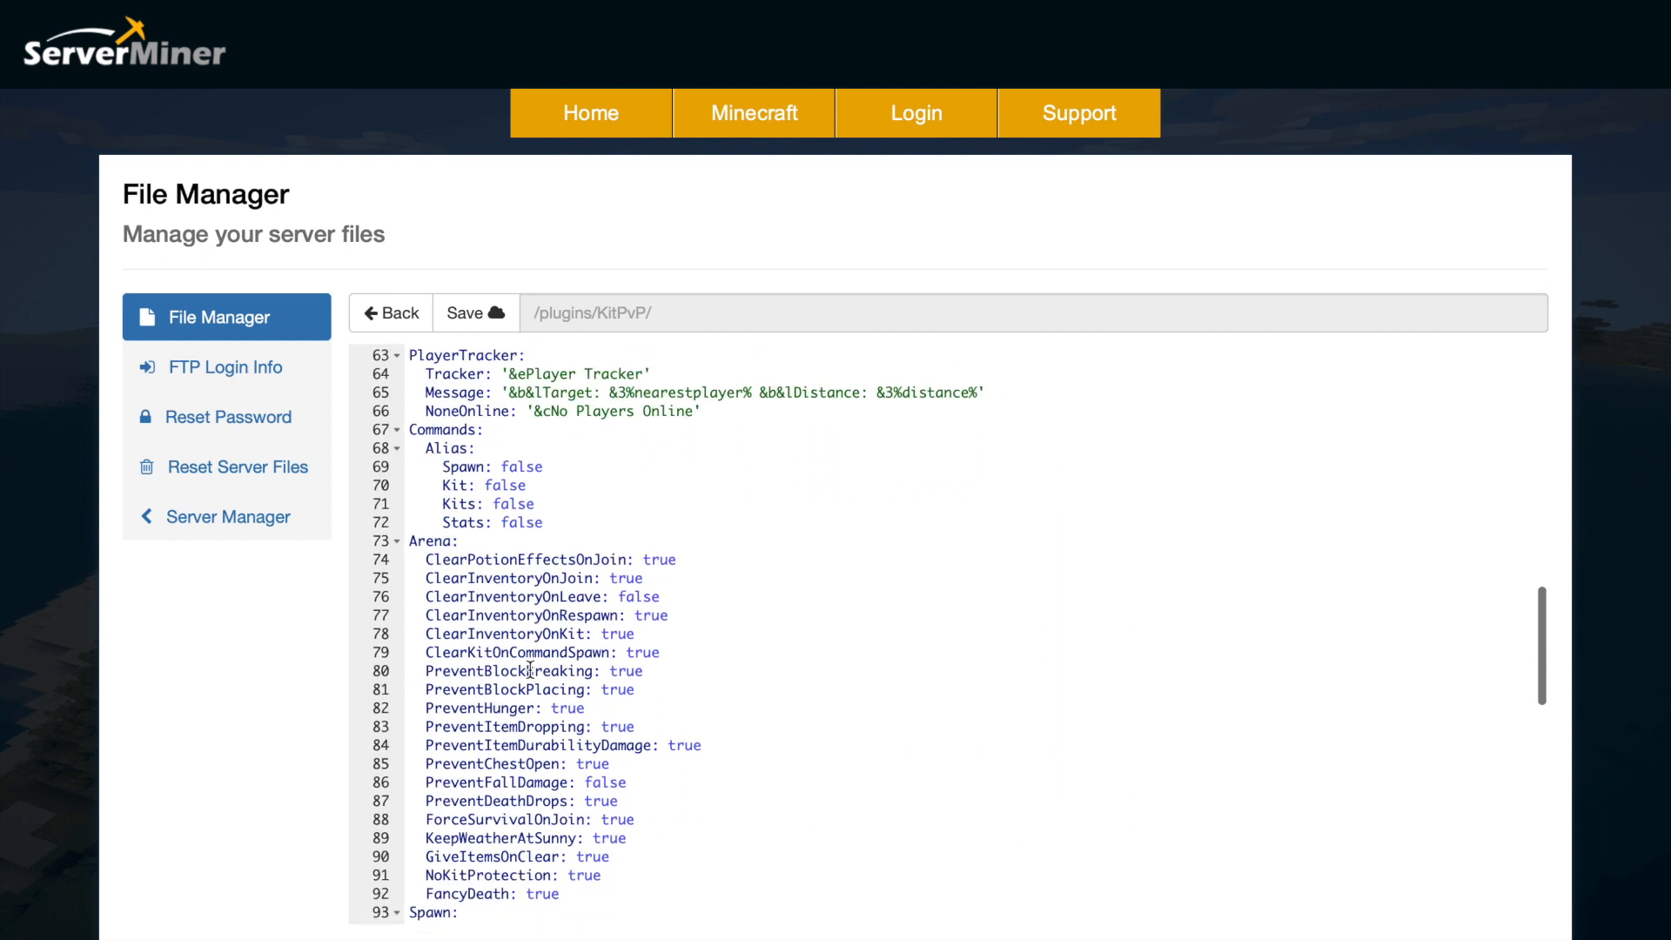
# - Scroll on through the arena, storage, item and soup settings
pyautogui.scroll(-3)
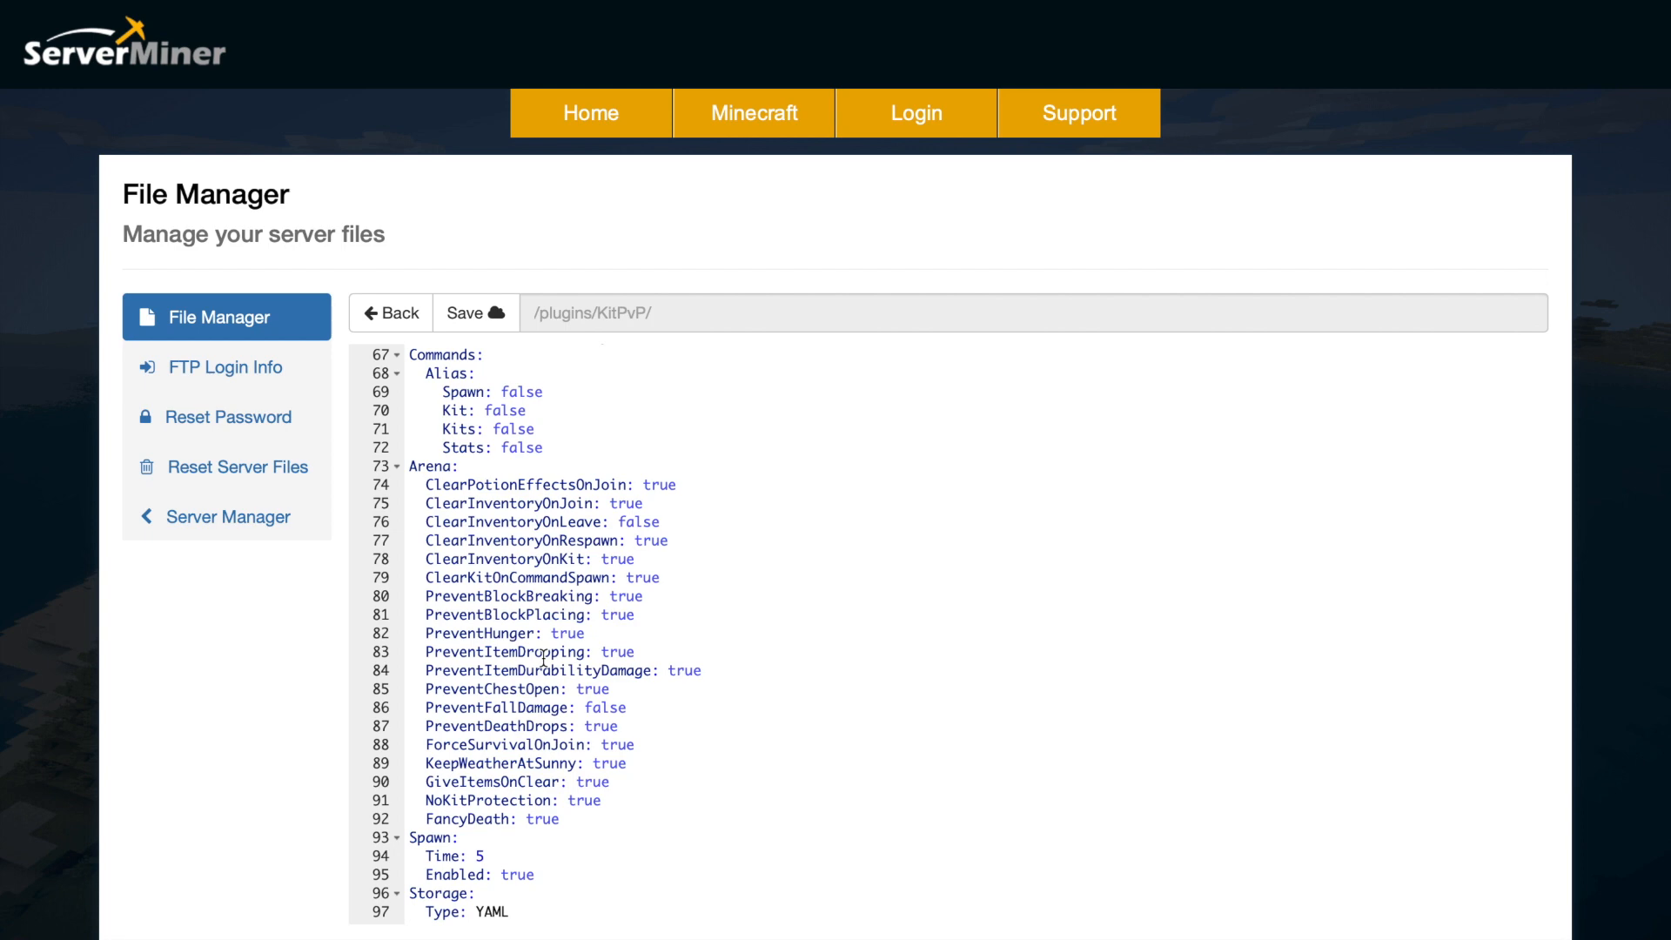
pyautogui.scroll(-3)
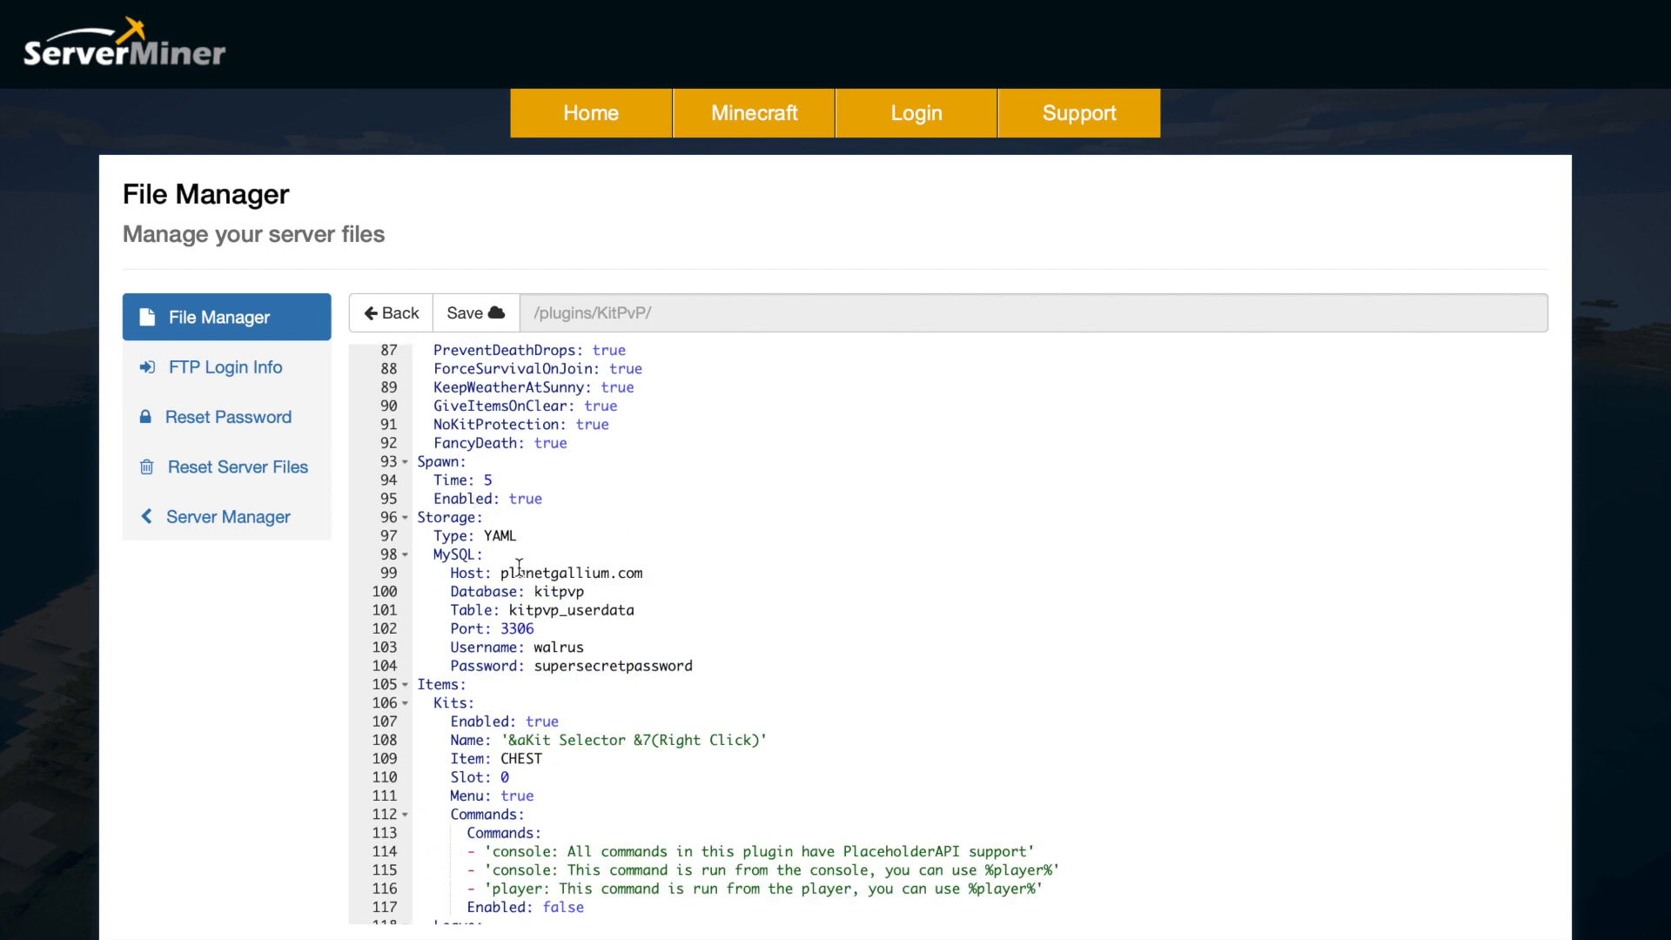
pyautogui.scroll(-3)
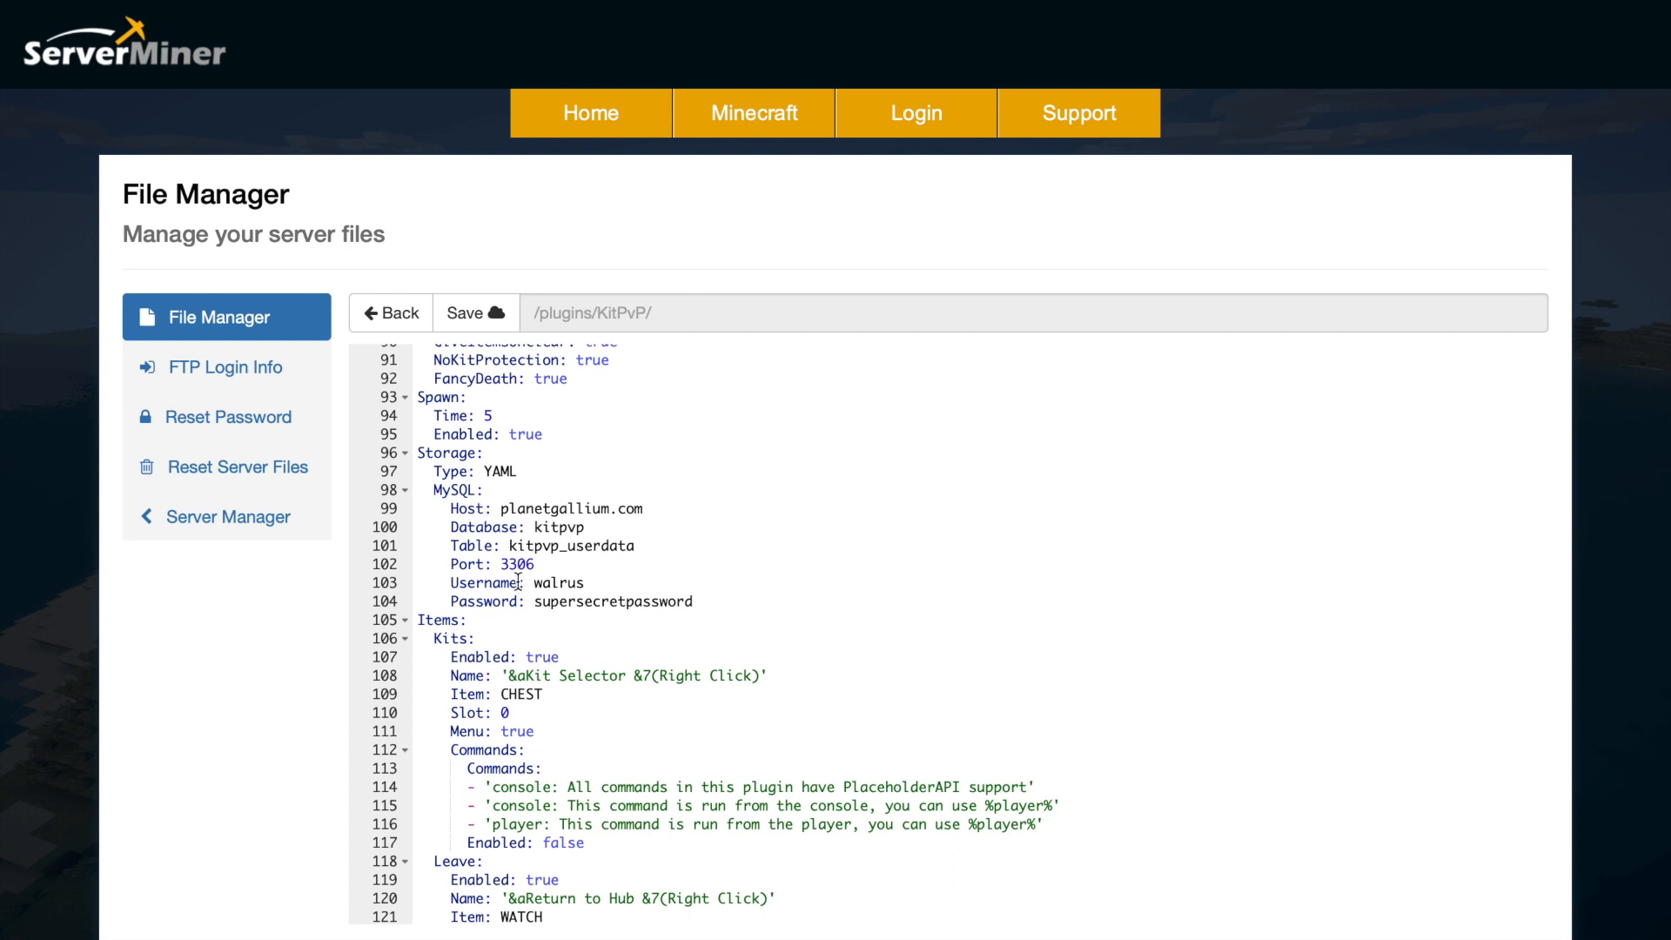
pyautogui.scroll(-3)
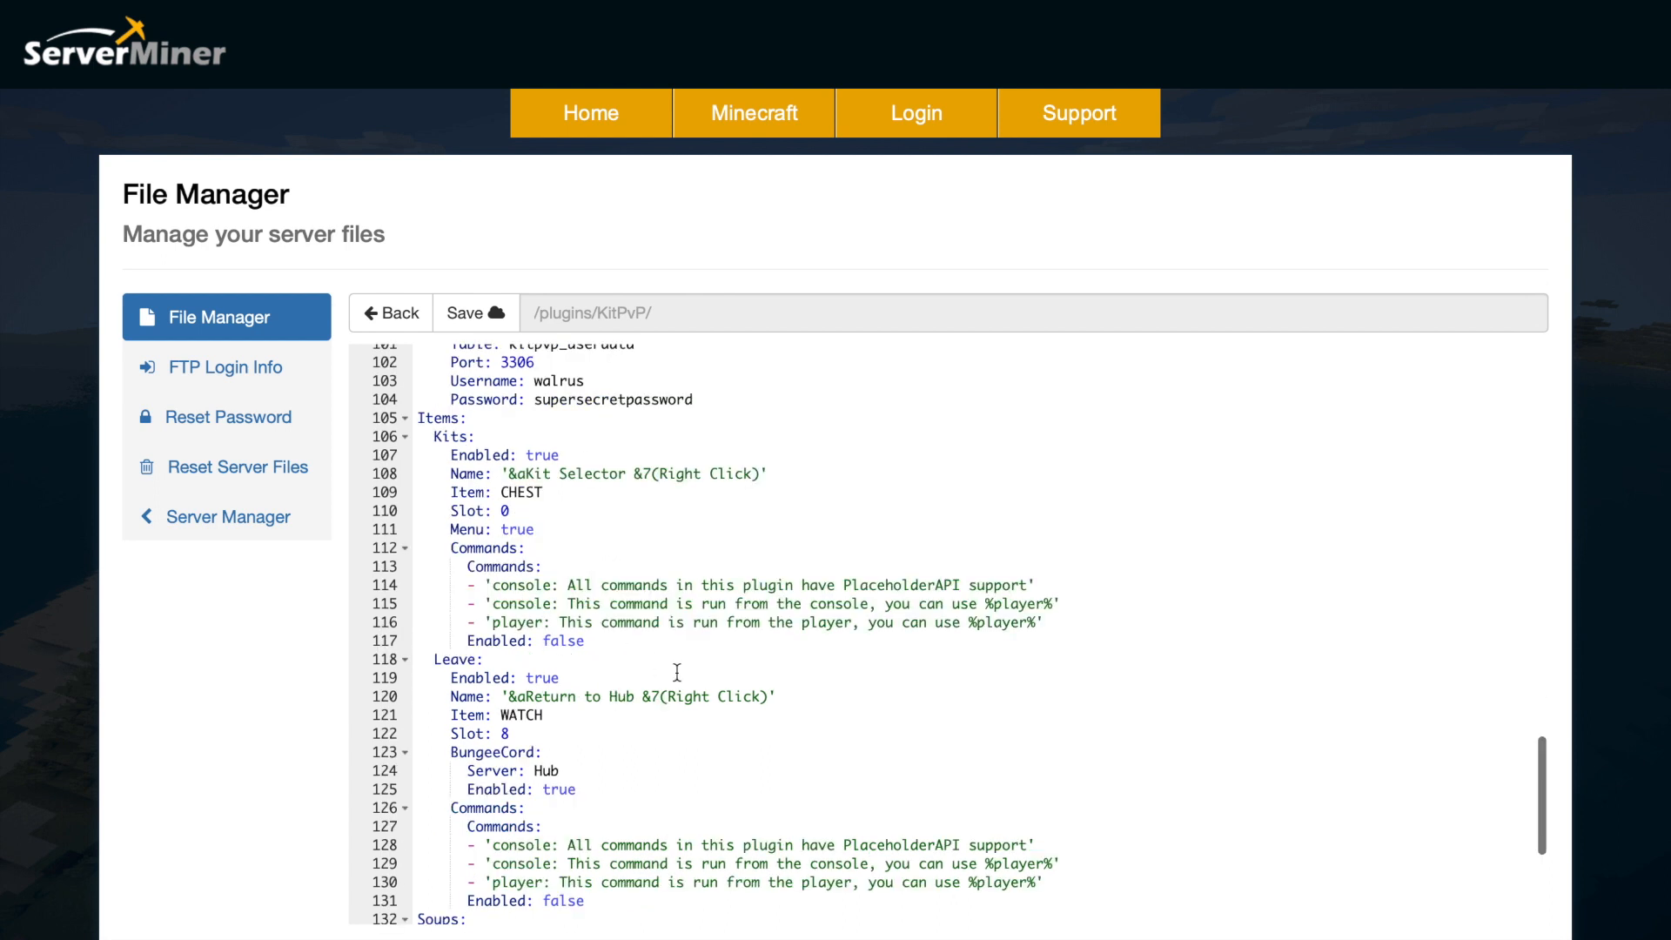
pyautogui.moveTo(568, 524)
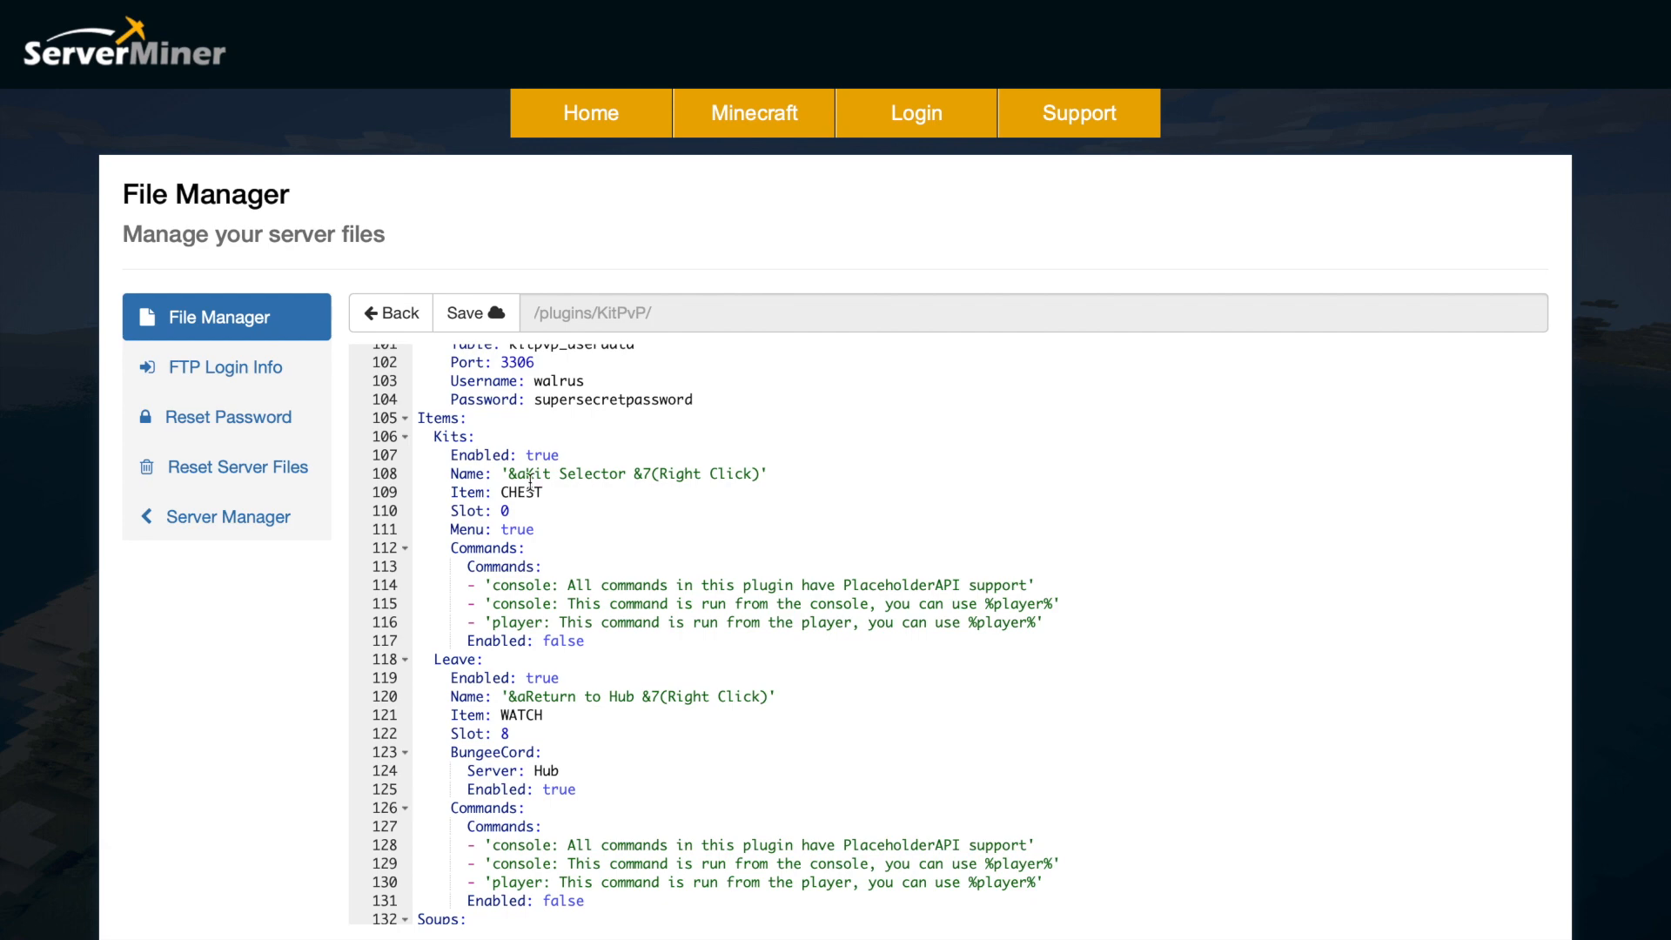
pyautogui.scroll(-3)
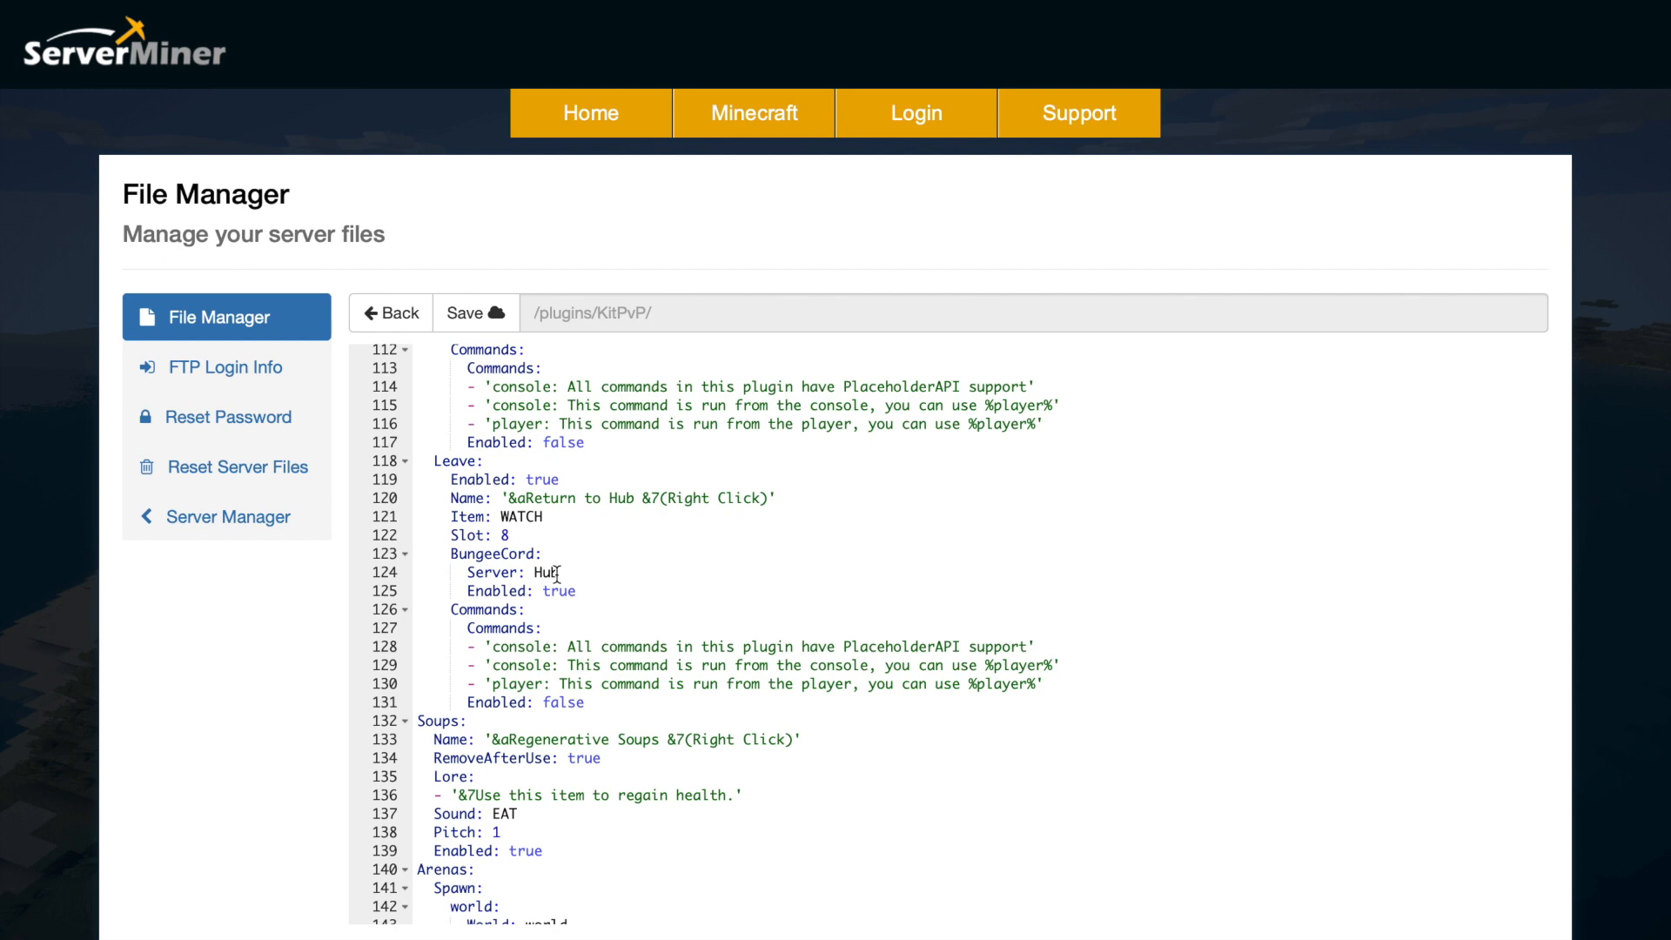
pyautogui.click(390, 312)
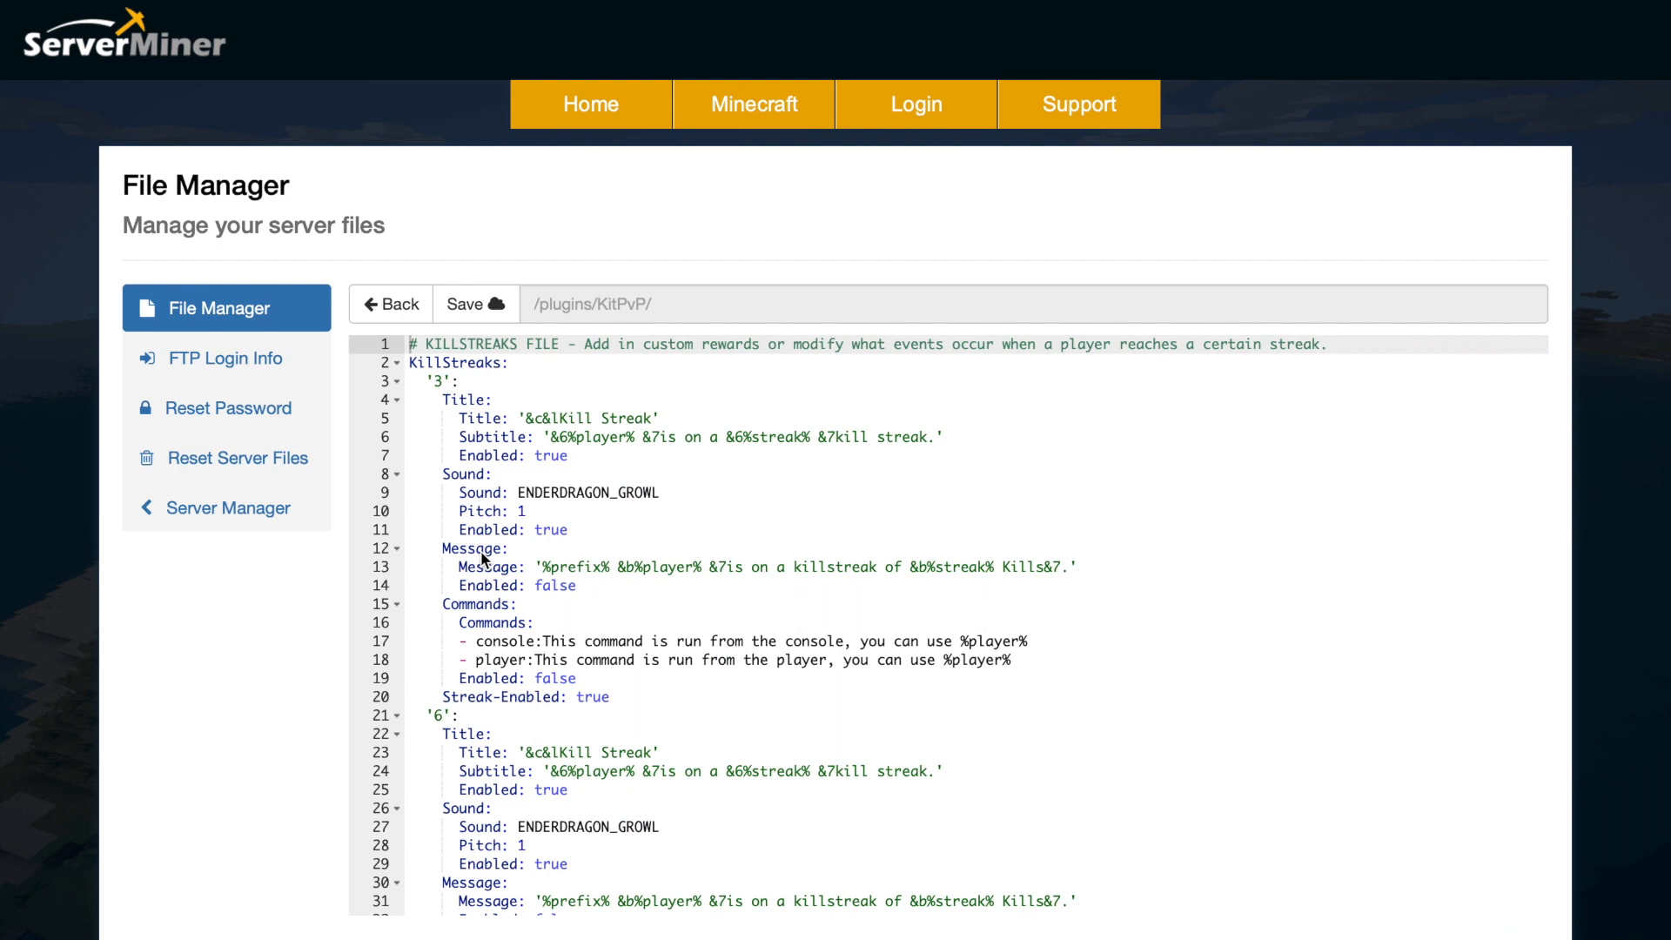
pyautogui.moveTo(552, 508)
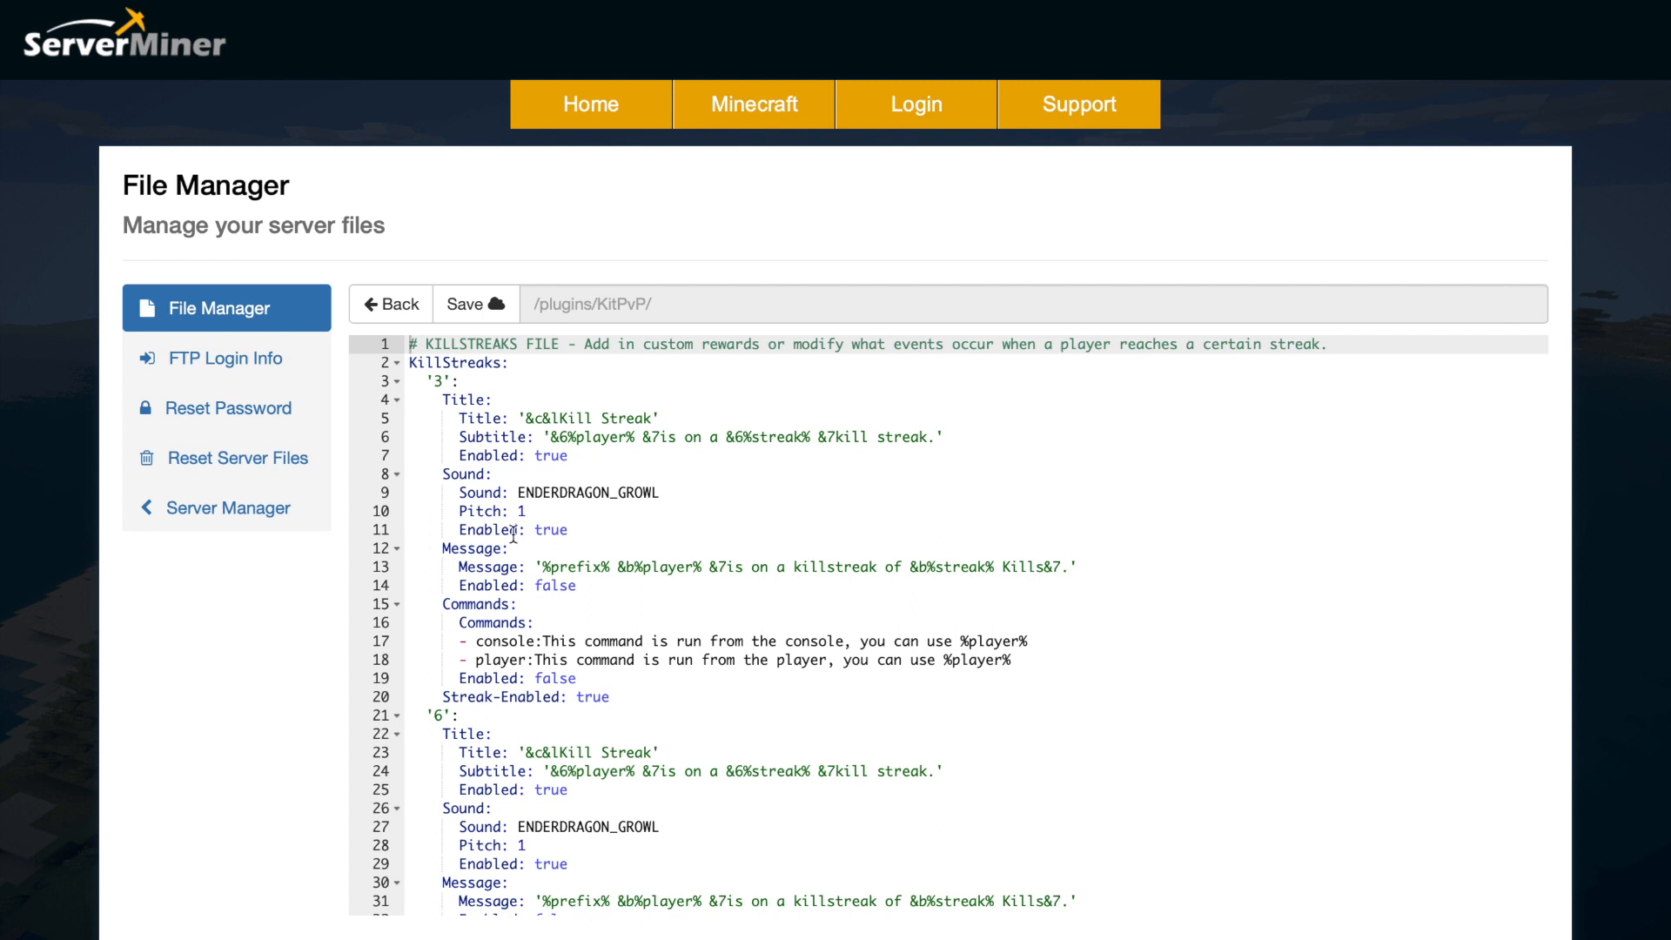
pyautogui.scroll(-3)
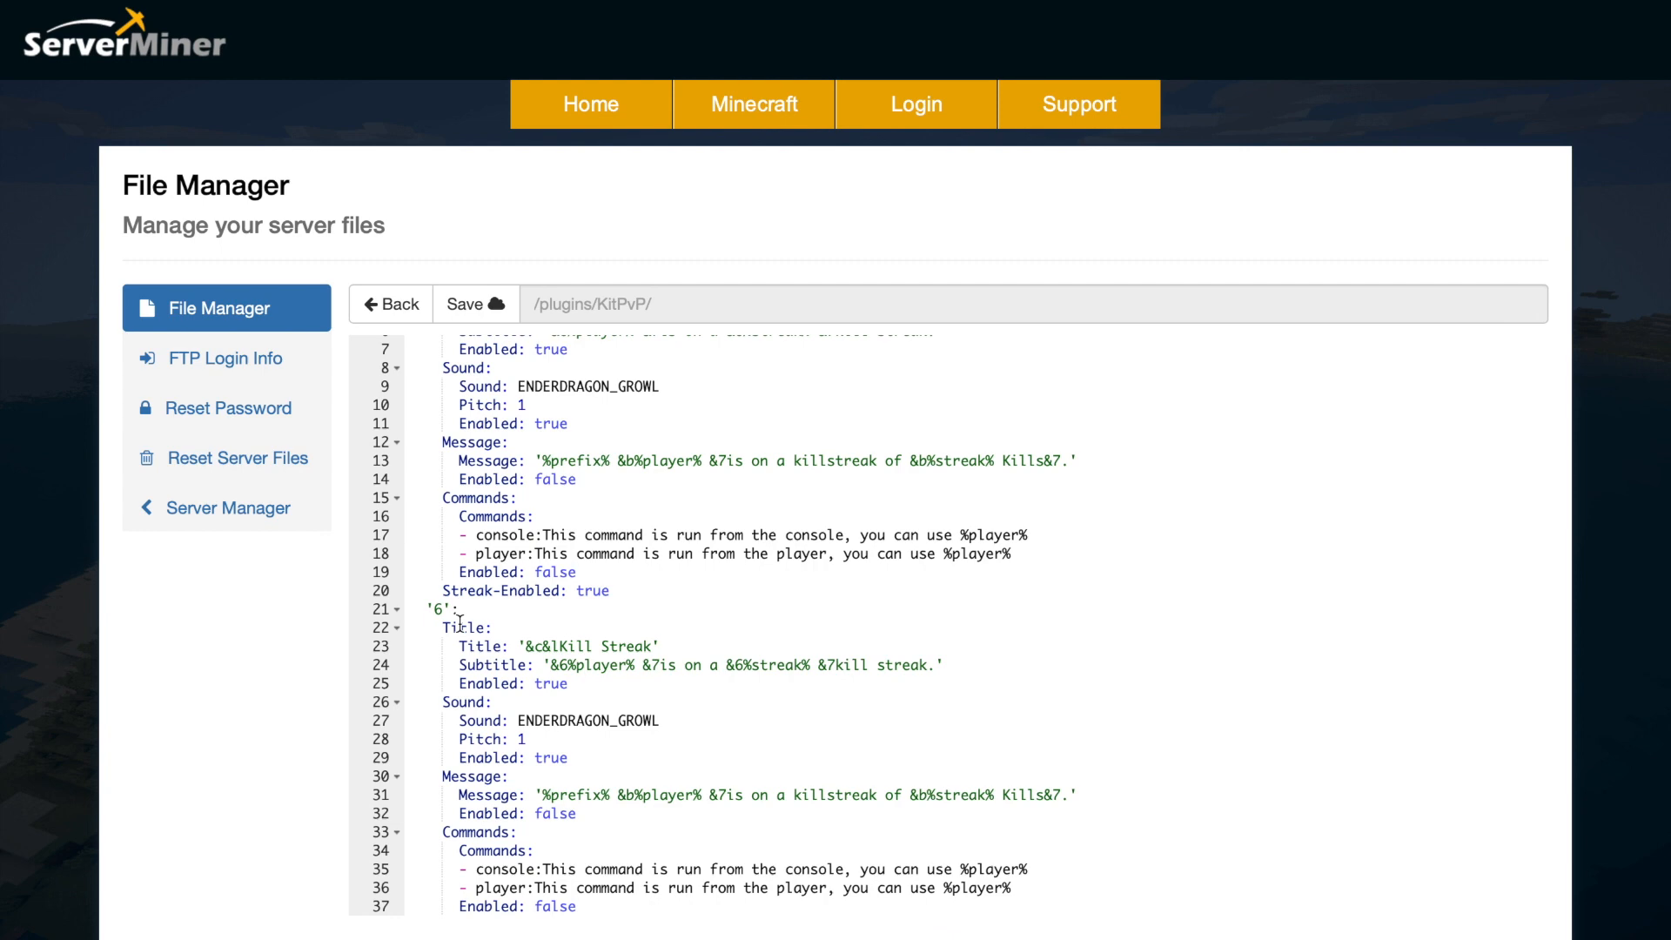
pyautogui.scroll(-3)
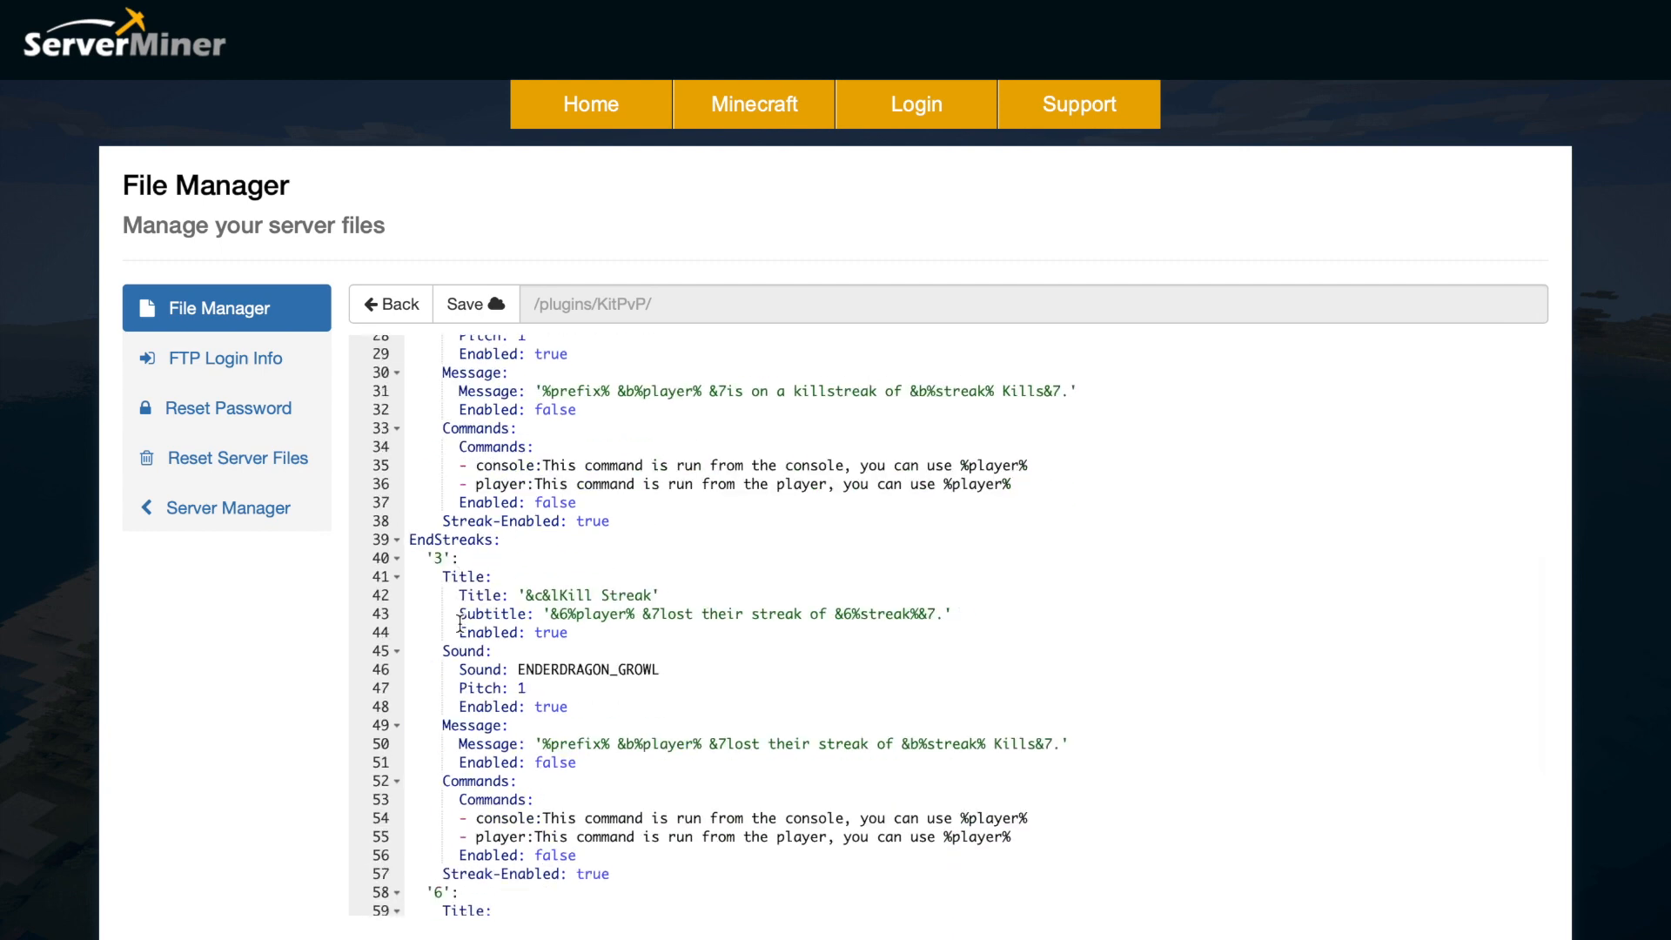
pyautogui.scroll(-3)
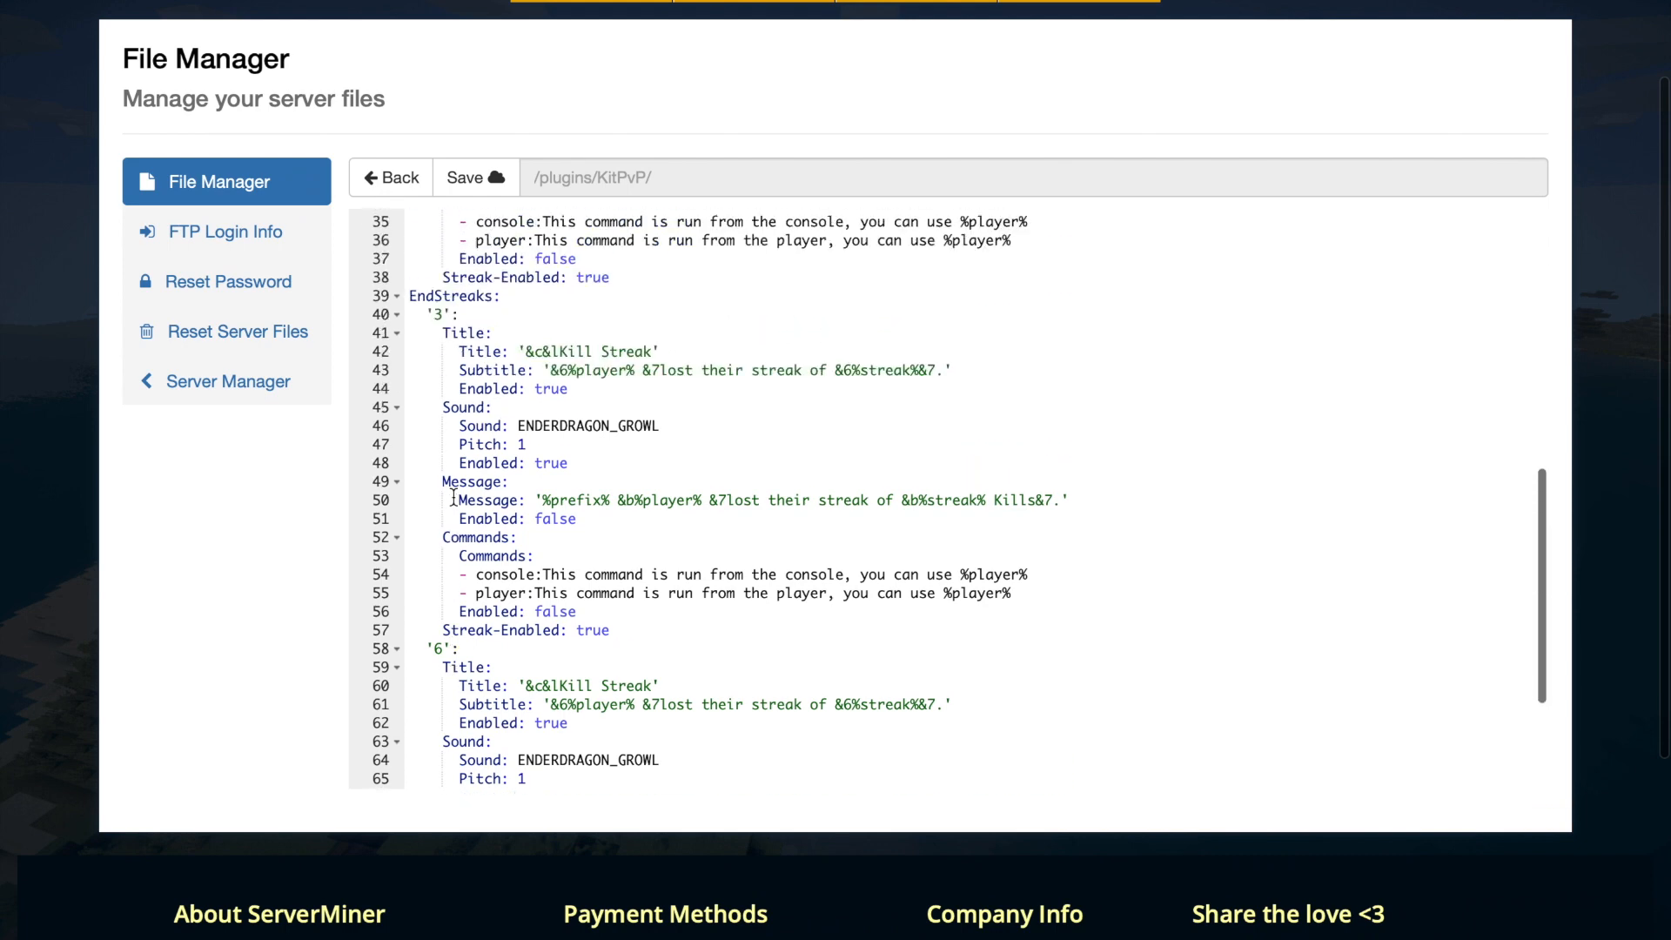
pyautogui.moveTo(533, 446)
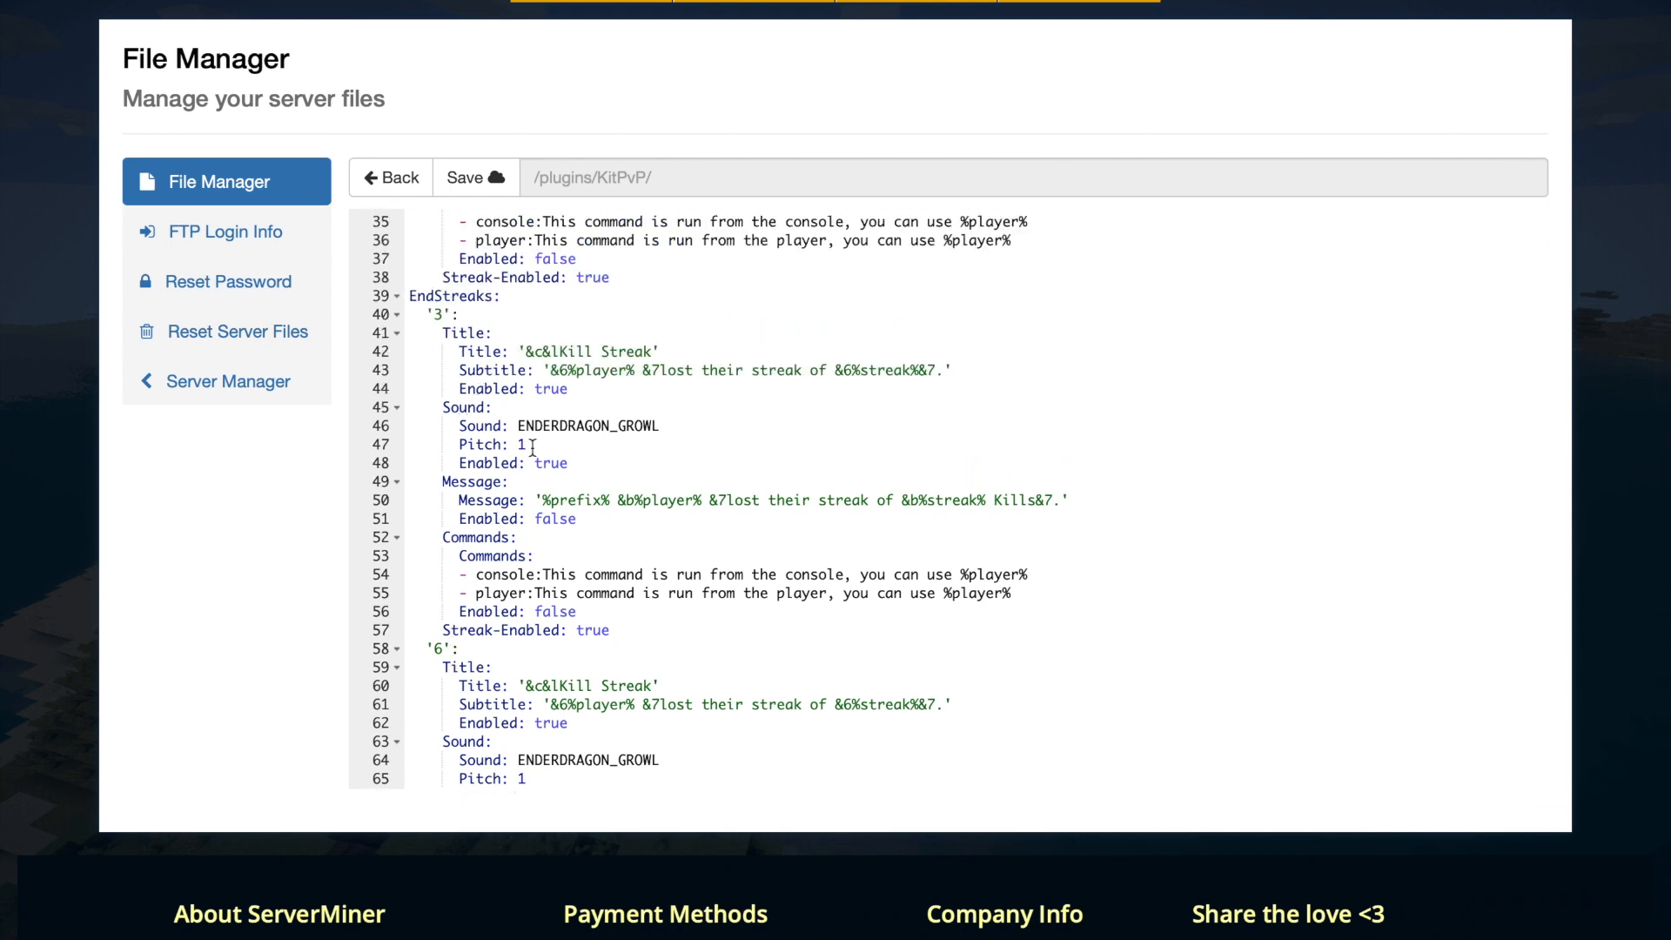
# - Open levels.yml and scroll to its end and back to the top
pyautogui.click(392, 177)
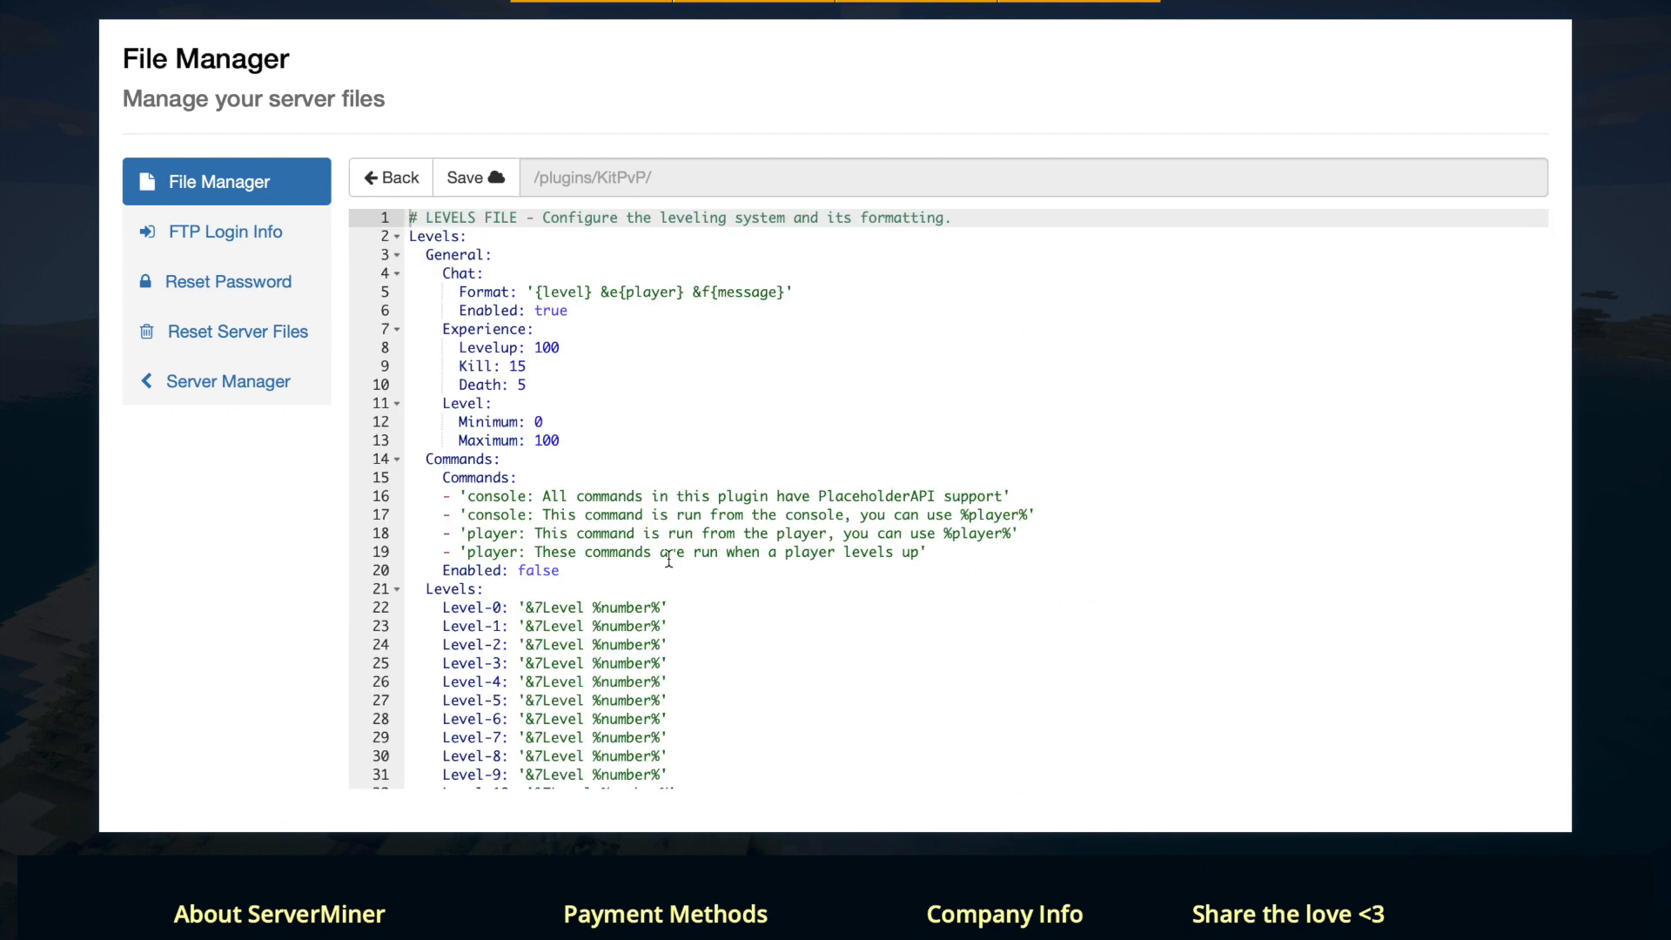
pyautogui.scroll(-3)
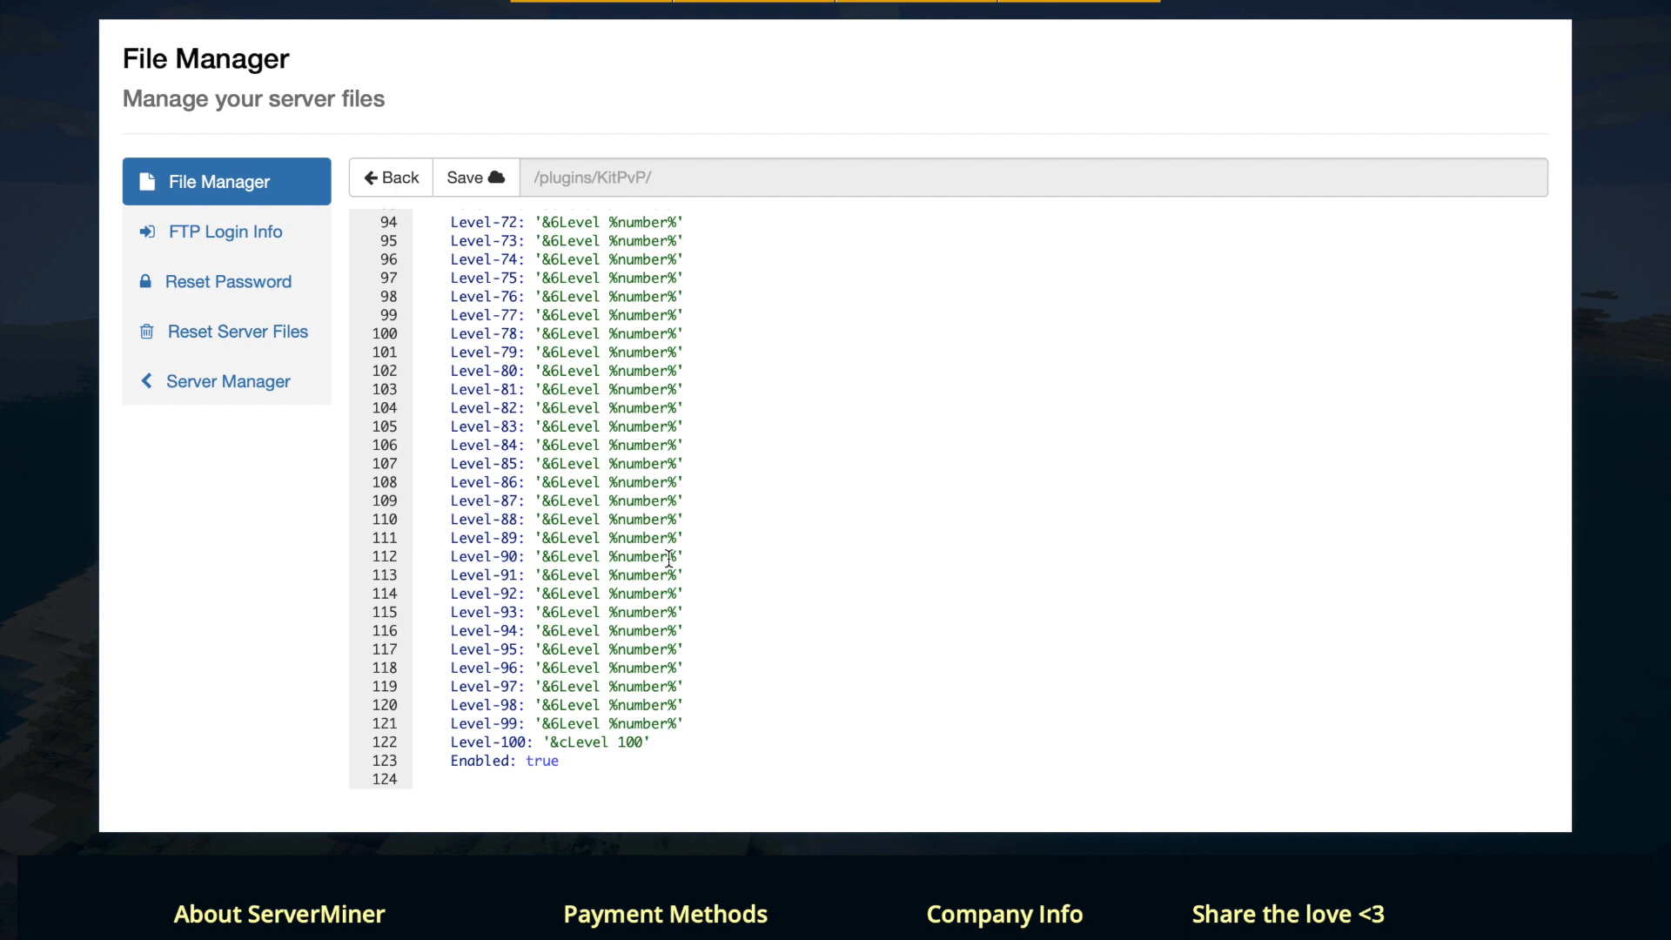
pyautogui.scroll(3)
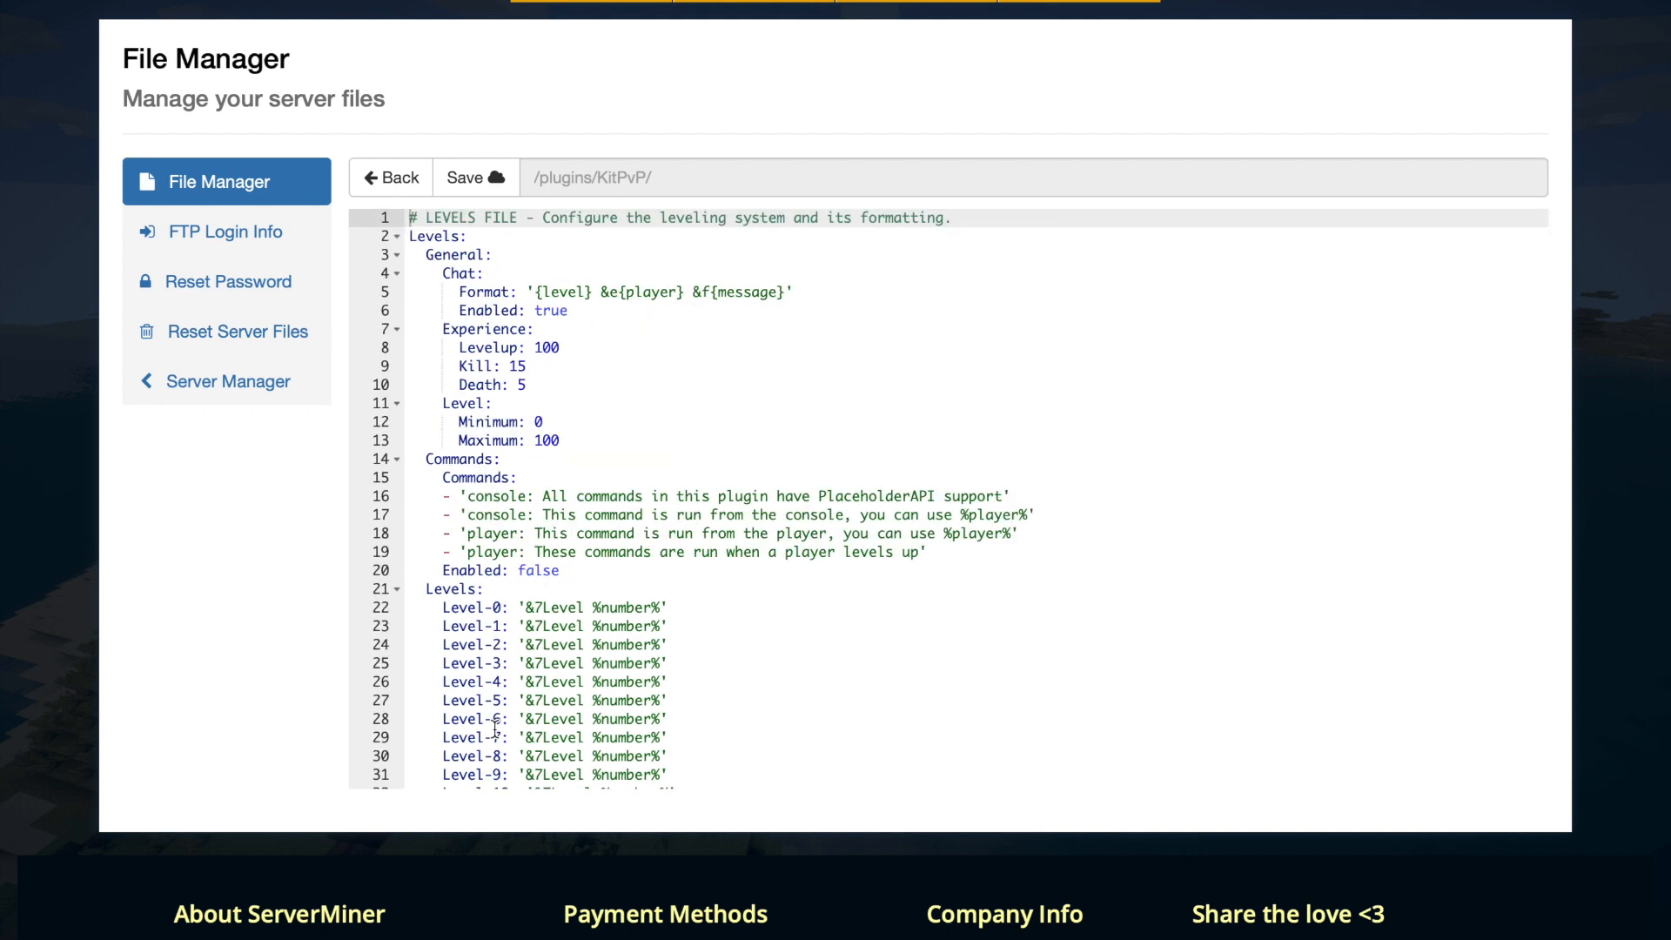
pyautogui.moveTo(709, 416)
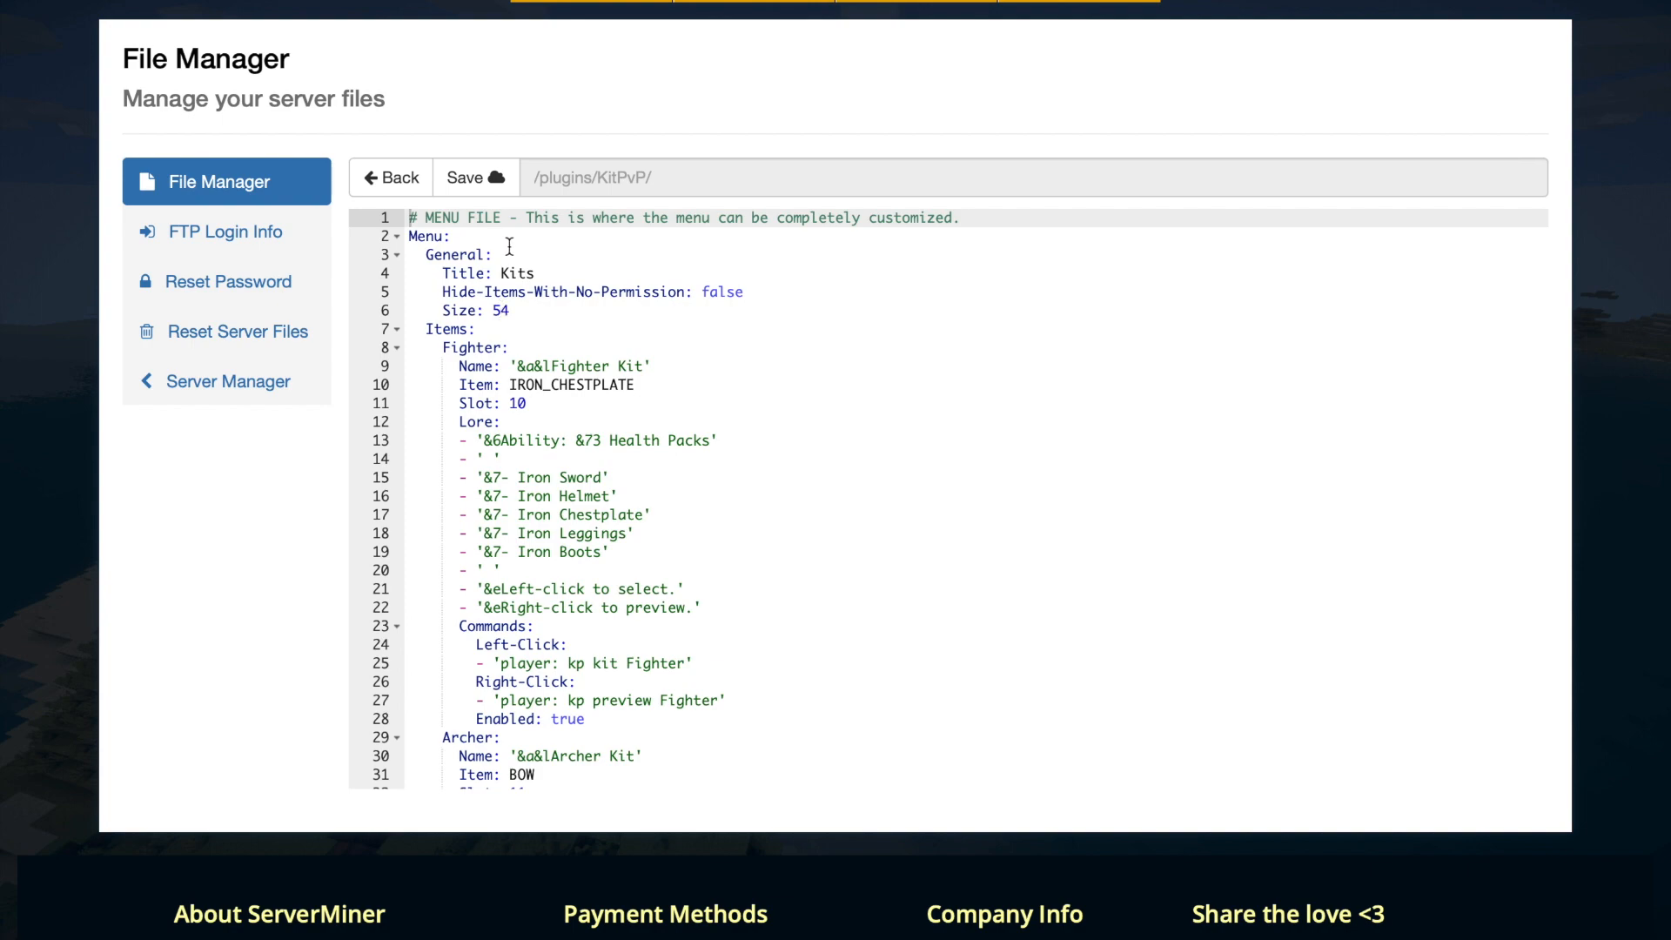
# - Scroll the menu file down to the Example kit and Close entries
pyautogui.scroll(-3)
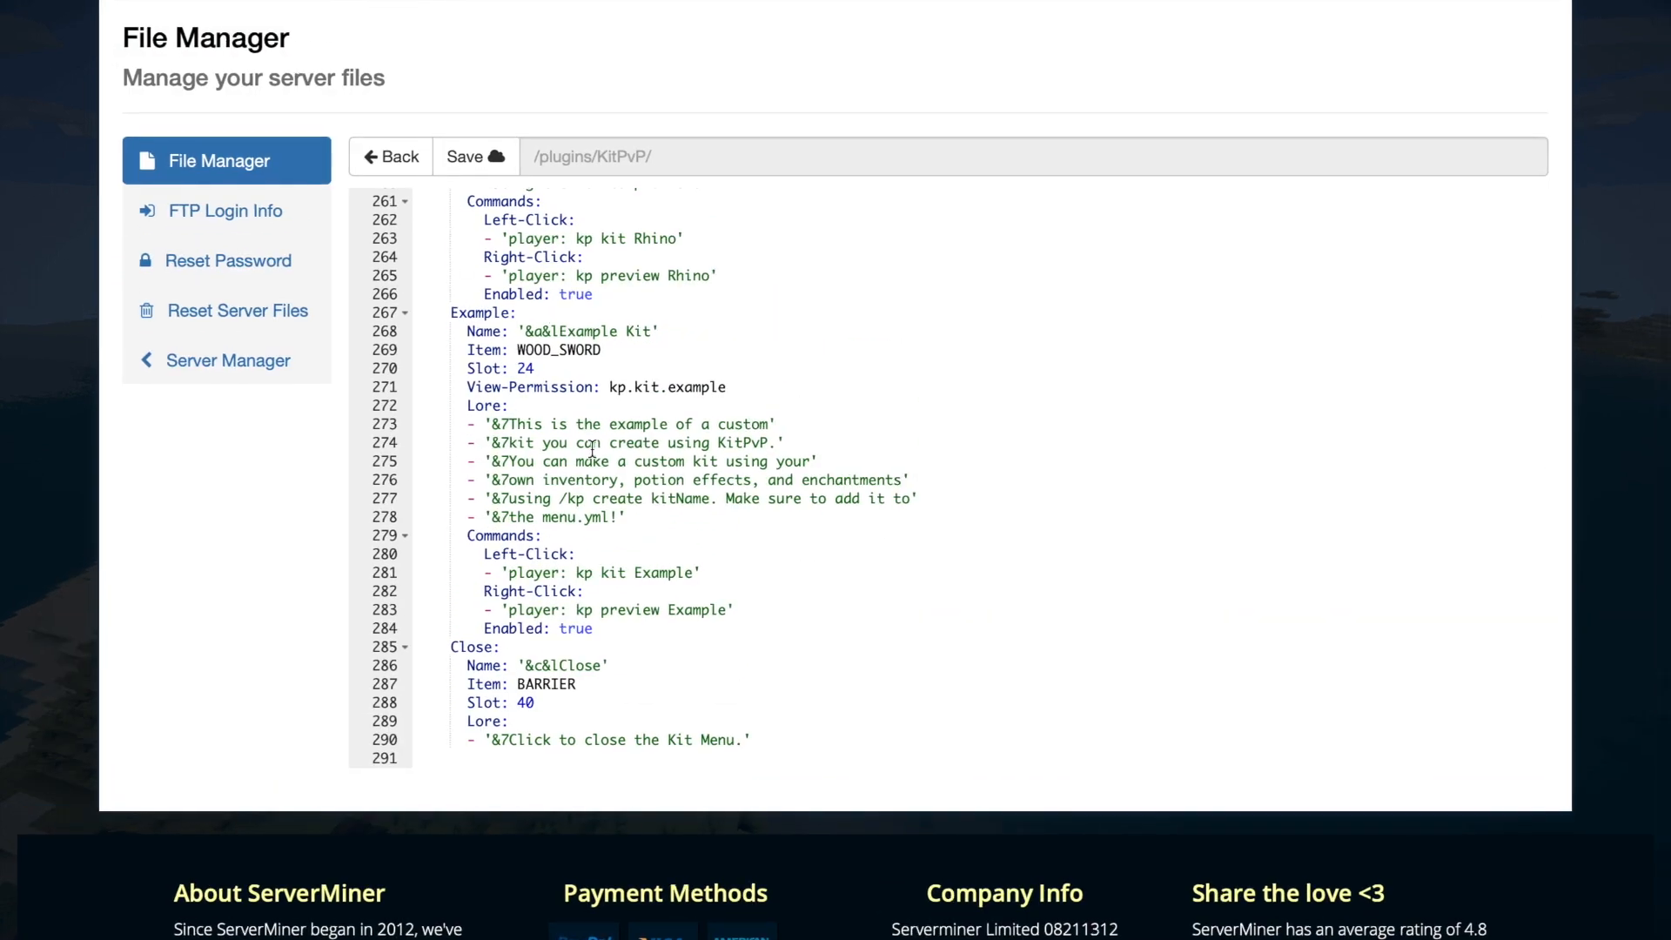
pyautogui.moveTo(749, 416)
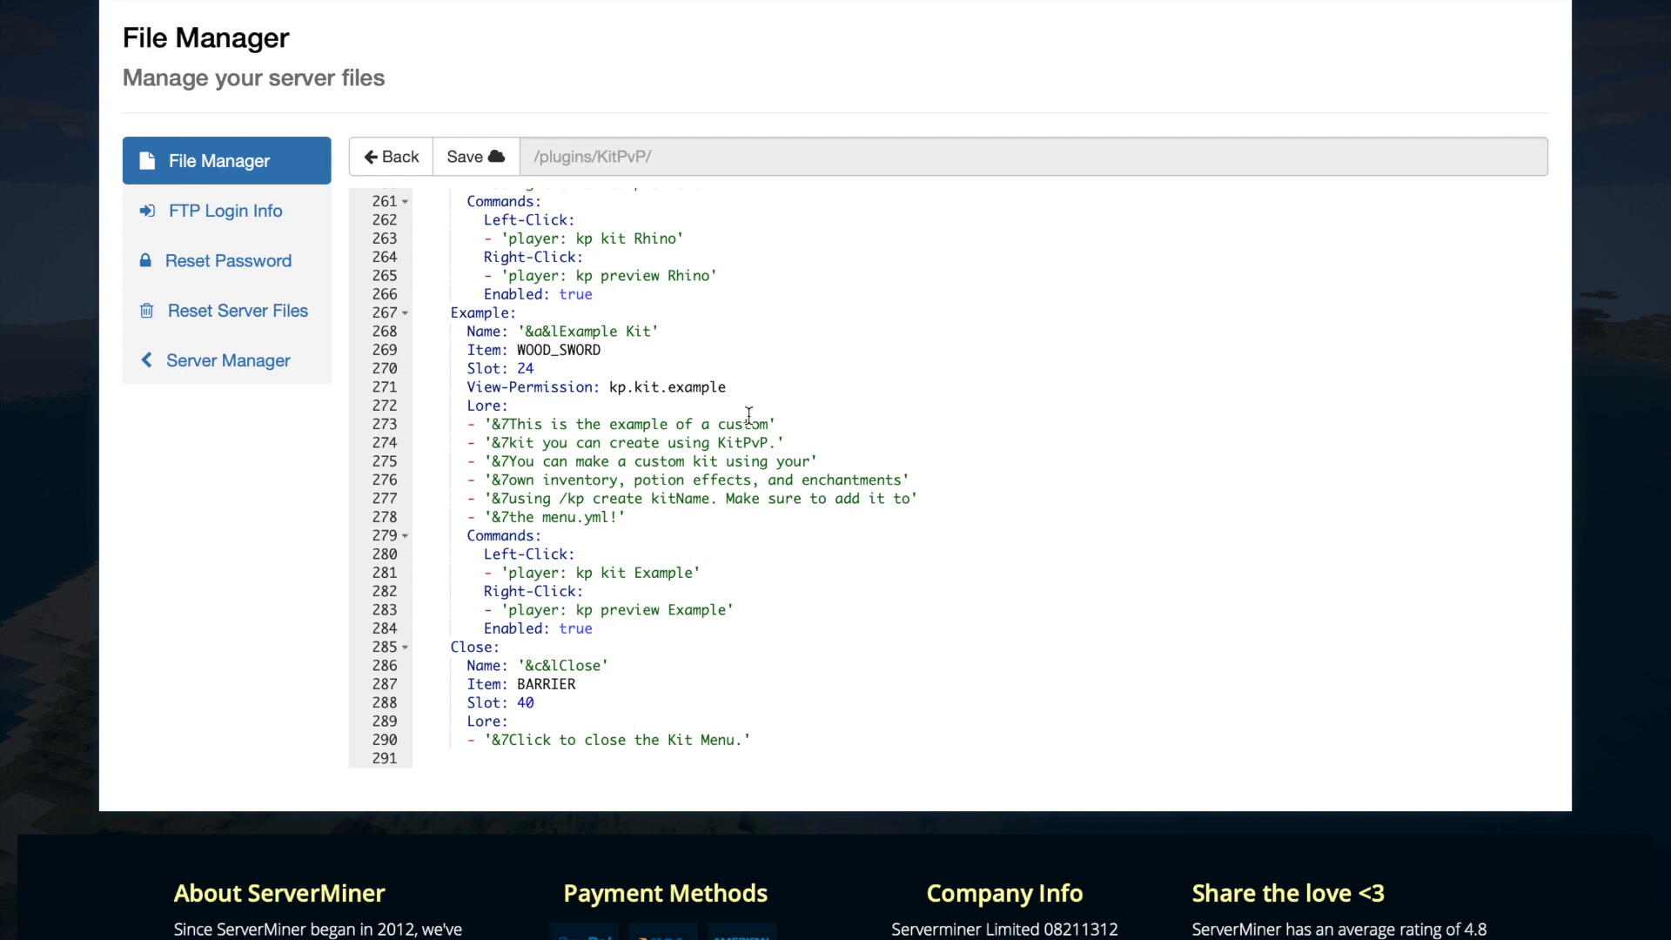
pyautogui.moveTo(569, 347)
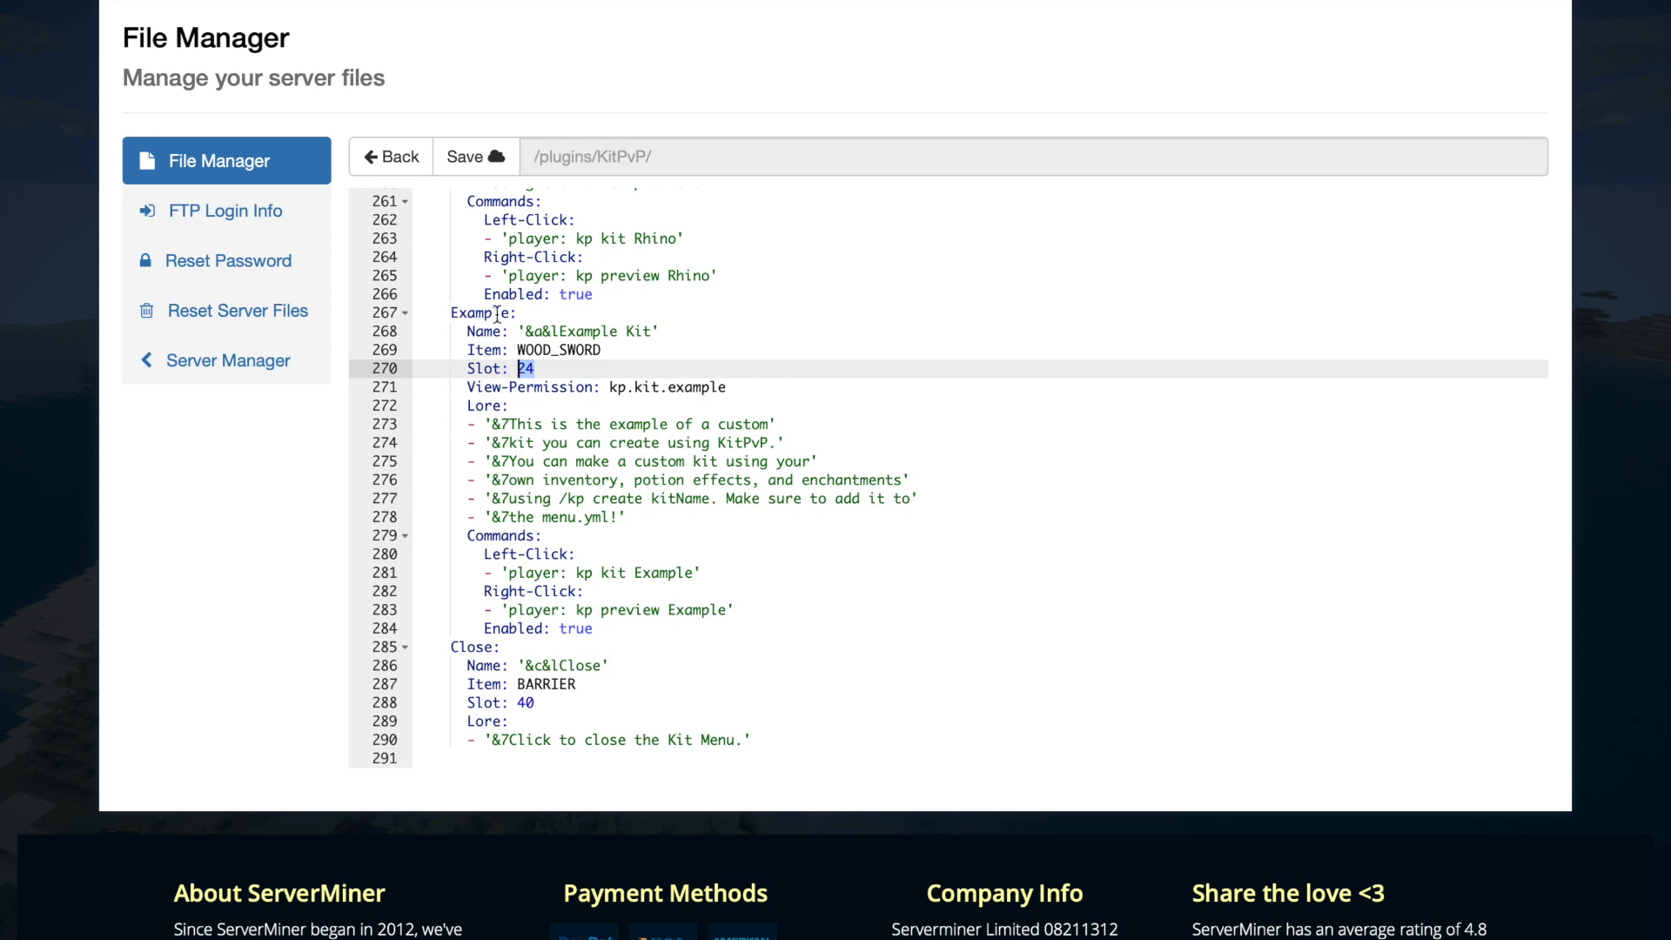
# - Review messages.yml to its end, then bring up scoreboard.yml in the KitPvP folder
pyautogui.click(389, 157)
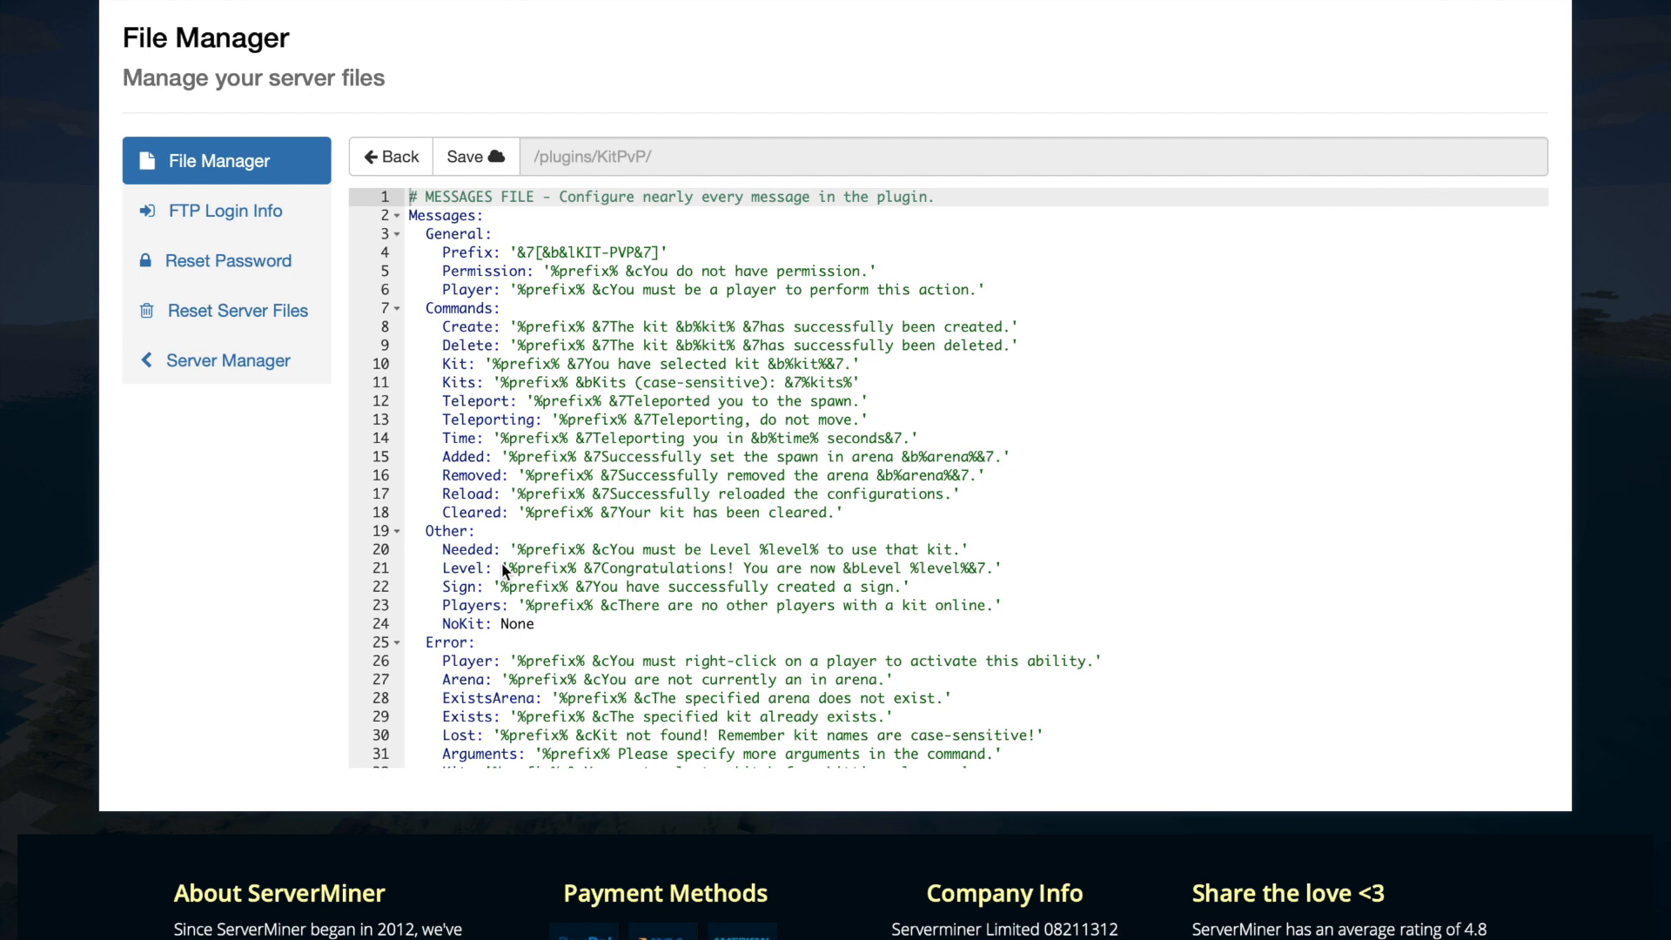
pyautogui.scroll(-3)
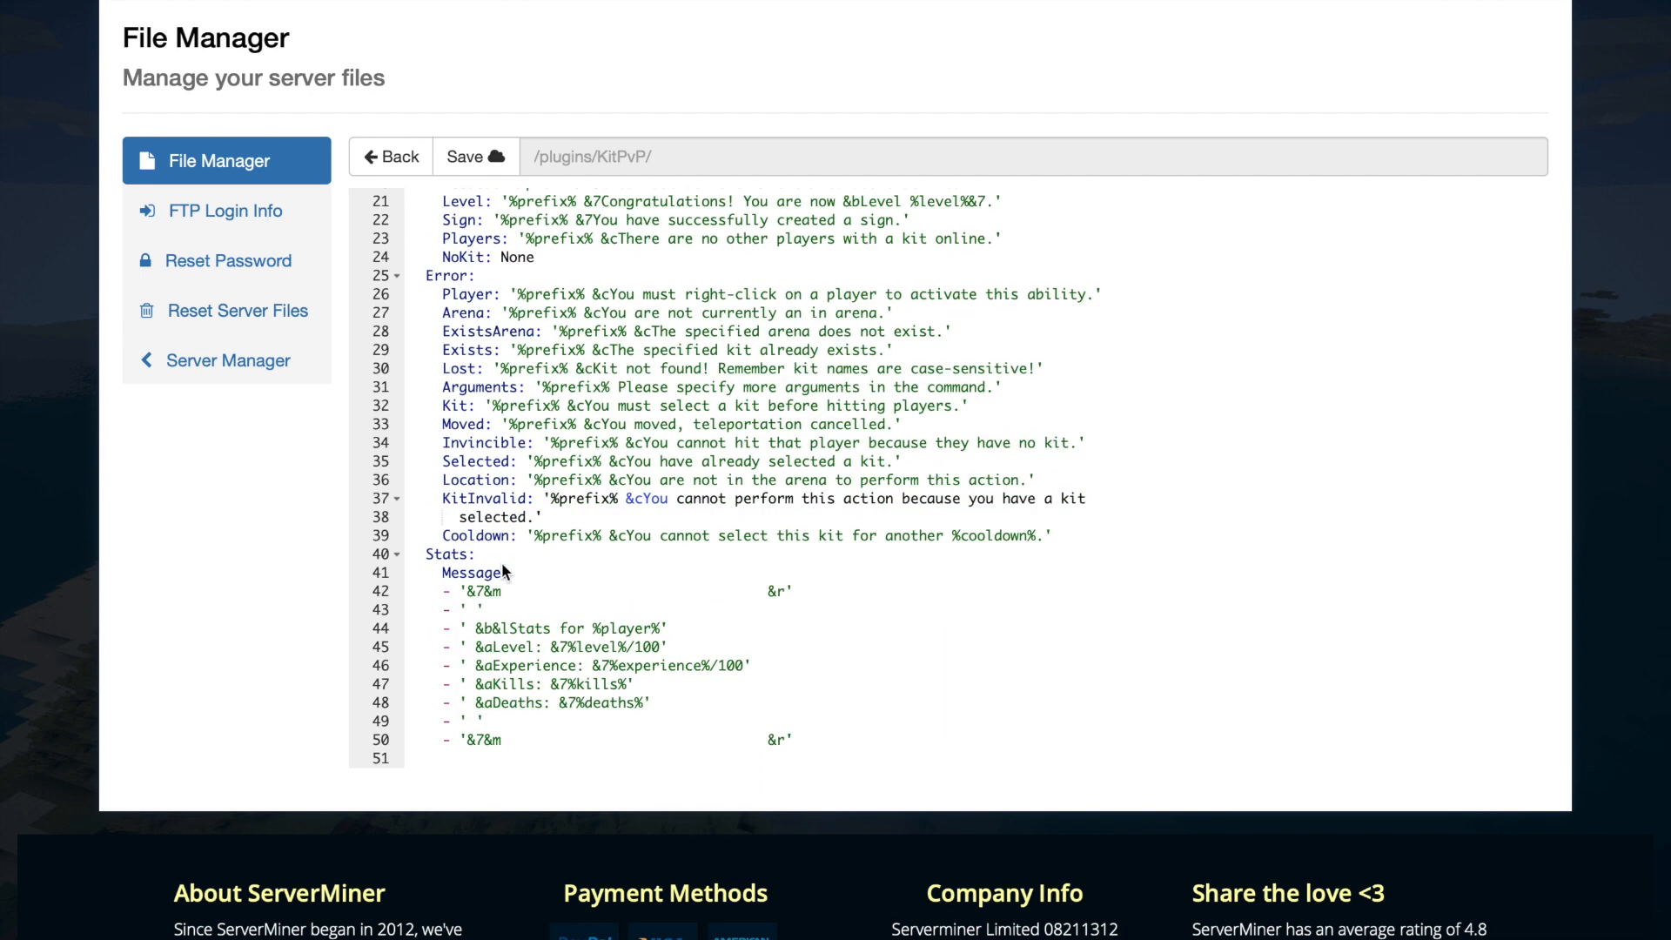
pyautogui.scroll(3)
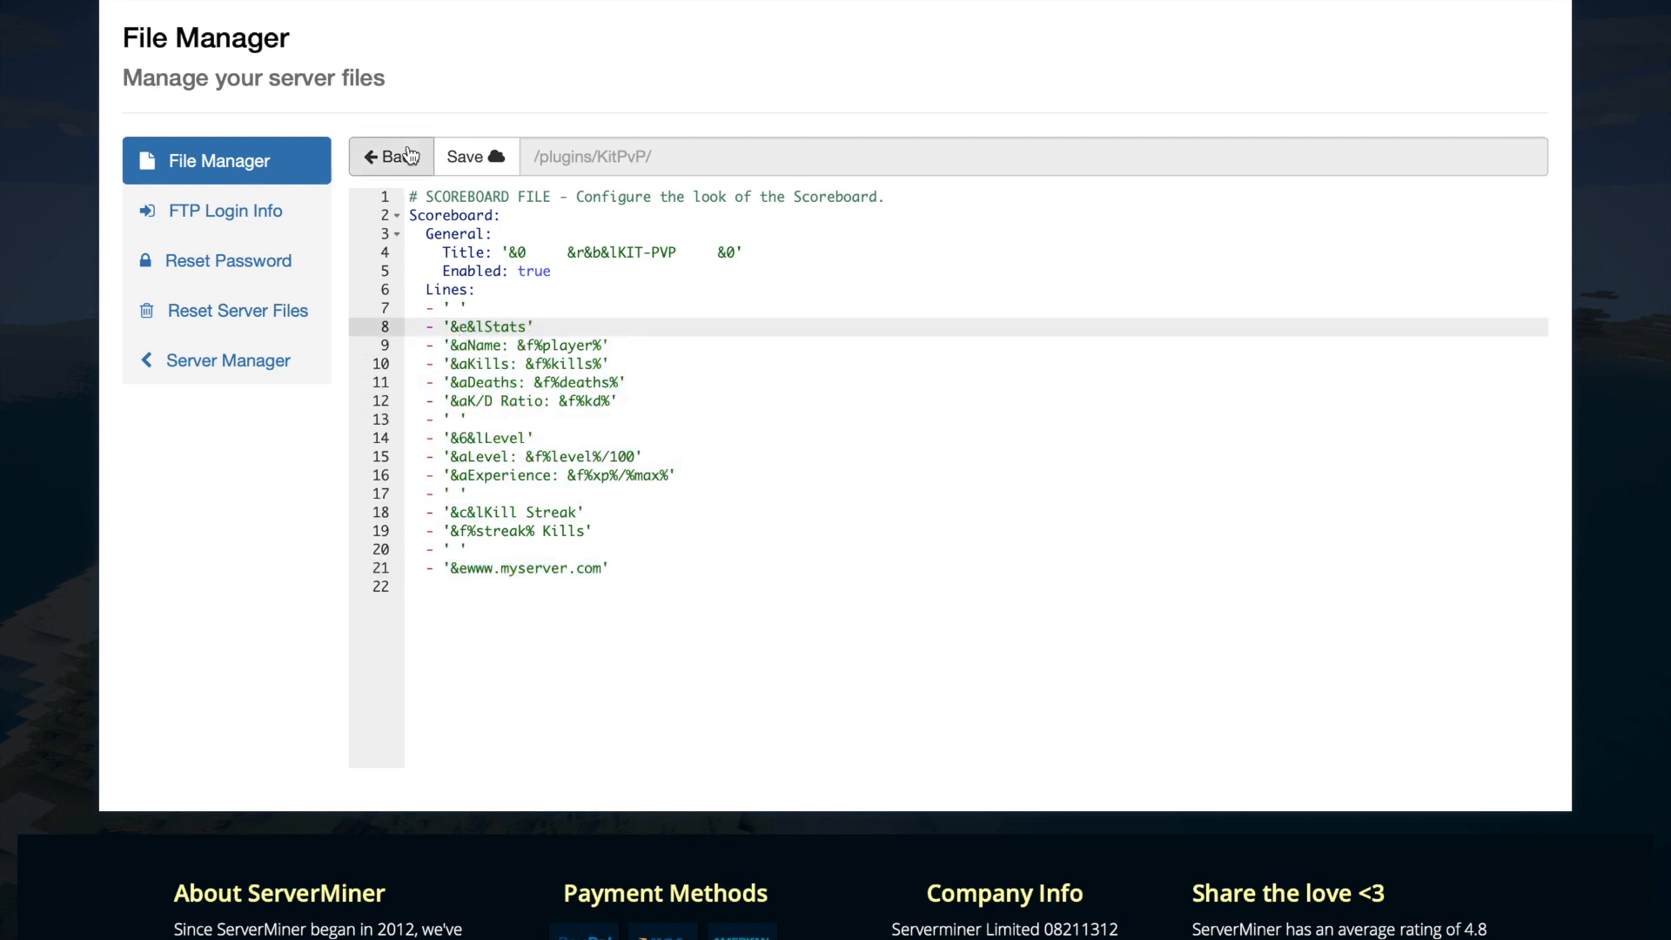
# - Scroll through the Locations list in signs.yml, then bring up stats.yml with player records
pyautogui.click(391, 157)
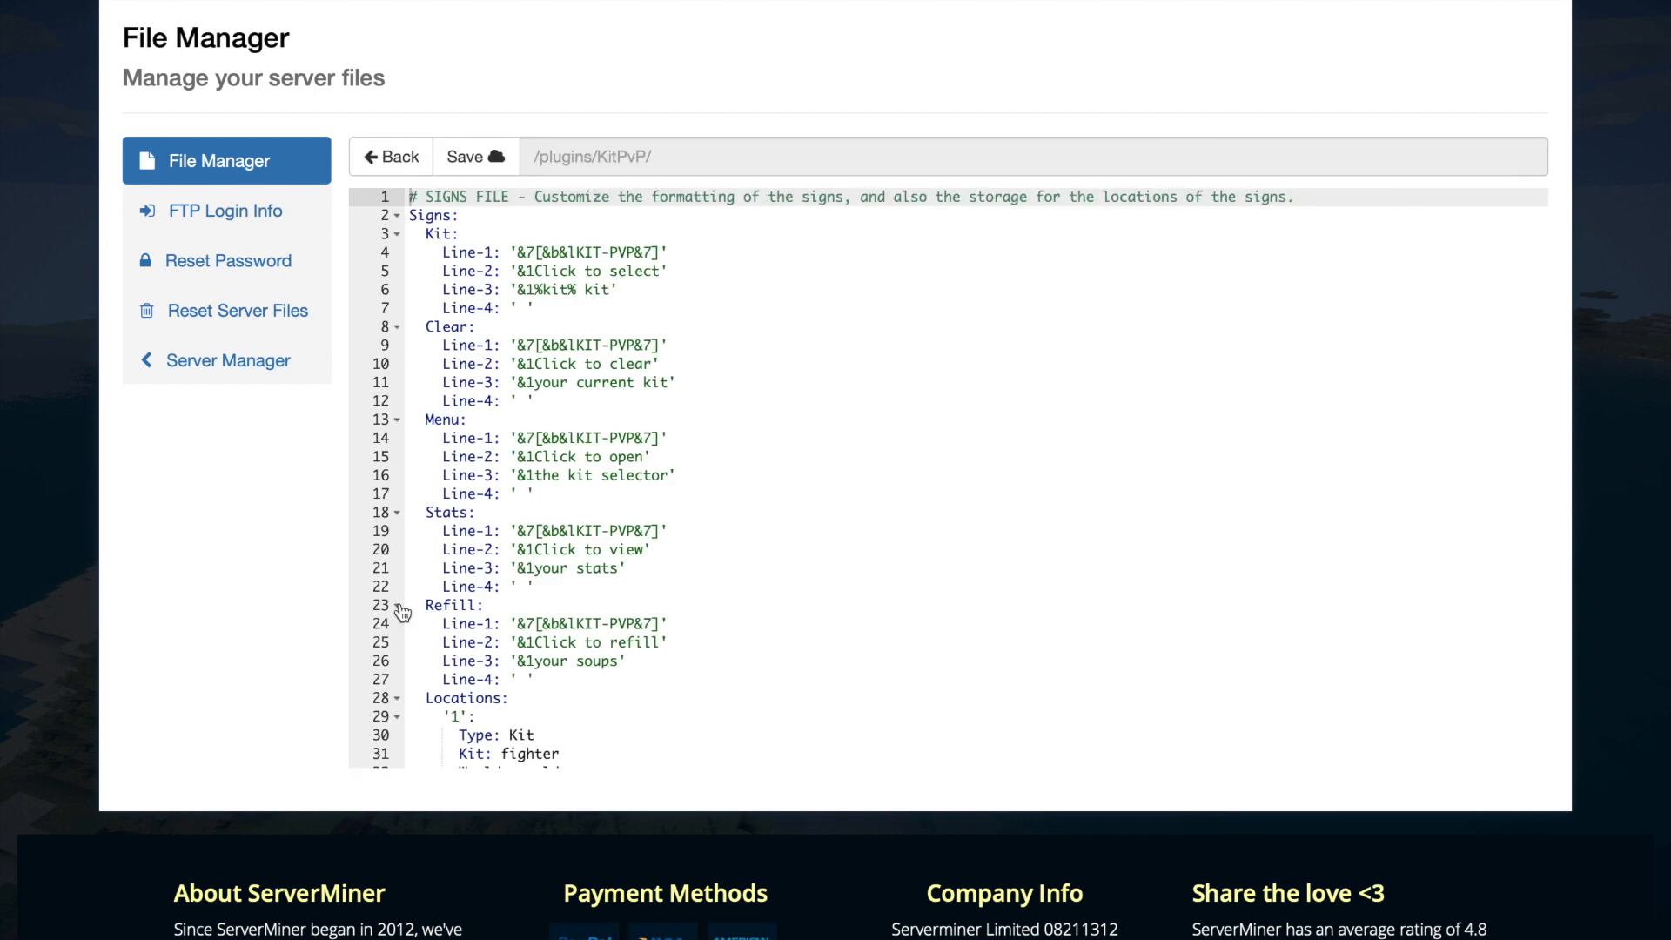
pyautogui.scroll(-3)
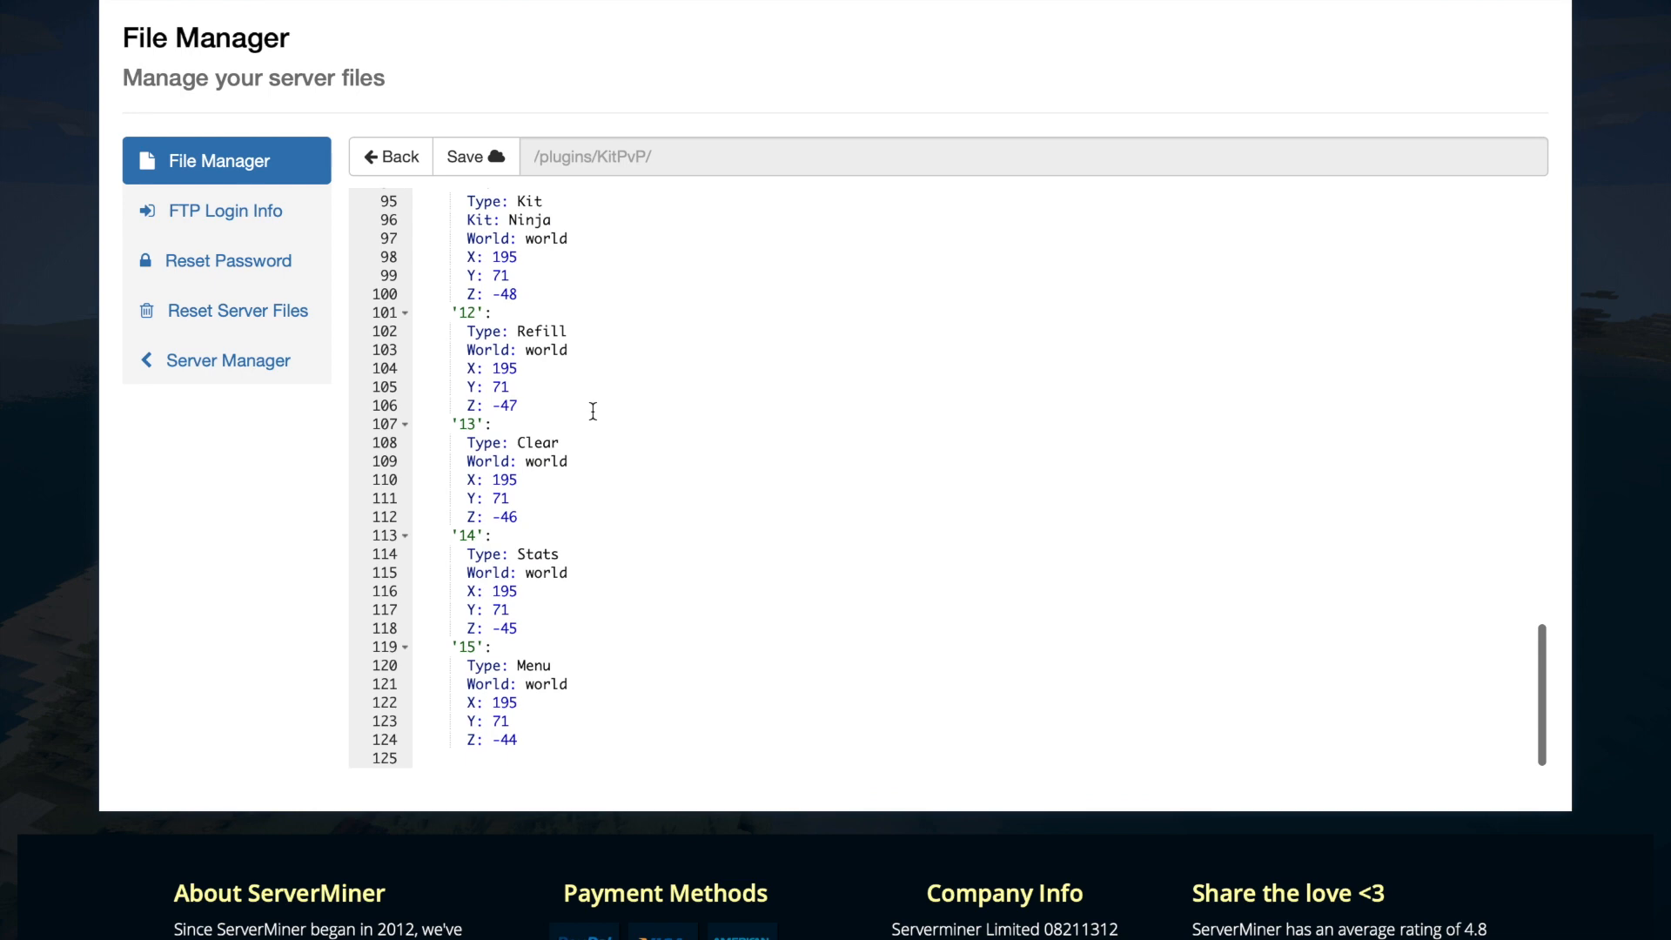
pyautogui.scroll(3)
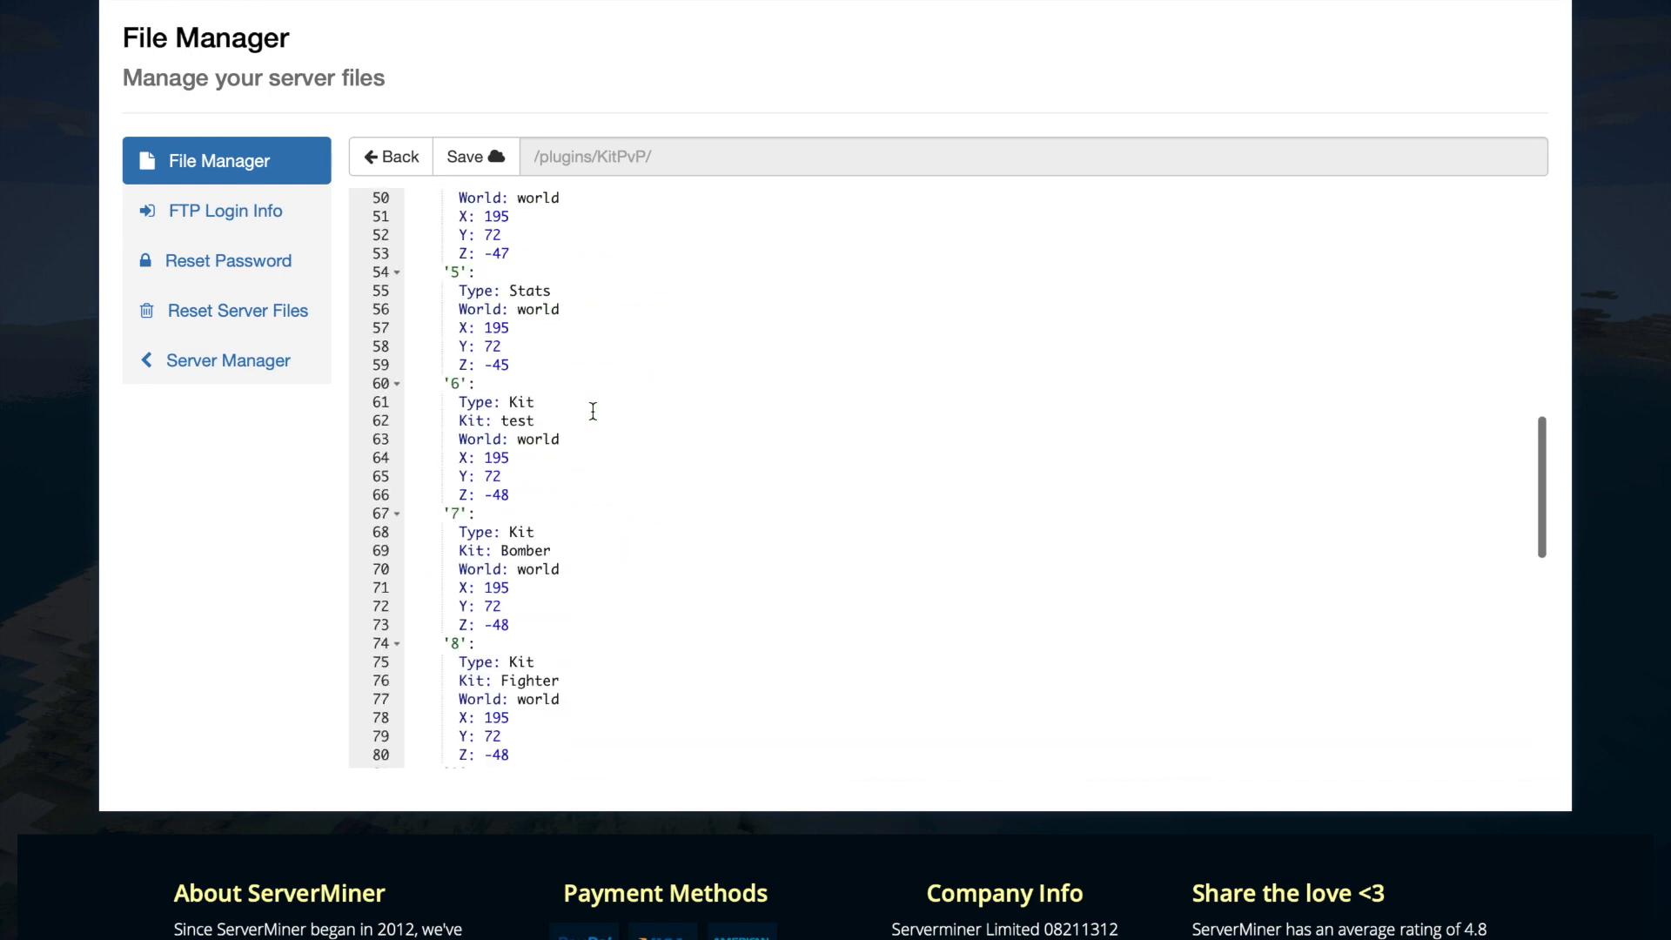
pyautogui.moveTo(496, 524)
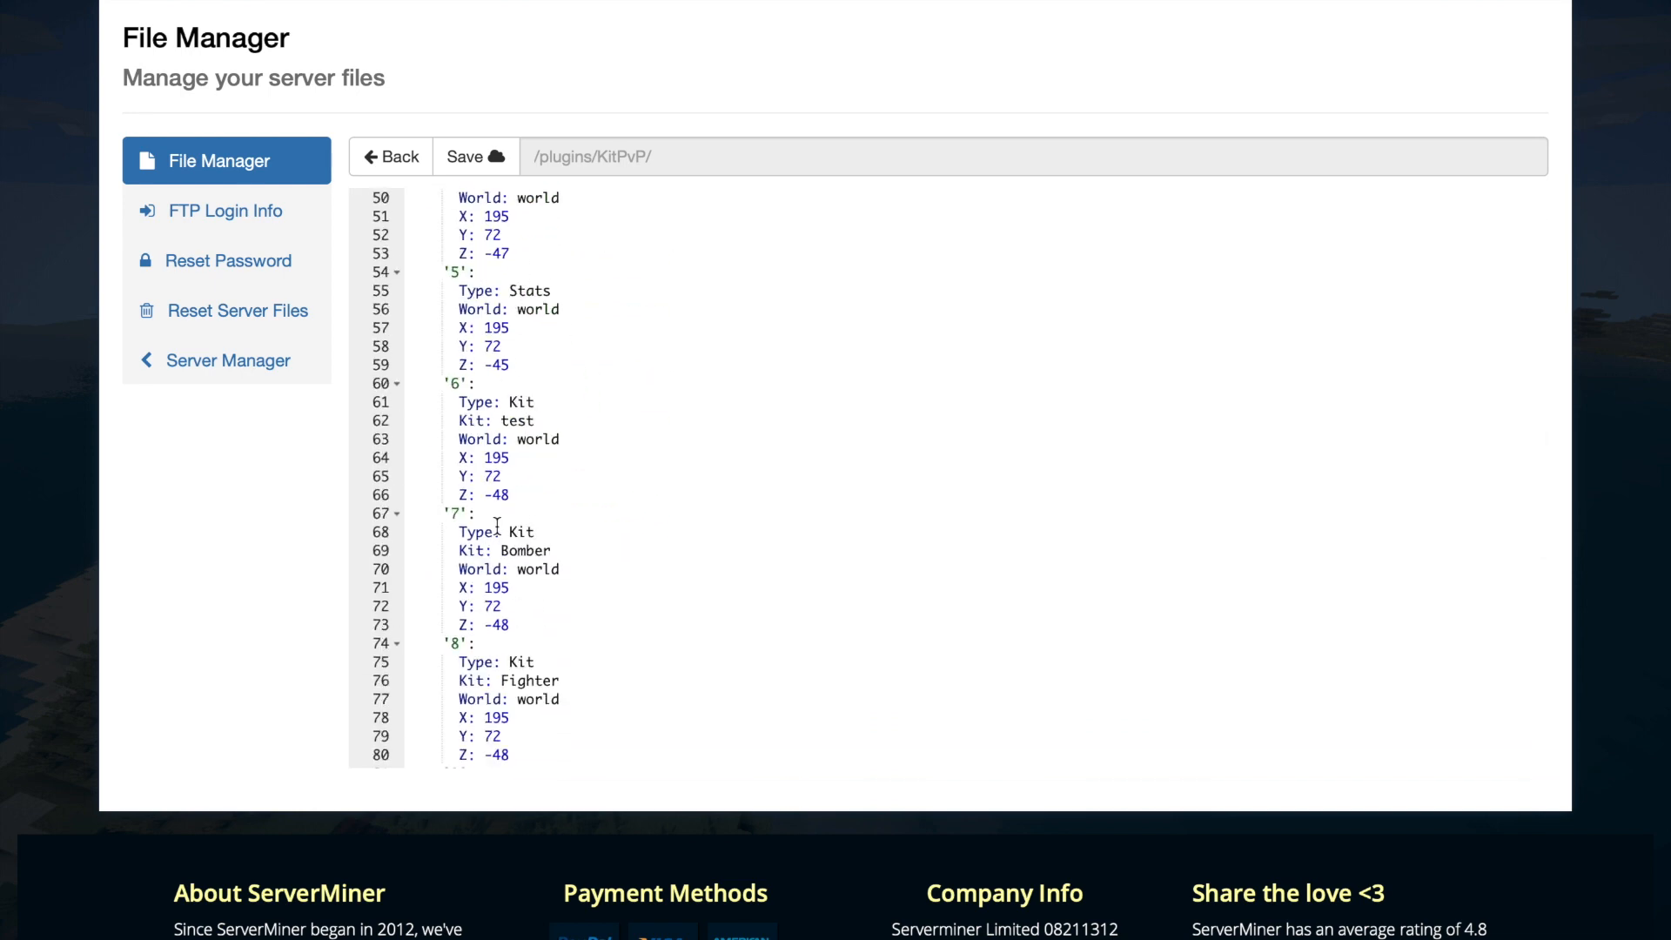
pyautogui.click(390, 156)
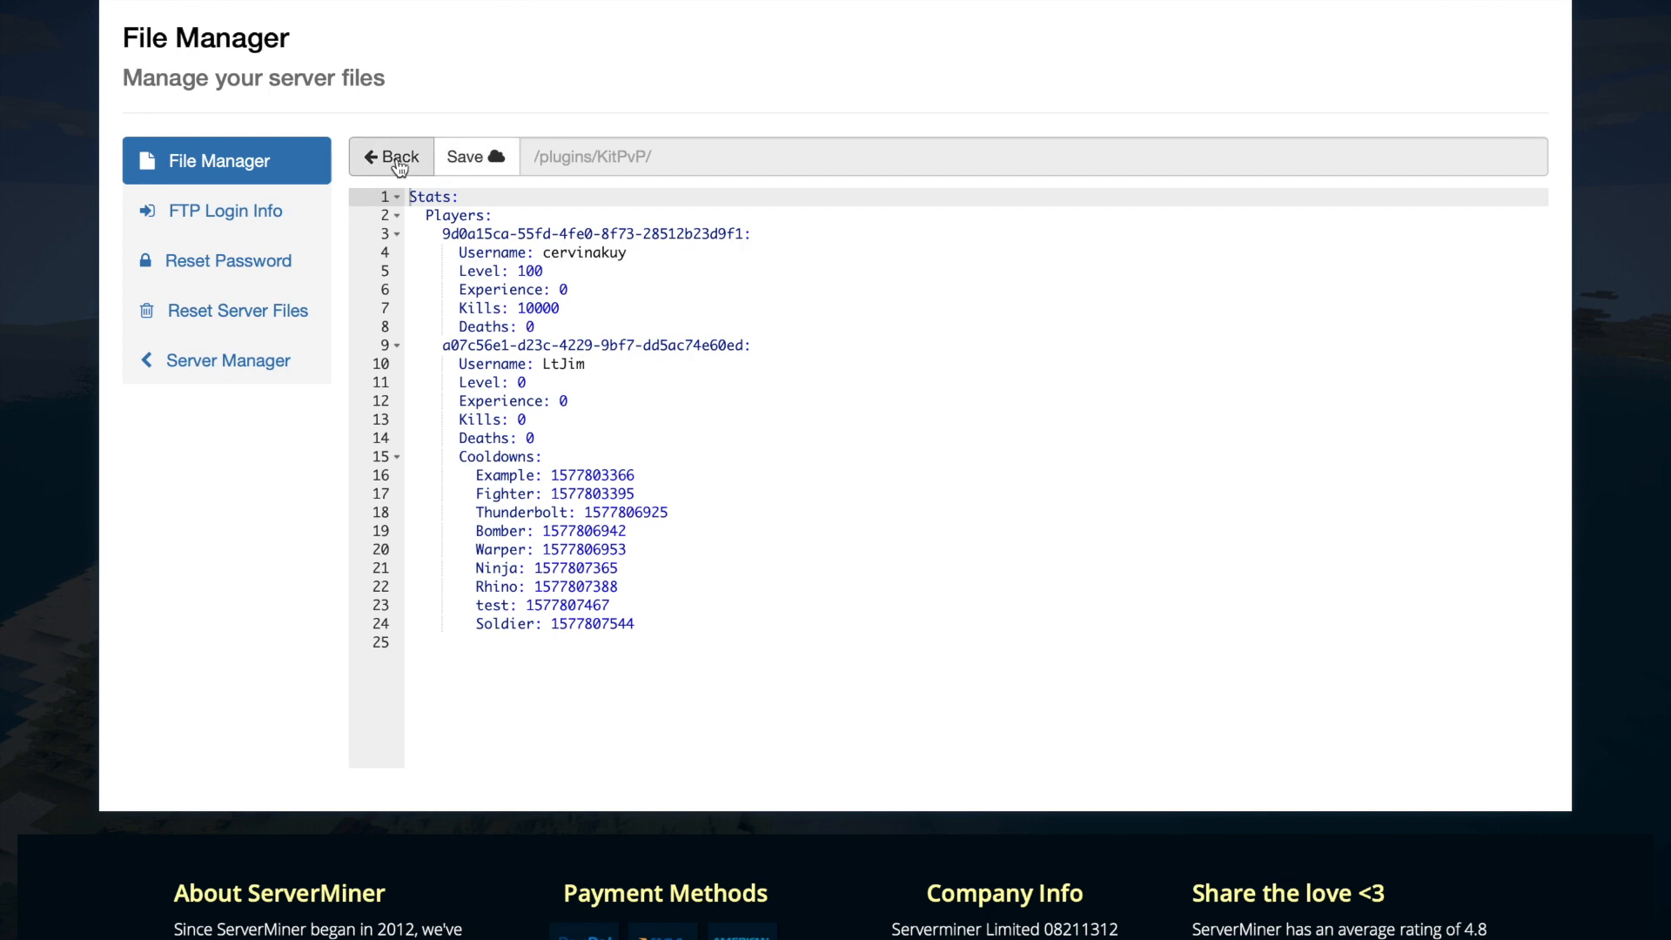
# - Return from stats.yml to the /plugins/KitPvP/ folder listing
pyautogui.click(391, 157)
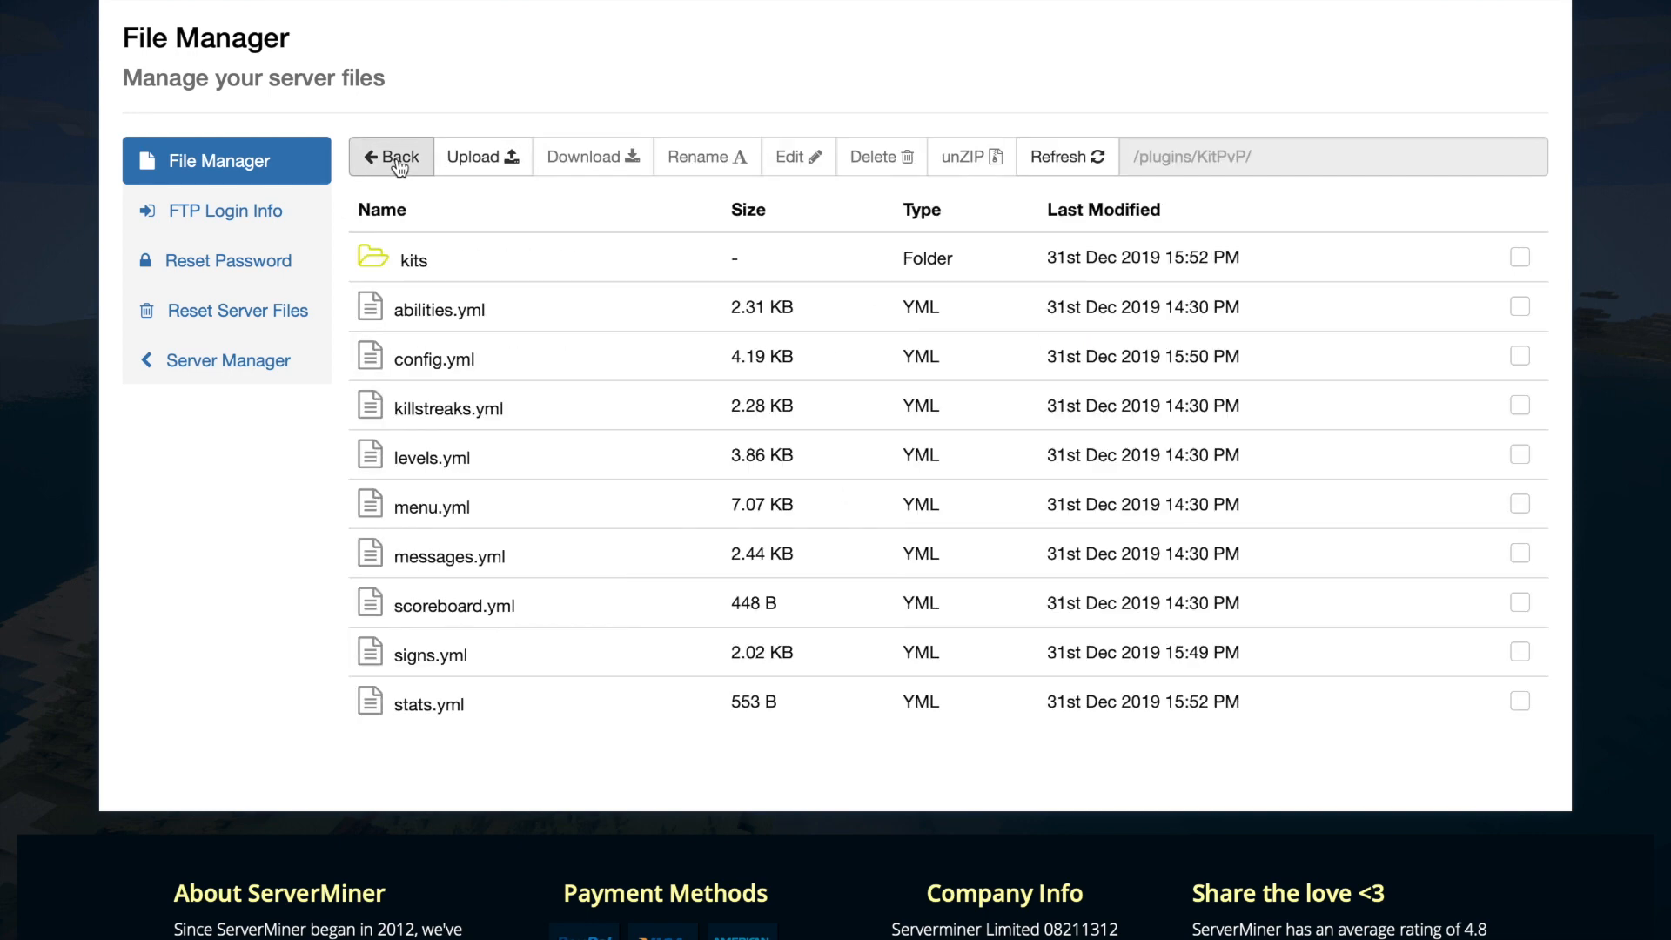
pyautogui.scroll(3)
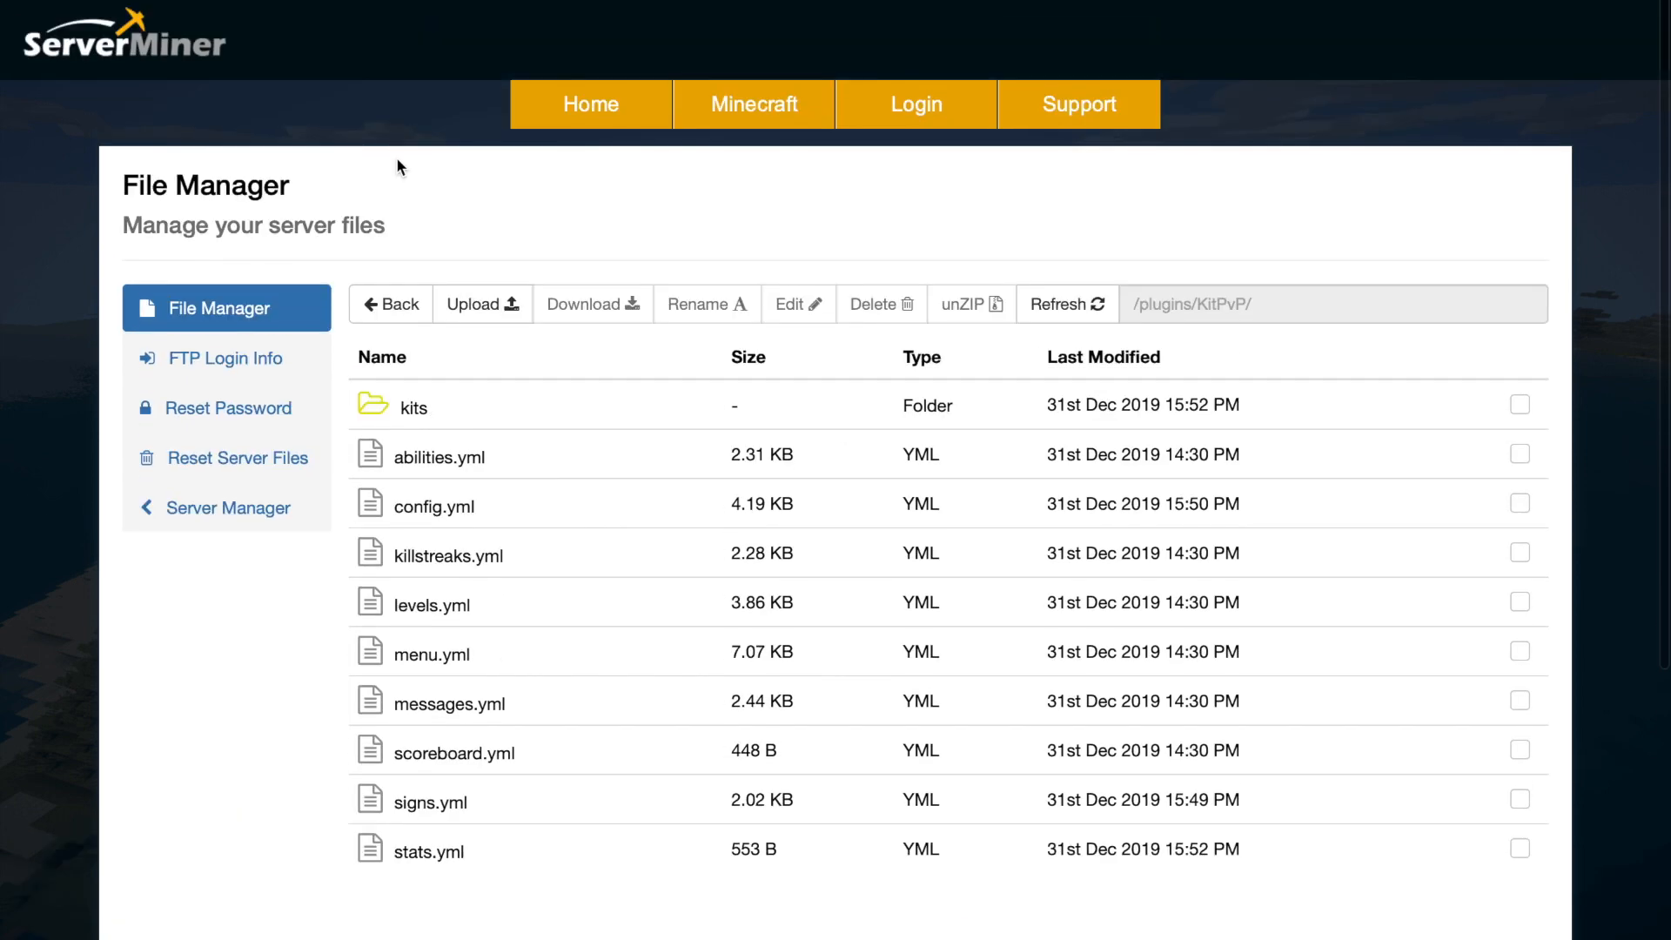
pyautogui.moveTo(841, 251)
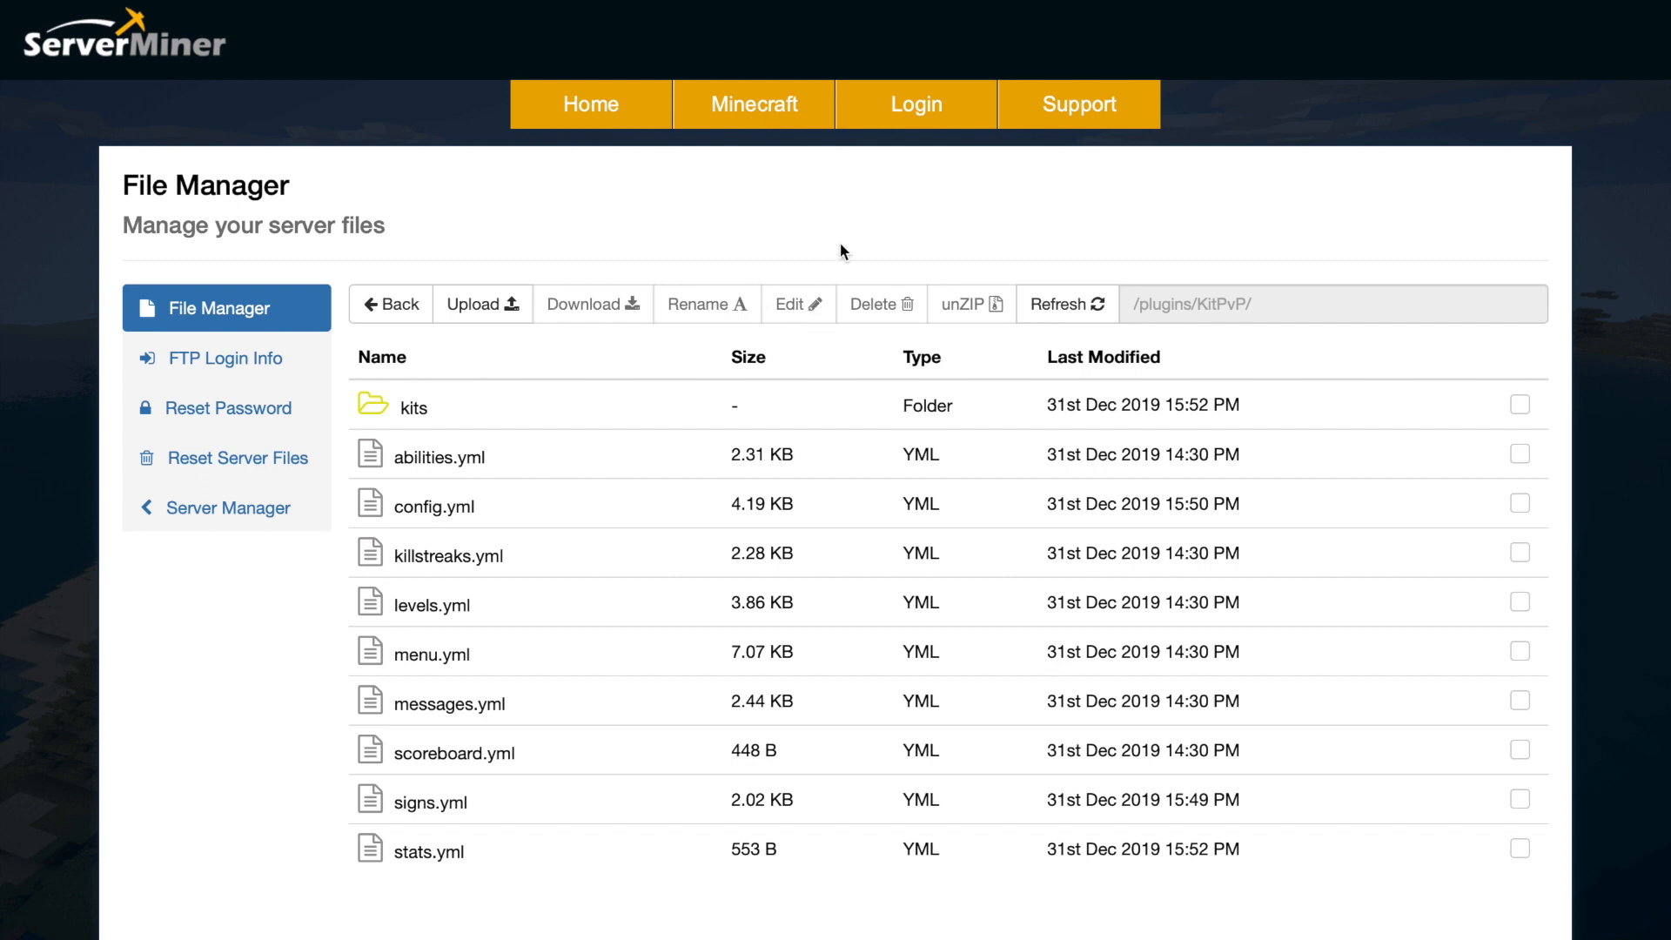
pyautogui.moveTo(1133, 46)
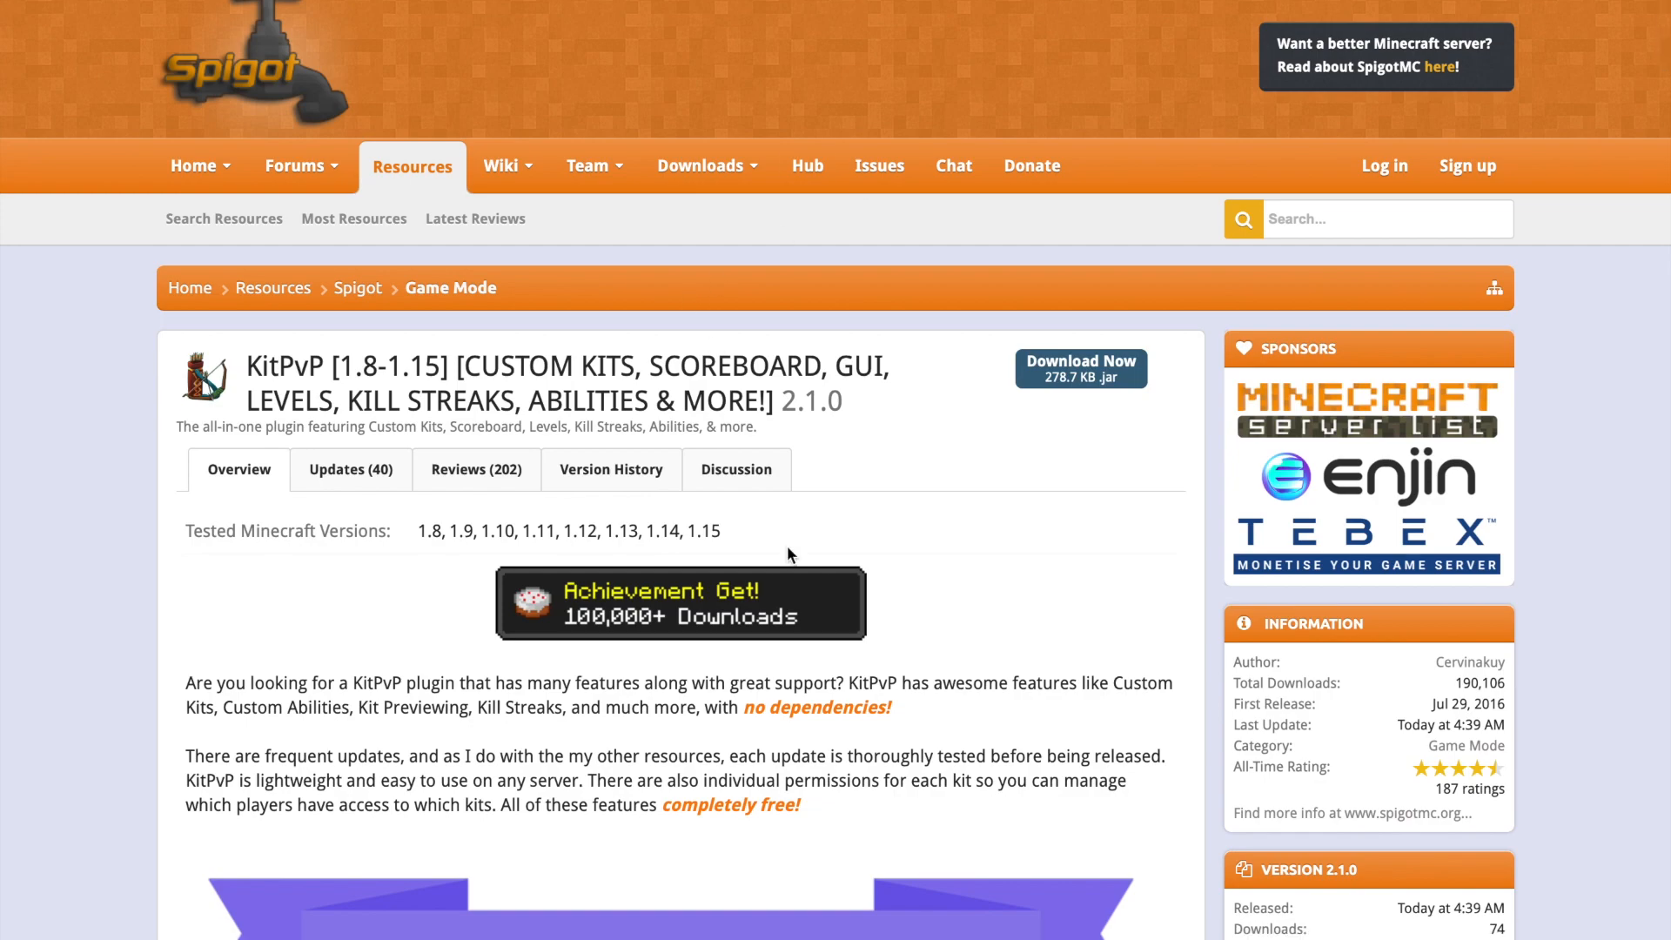
# - Scroll the SpigotMC KitPvP page through features and Installation, then back to the top
pyautogui.scroll(-3)
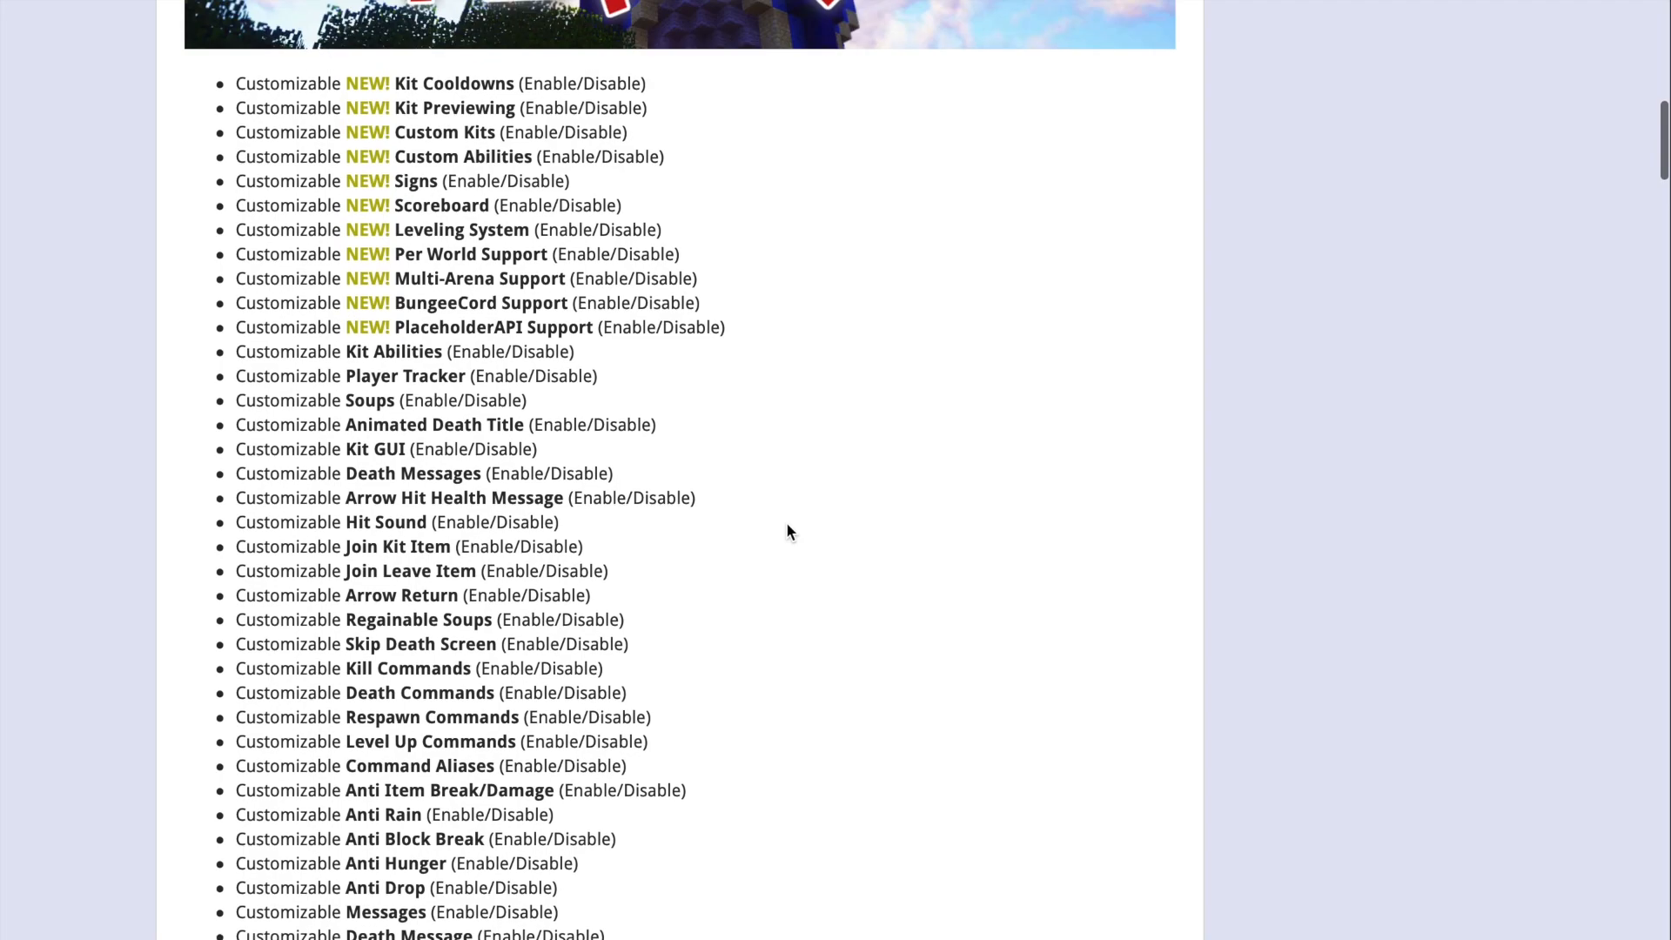
pyautogui.scroll(-3)
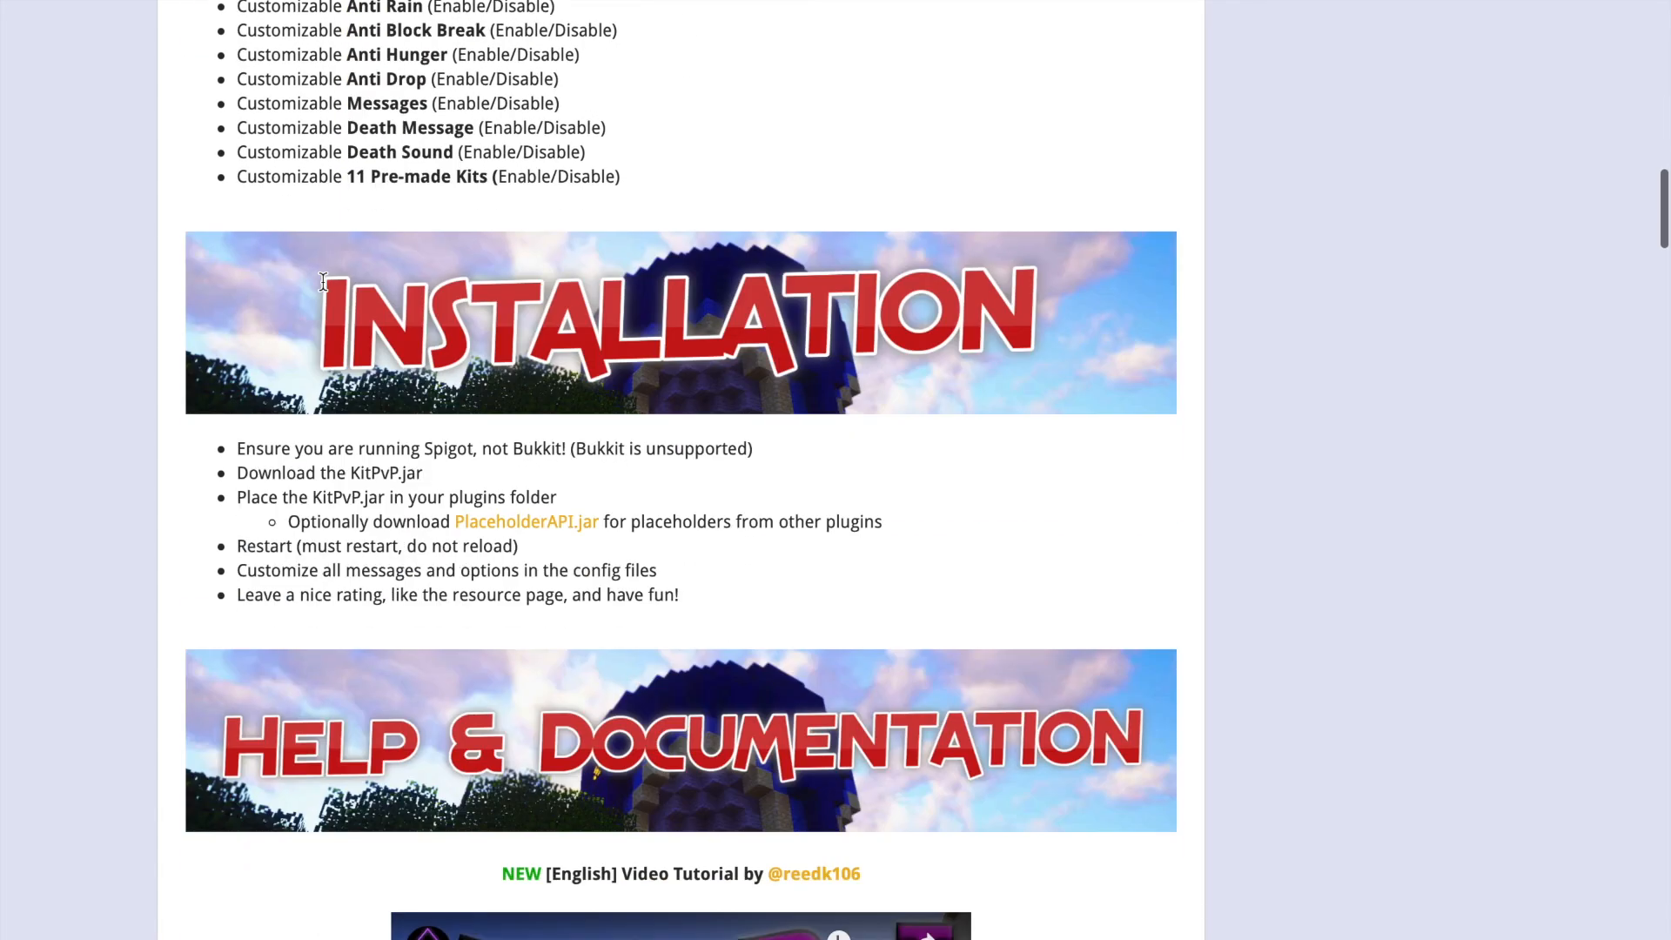
pyautogui.scroll(3)
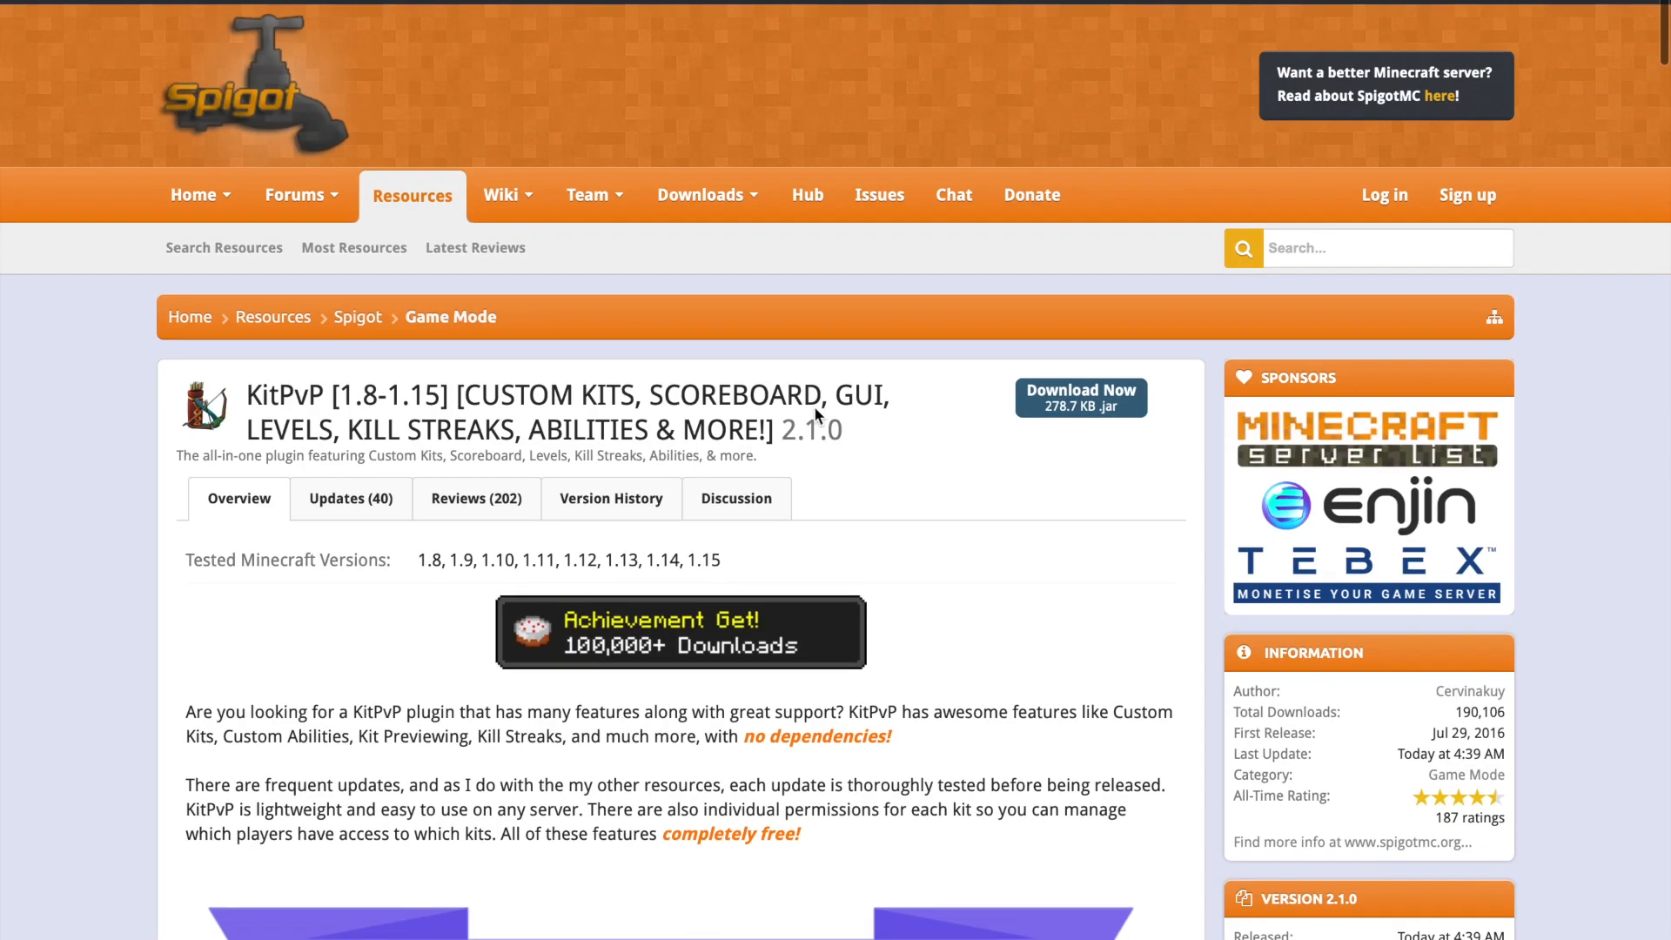